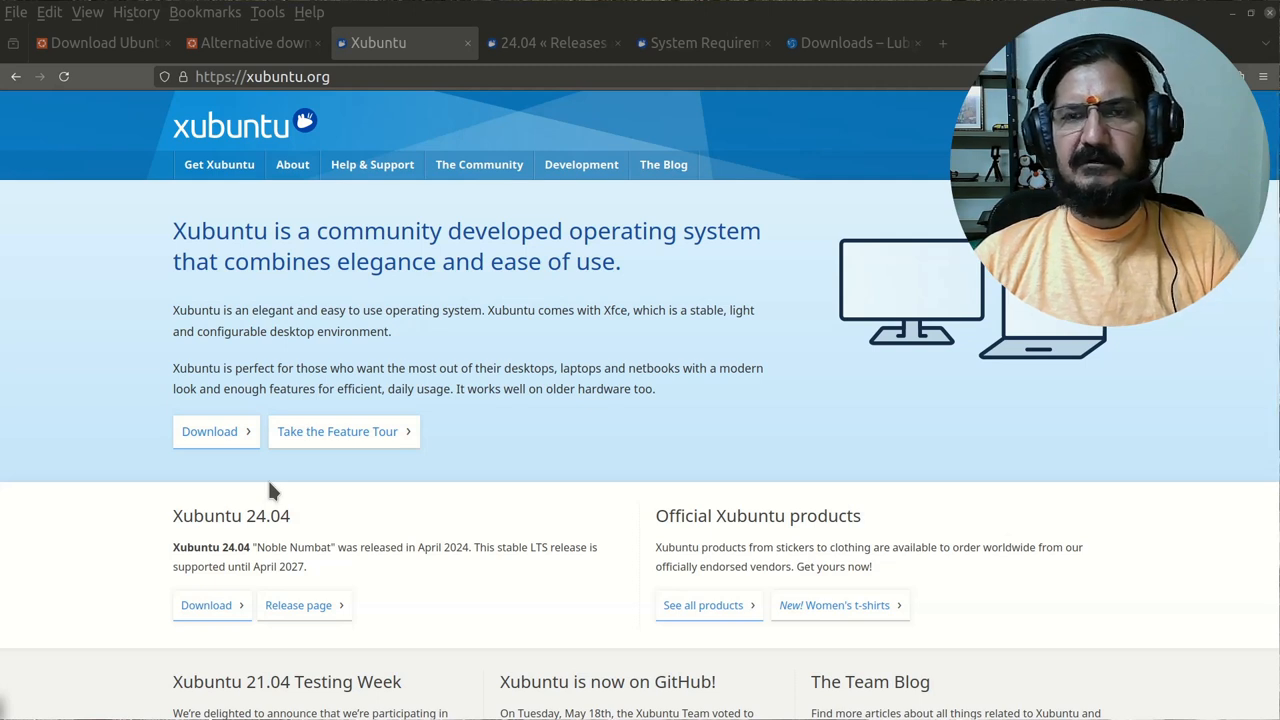
pyautogui.moveTo(402, 496)
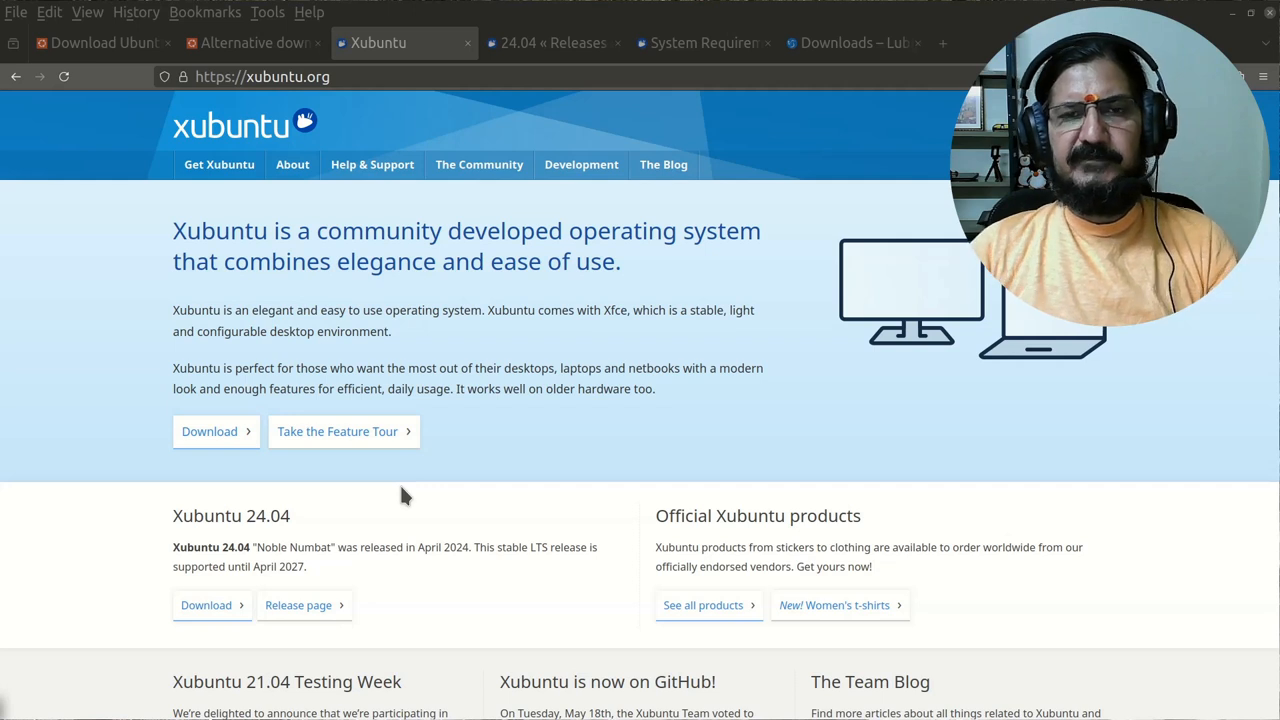
pyautogui.moveTo(700, 434)
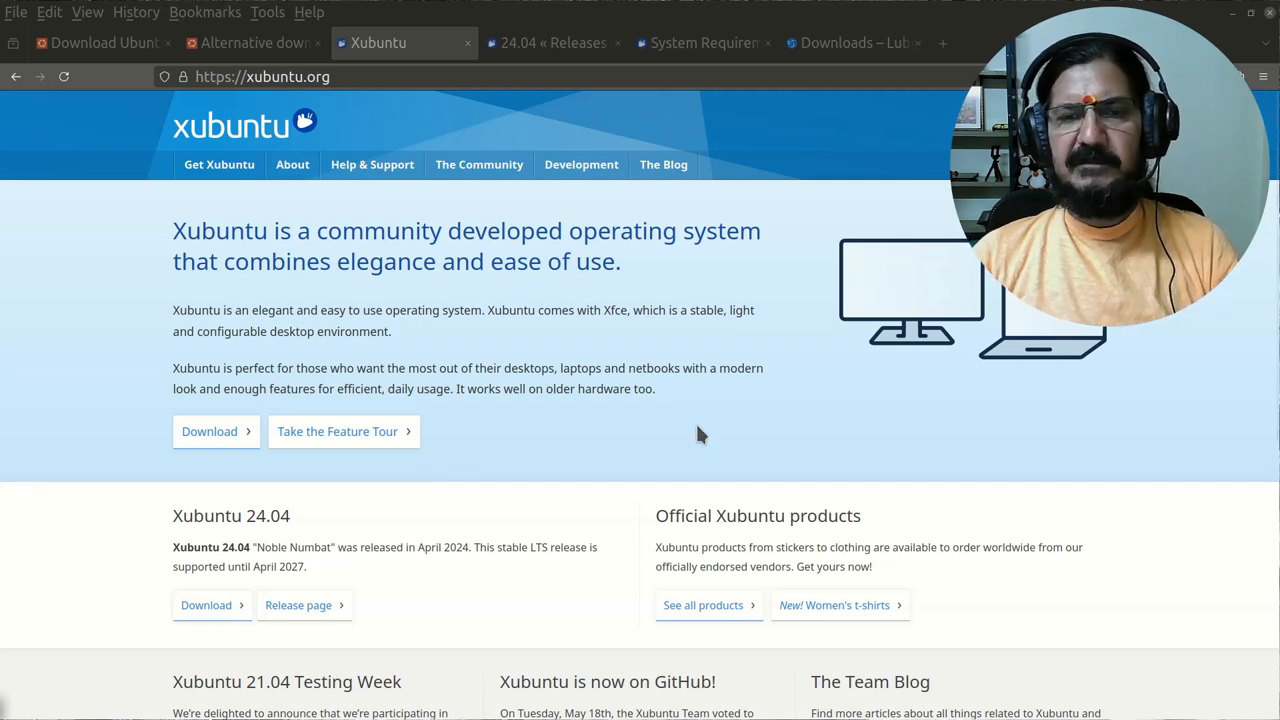
pyautogui.moveTo(116, 56)
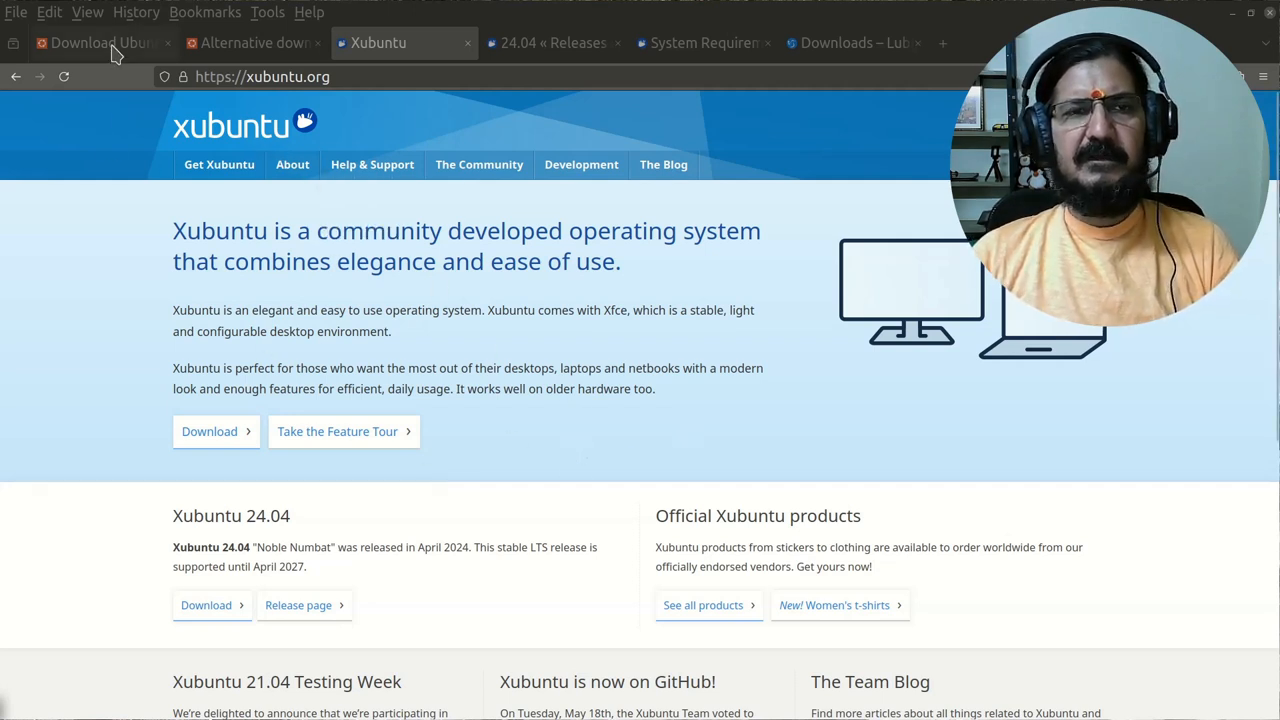
# Download the Ubuntu Desktop 24.04.1 LTS ISO and save it from the file dialog.
pyautogui.click(100, 42)
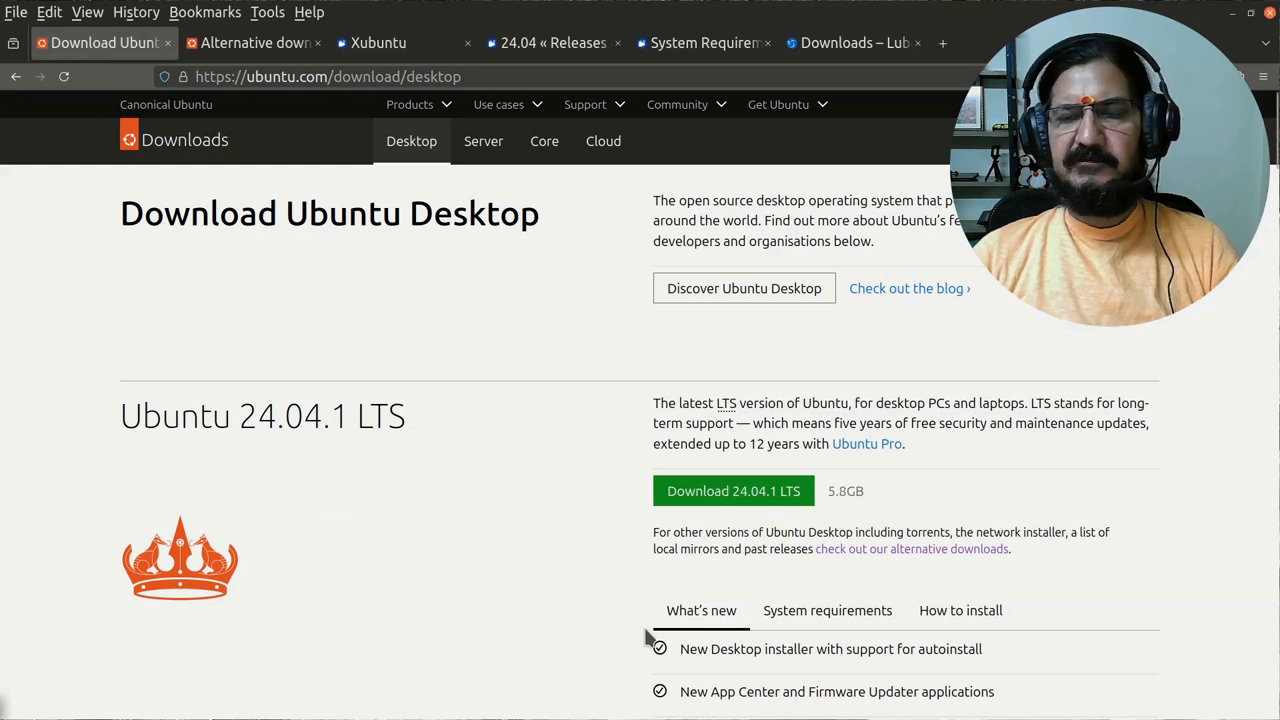
pyautogui.moveTo(292, 452)
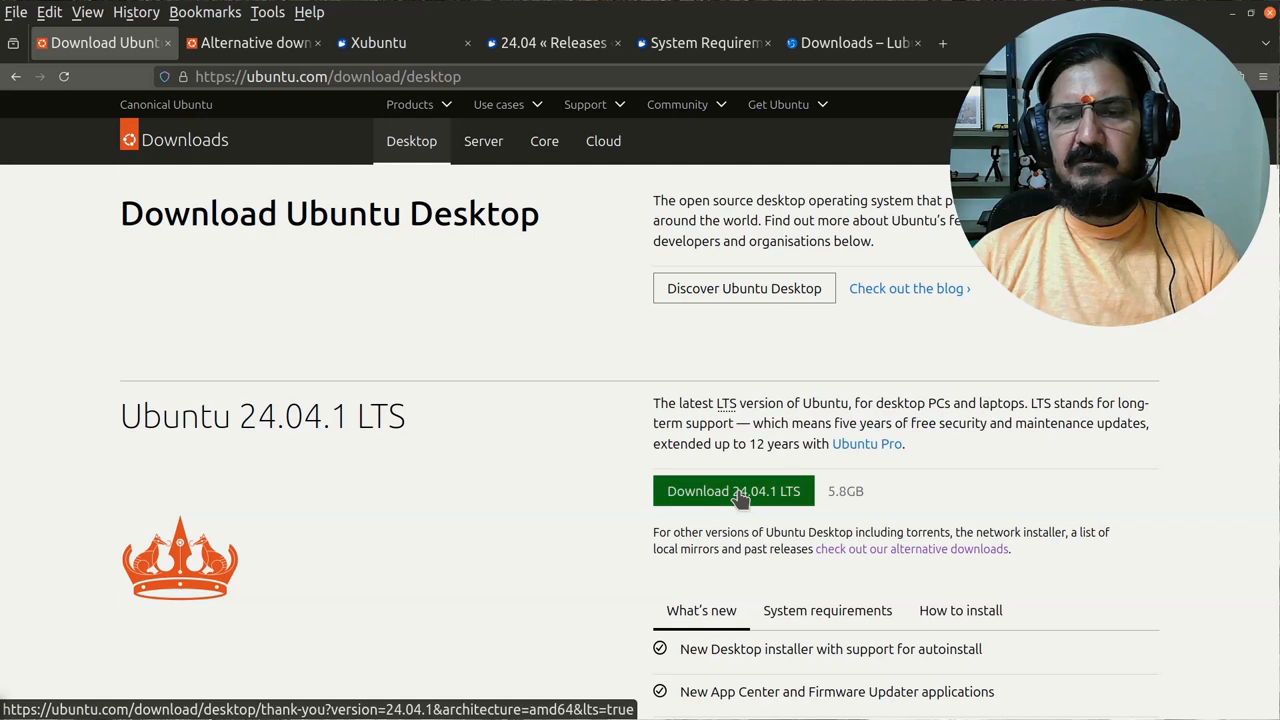
pyautogui.click(732, 492)
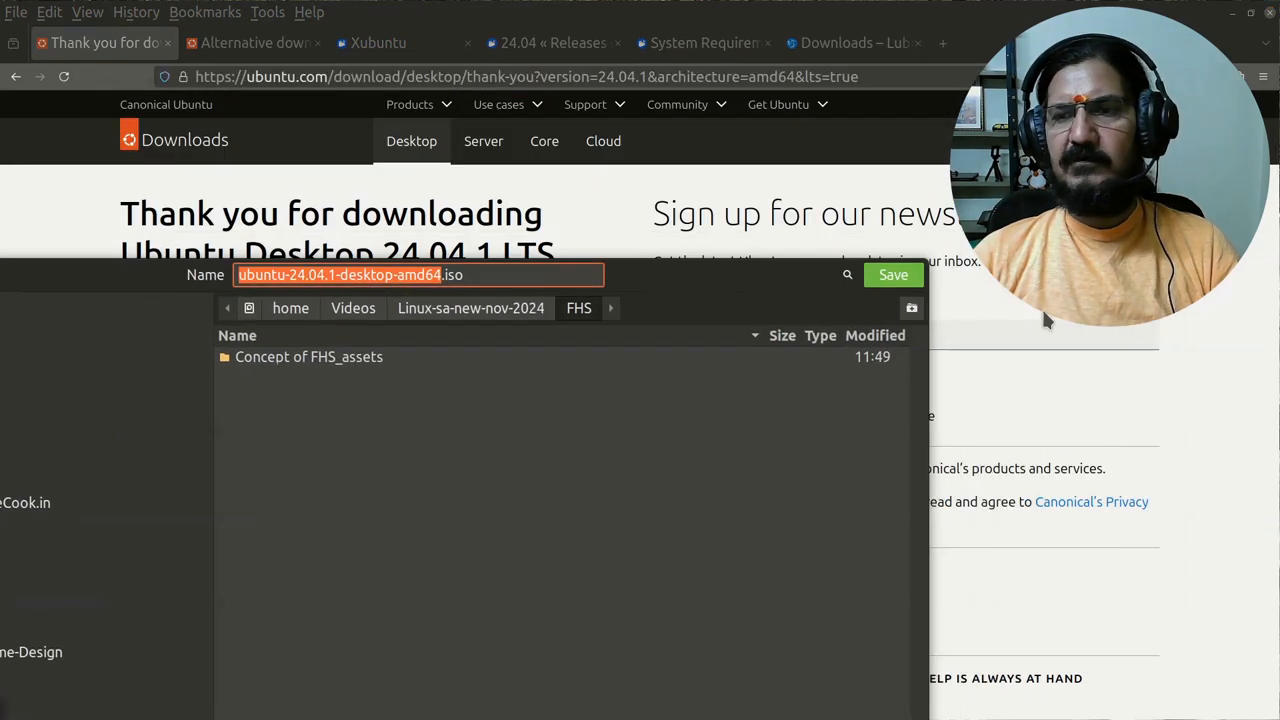
pyautogui.click(892, 274)
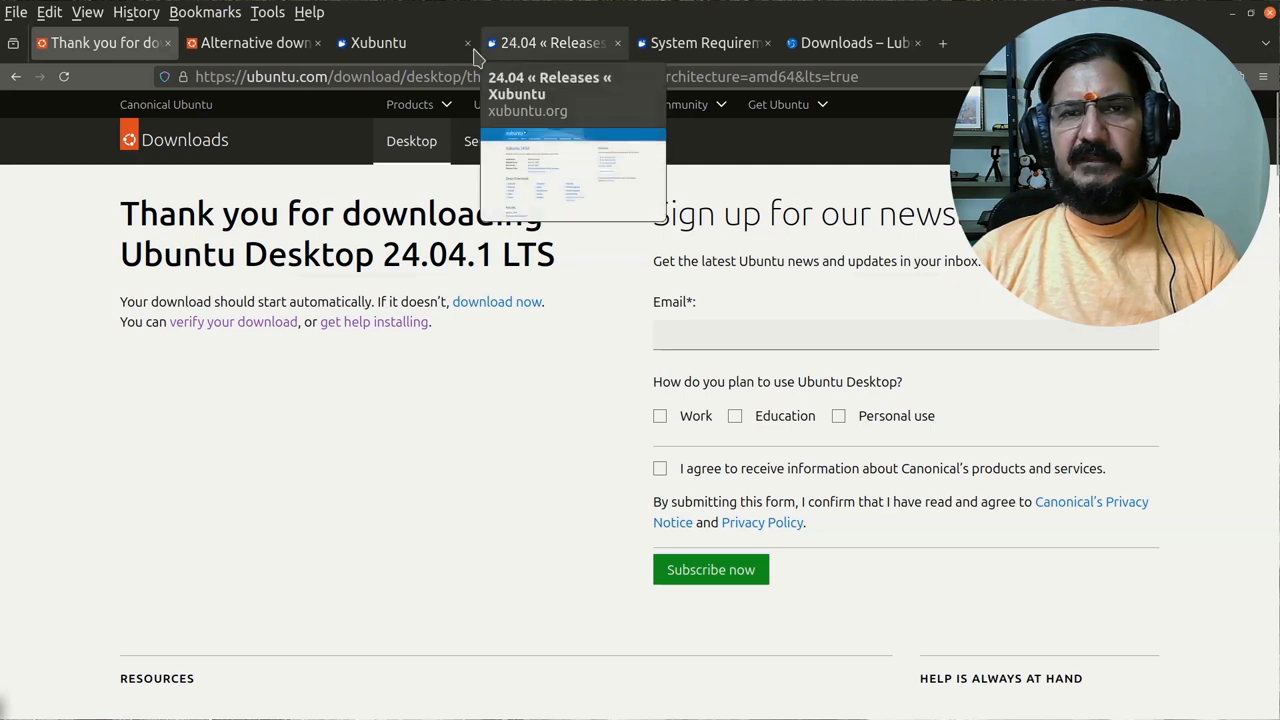
# Go to the Xubuntu 24.04 download page and scroll to the Mirror downloads section.
pyautogui.click(378, 42)
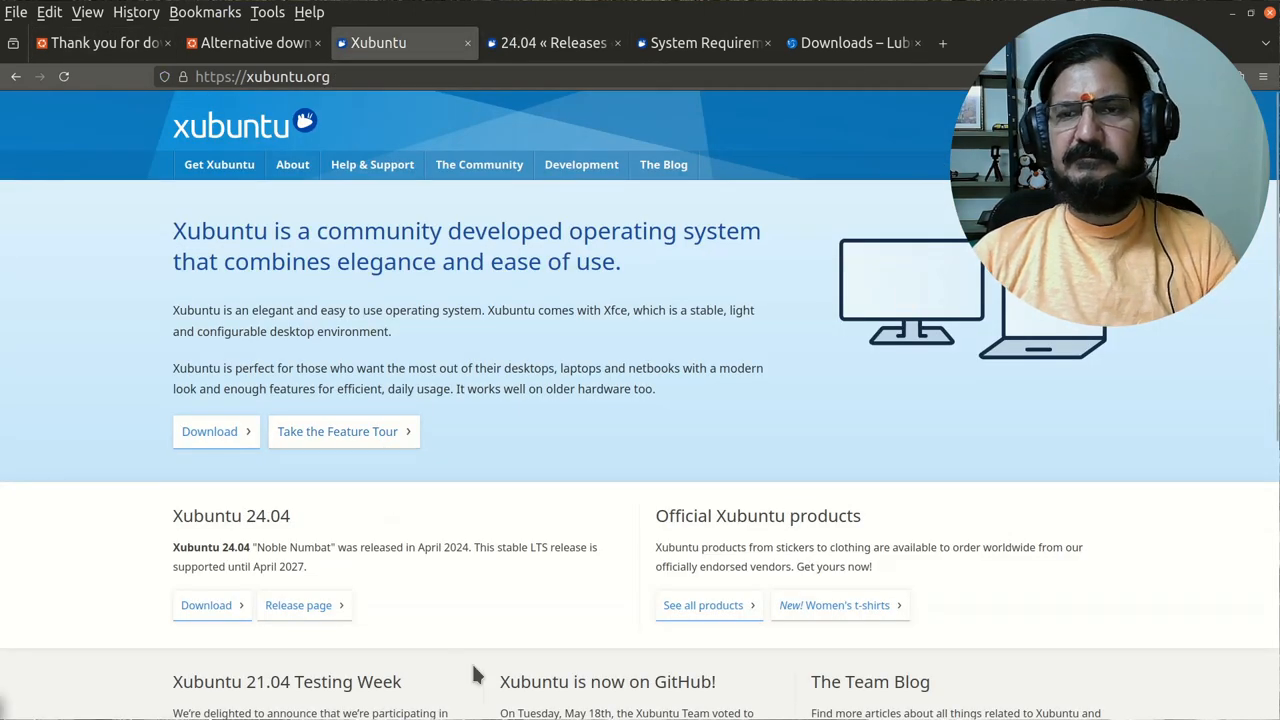
pyautogui.moveTo(476, 604)
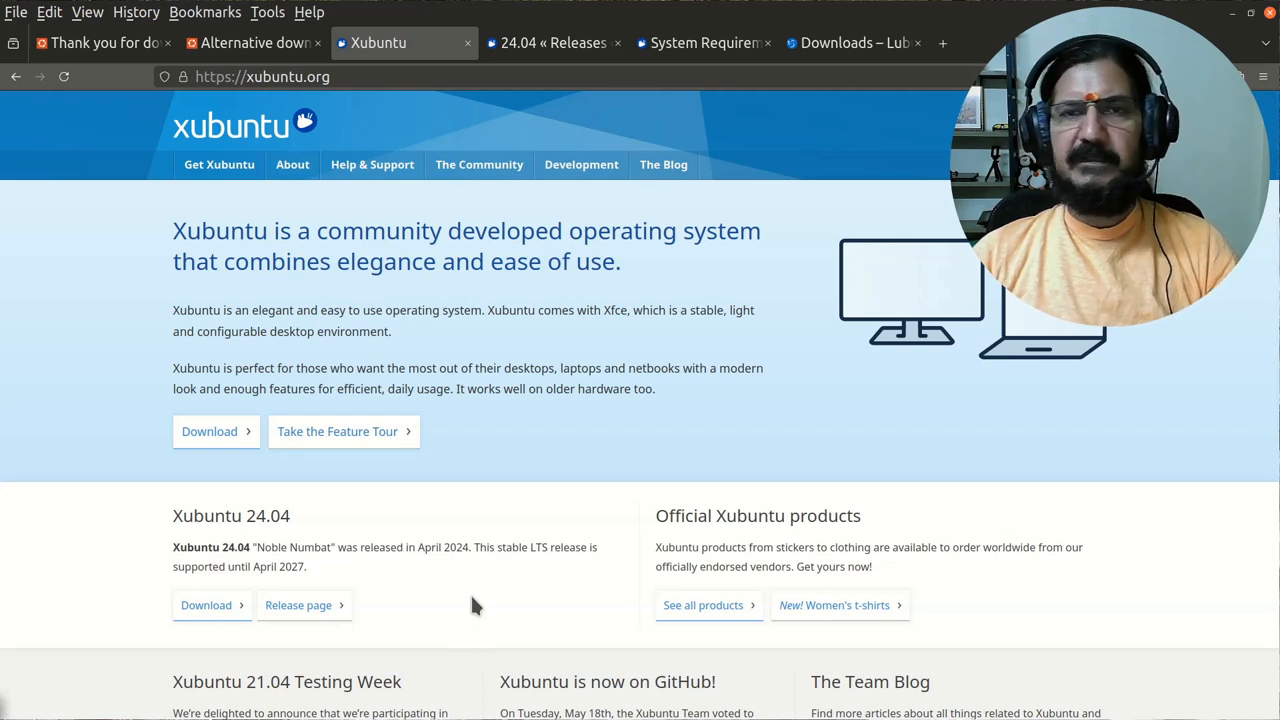
pyautogui.moveTo(490, 498)
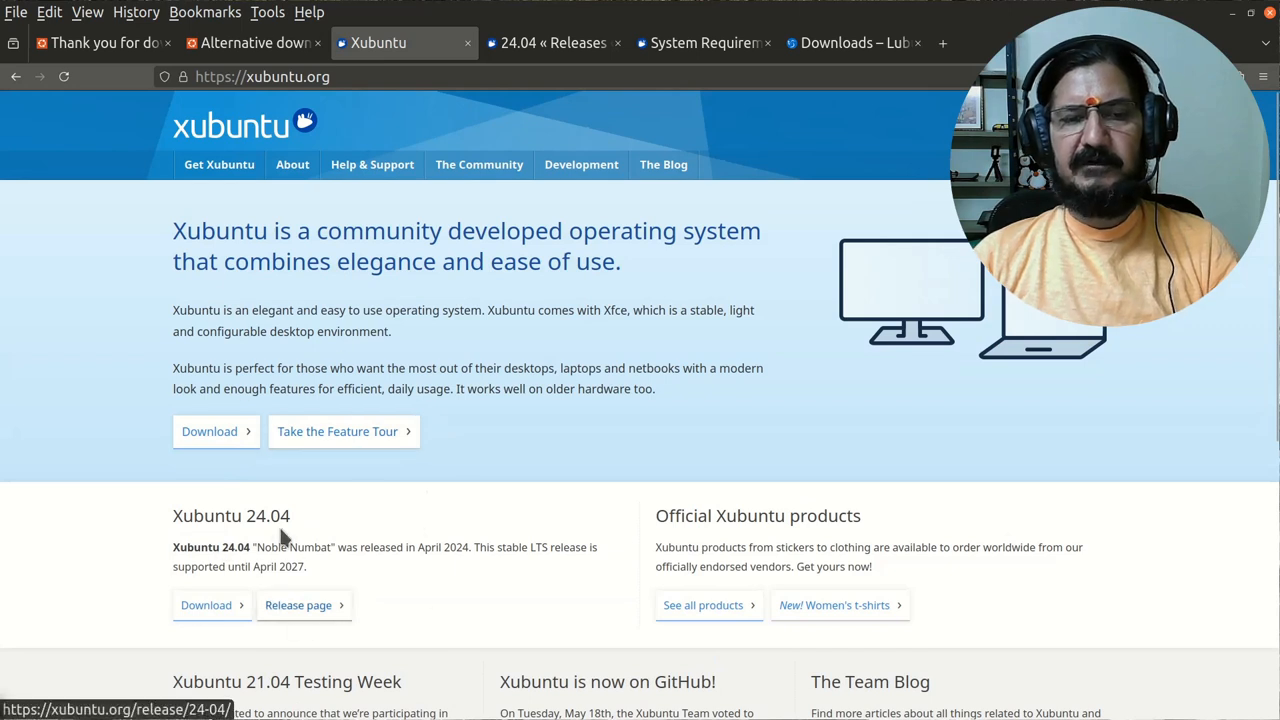
pyautogui.scroll(-3)
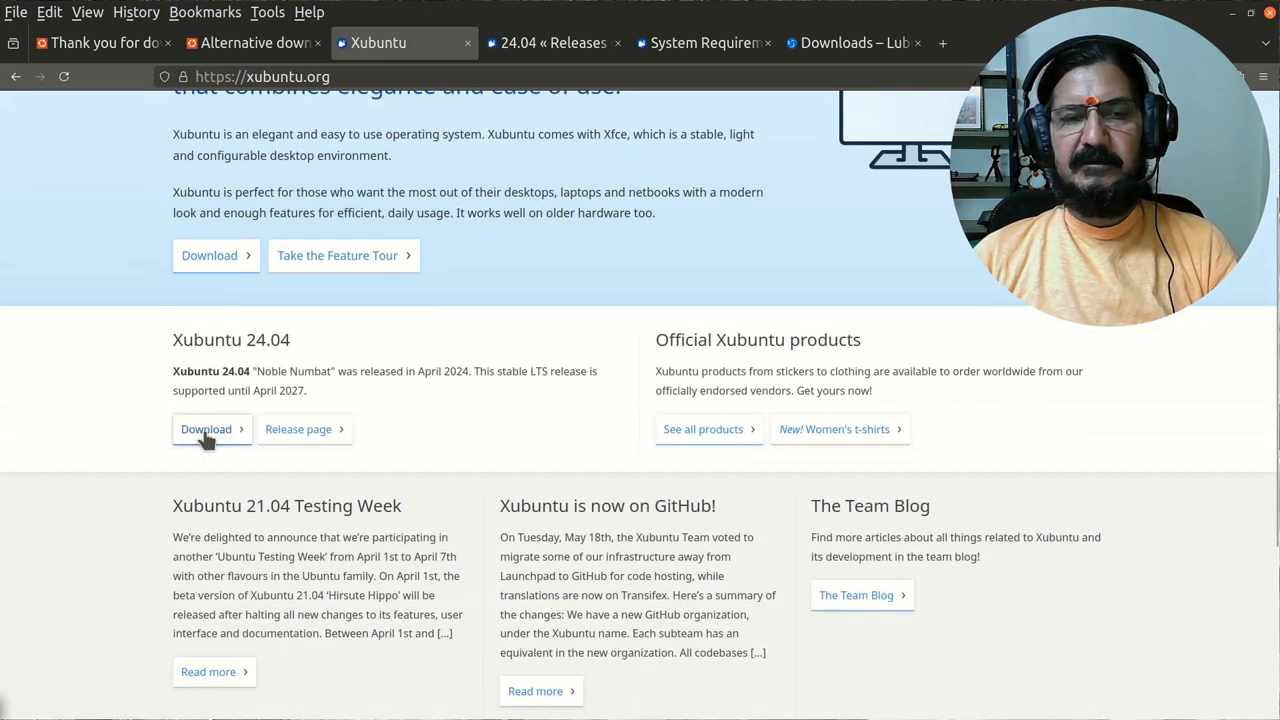
pyautogui.click(206, 428)
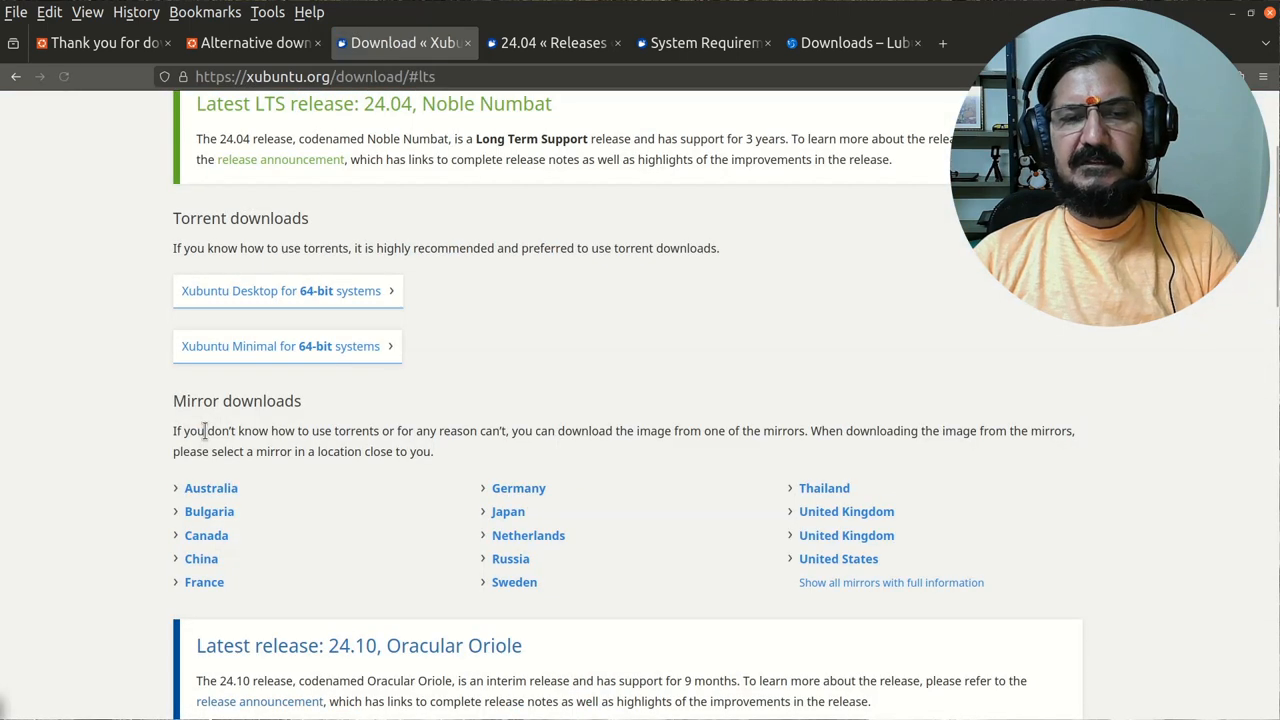
pyautogui.scroll(3)
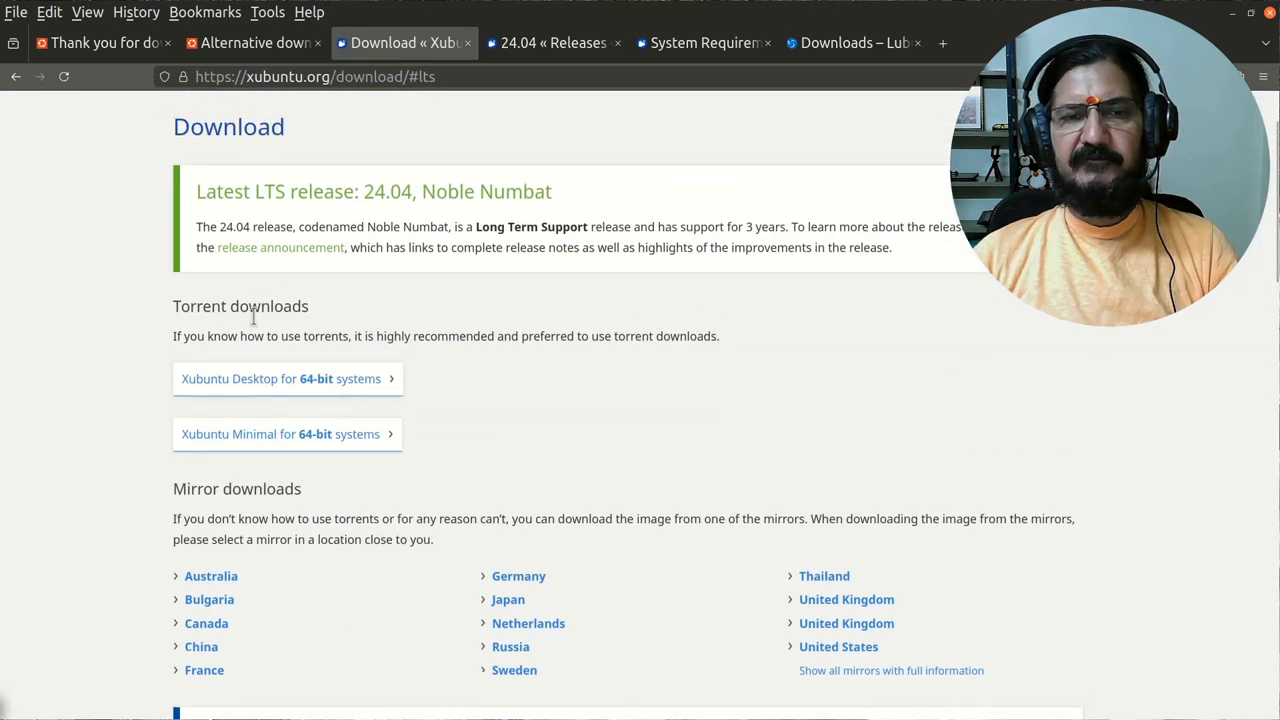
pyautogui.moveTo(408, 376)
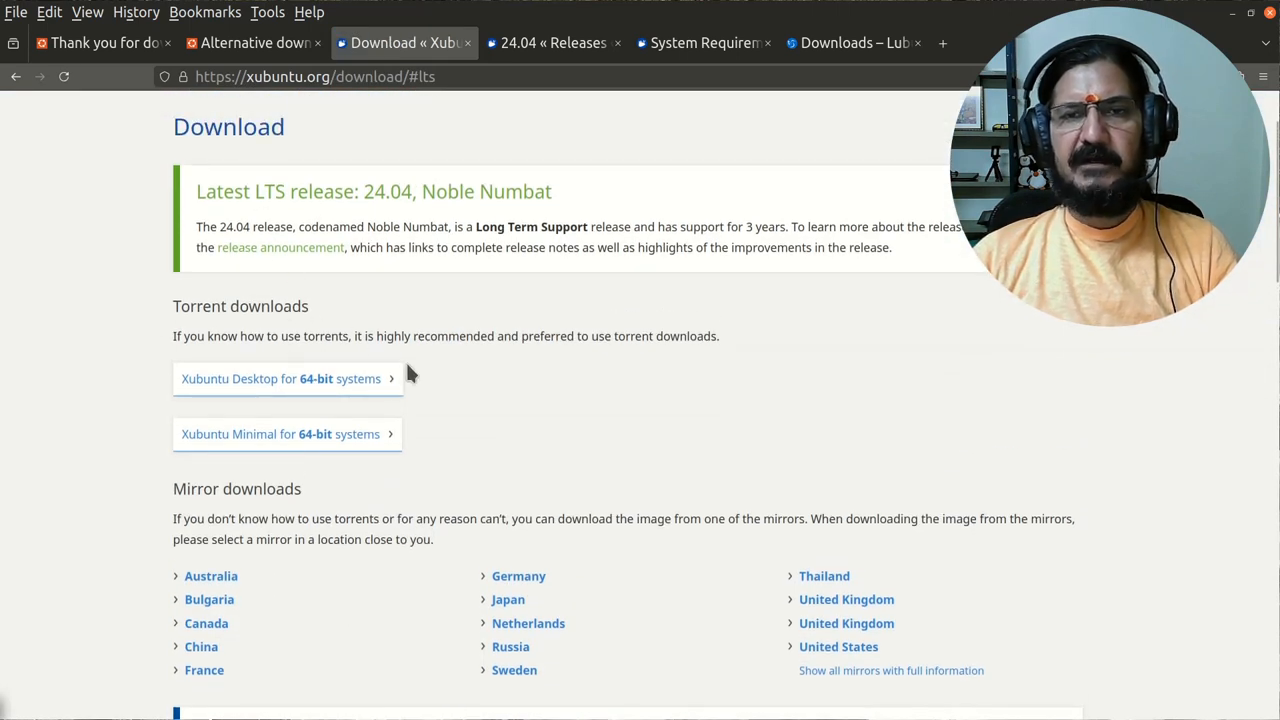
pyautogui.scroll(-3)
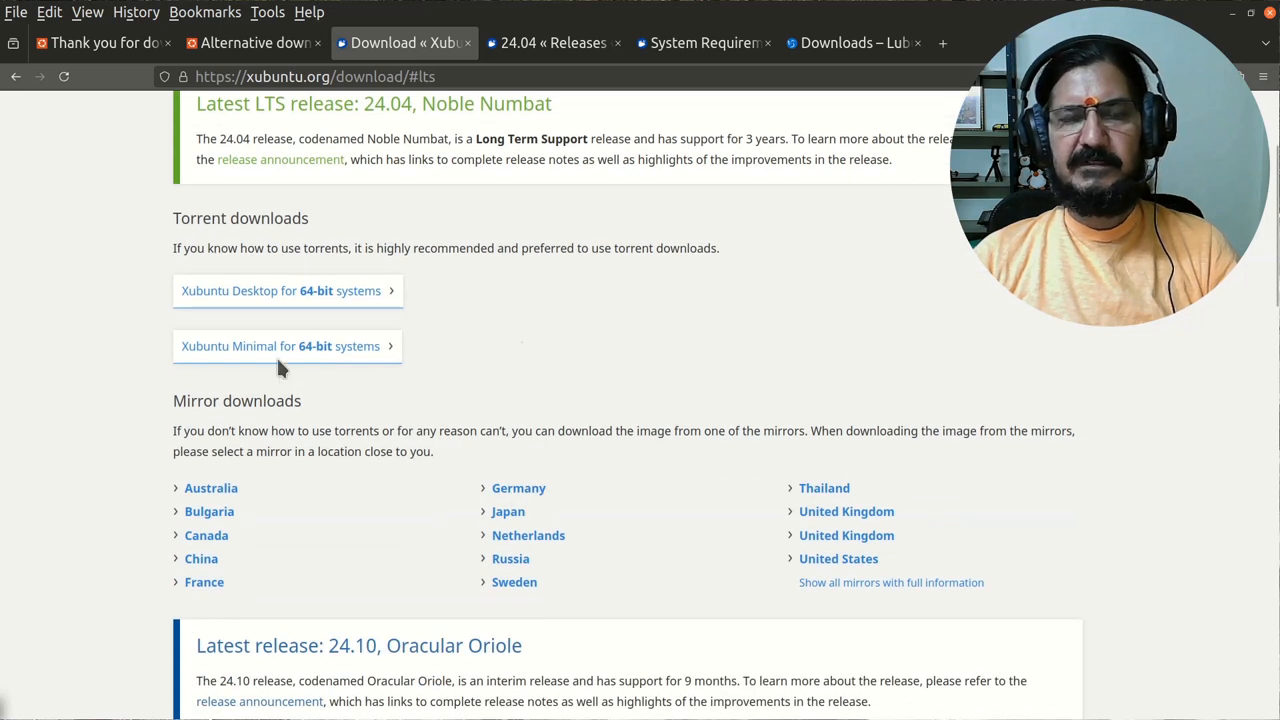
pyautogui.scroll(-3)
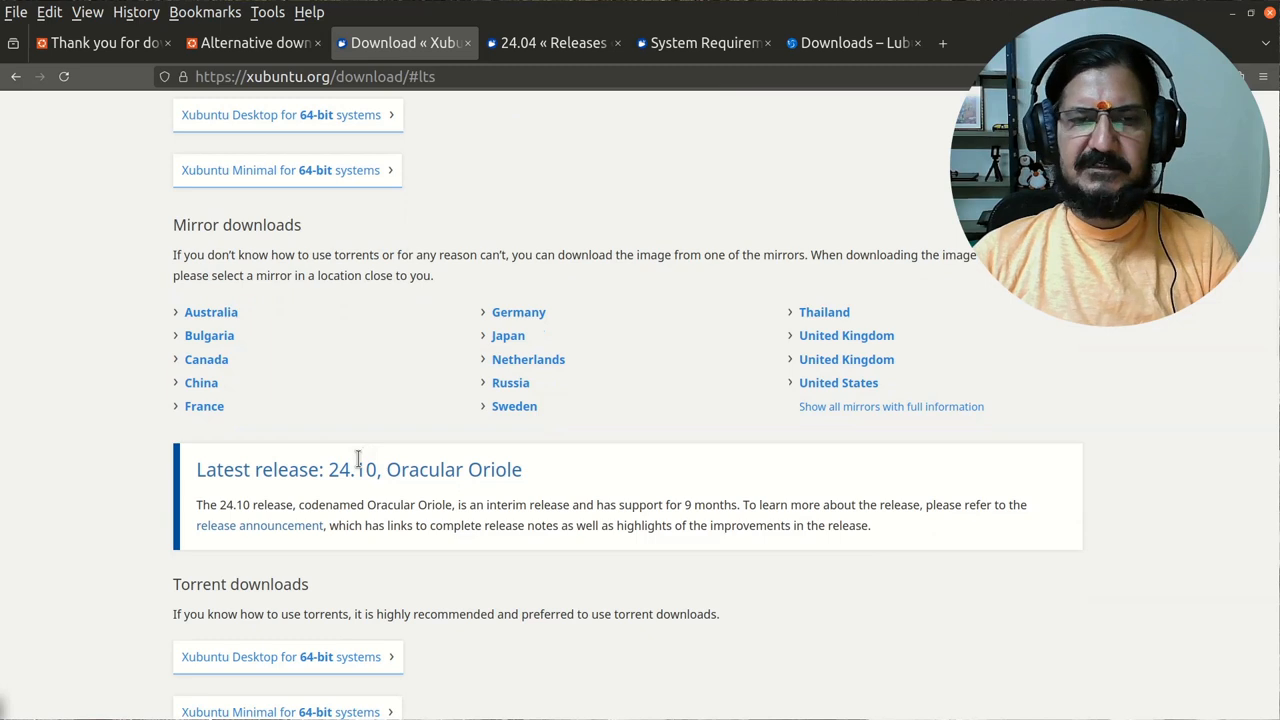
pyautogui.moveTo(338, 382)
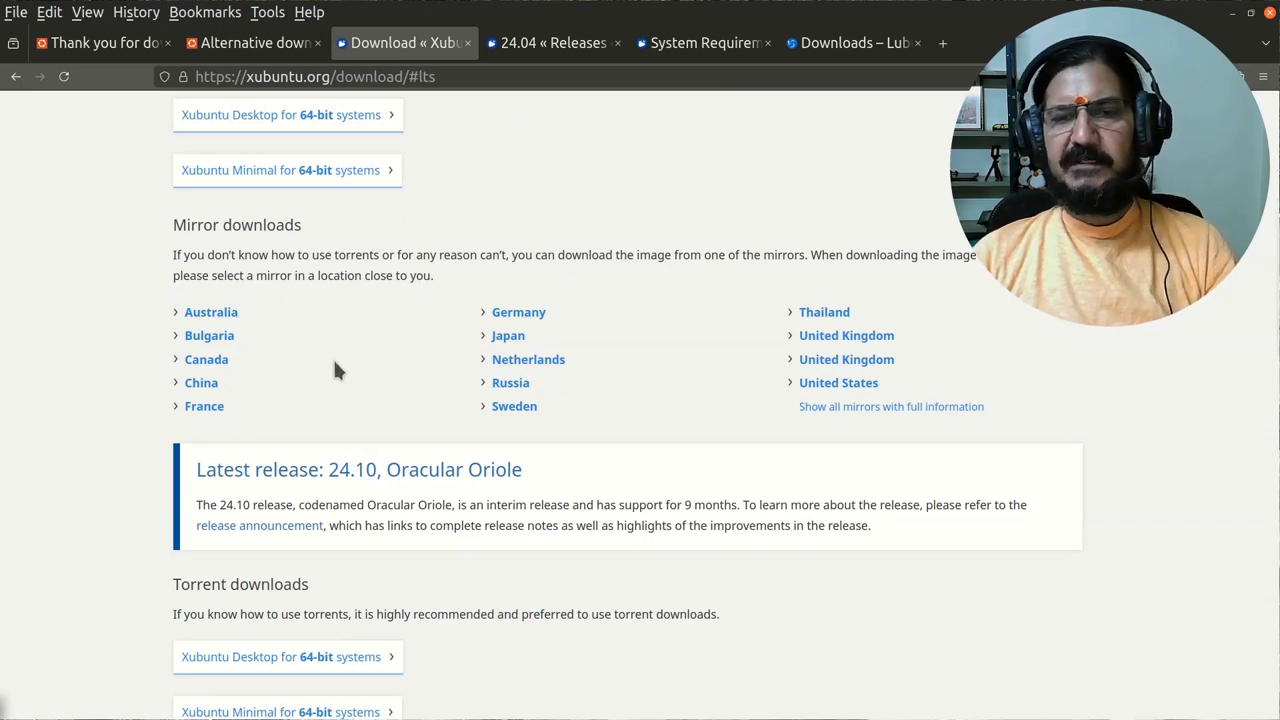
pyautogui.moveTo(322, 348)
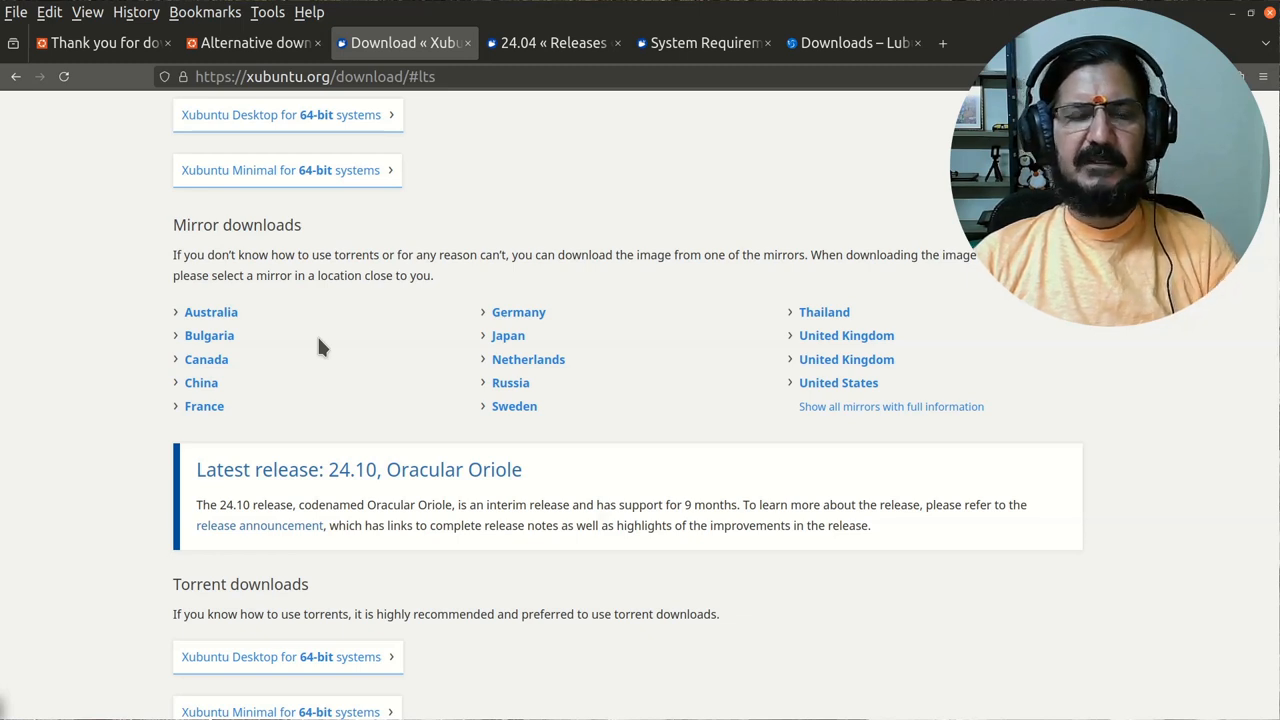
pyautogui.moveTo(216, 252)
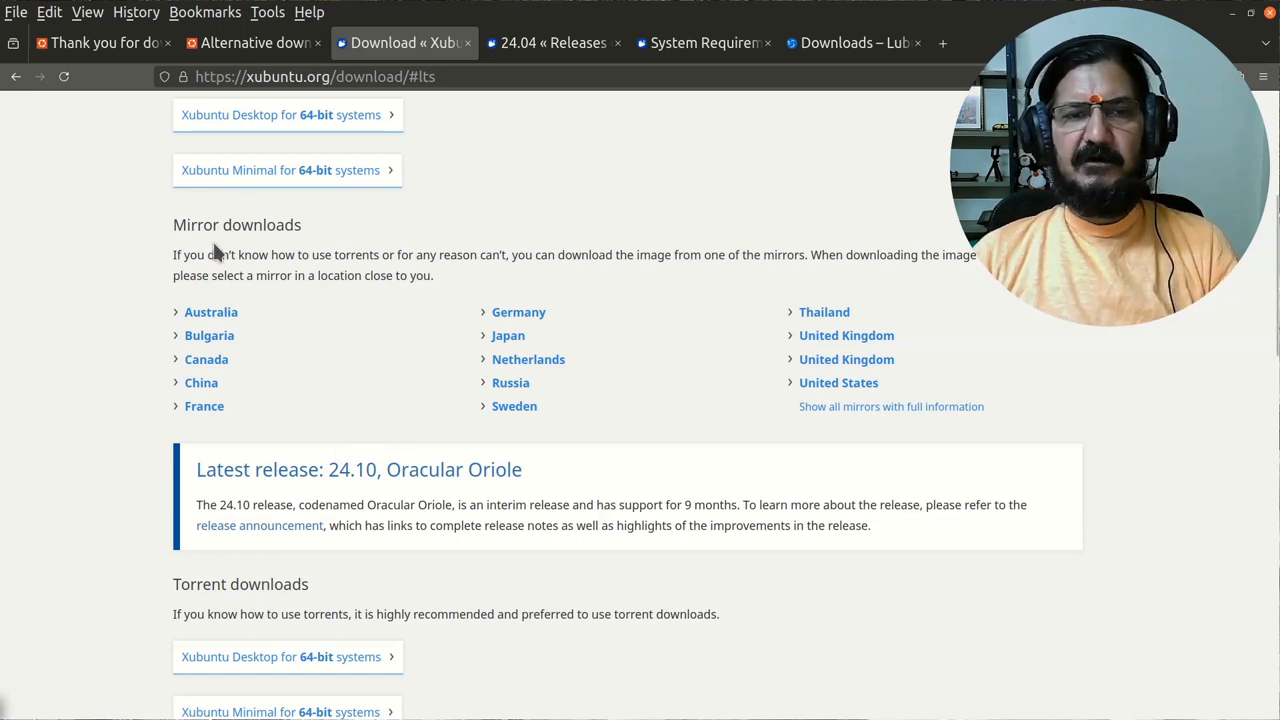
pyautogui.moveTo(200, 384)
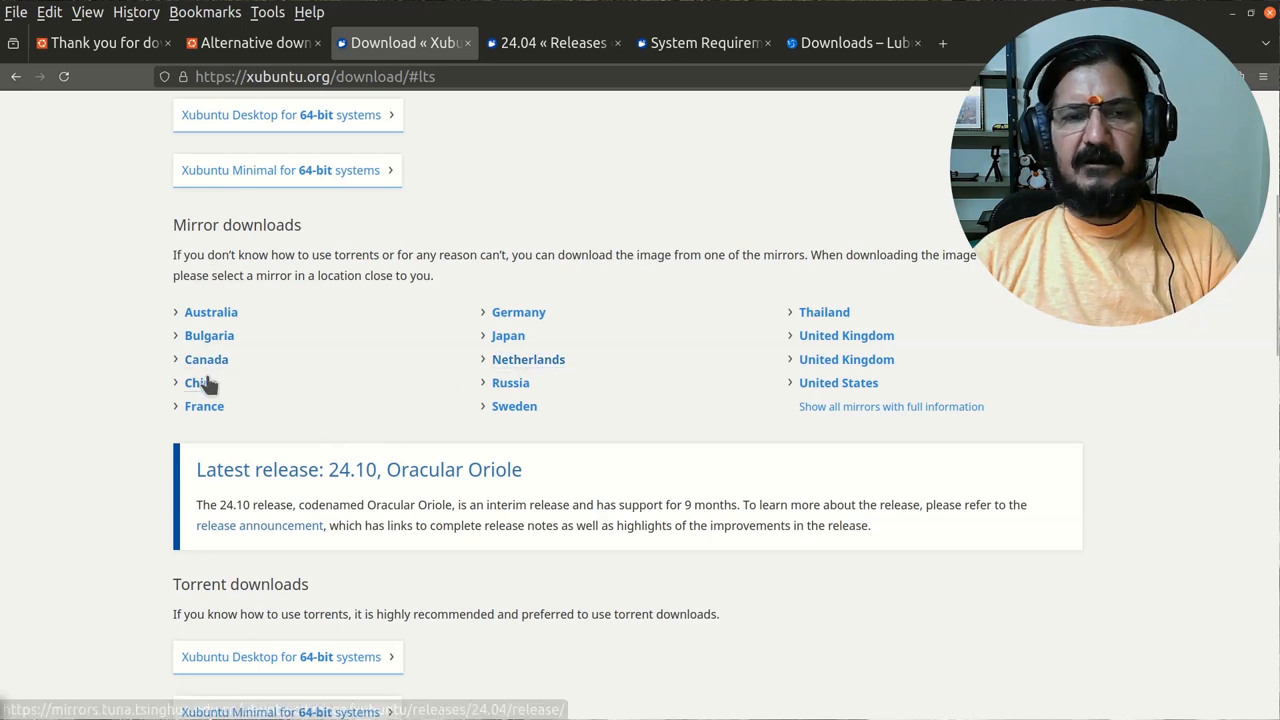
pyautogui.moveTo(208, 336)
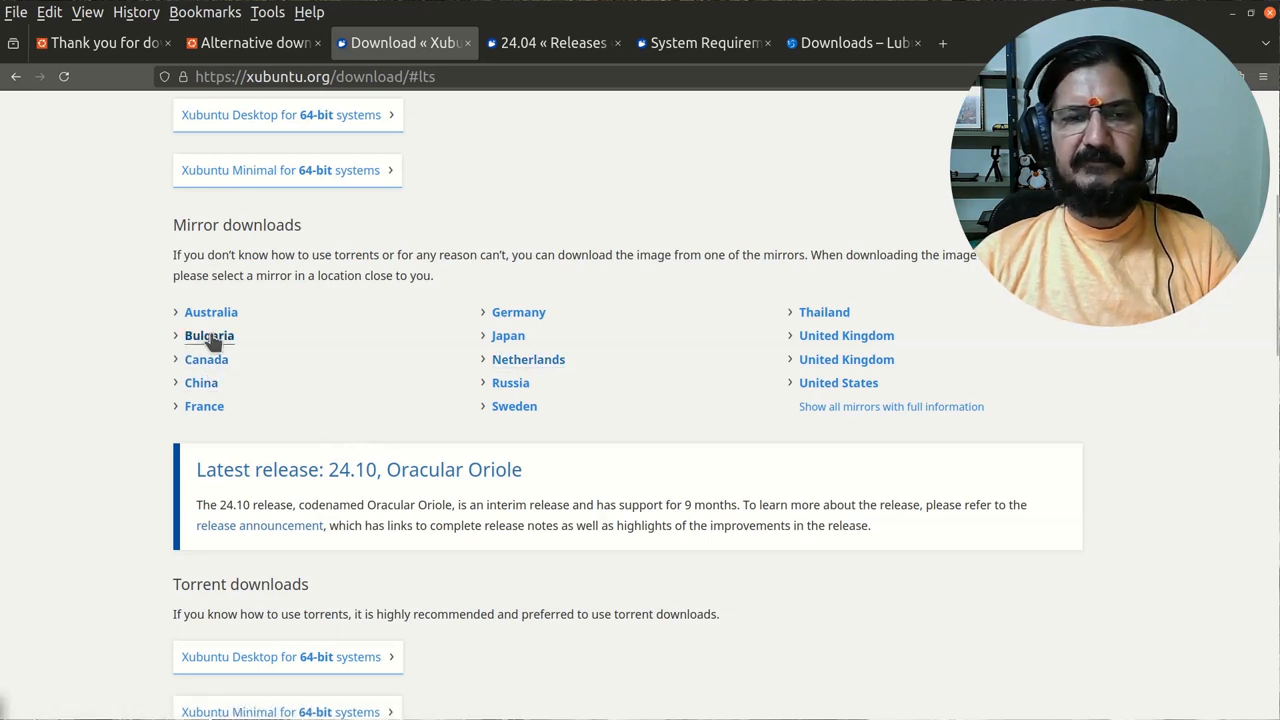
pyautogui.moveTo(210, 312)
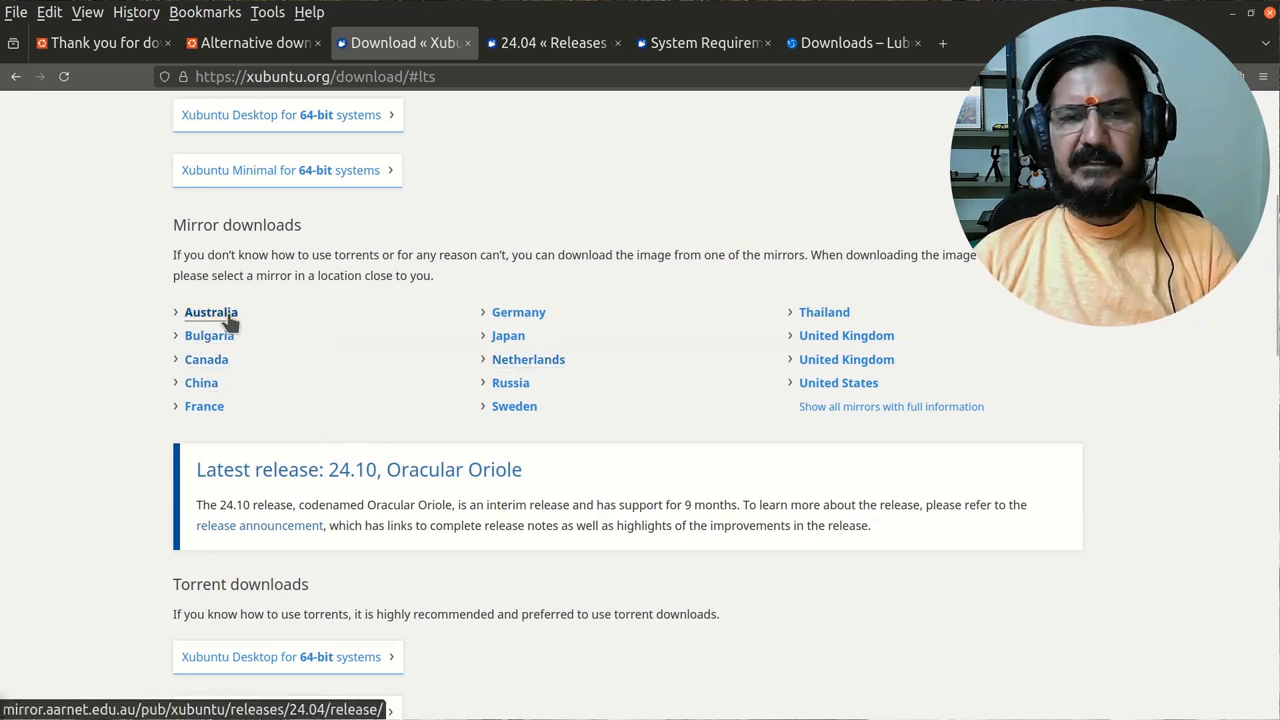
# Browse the Australian AARNet mirror's Xubuntu 24.04 release folder listing ISOs and SHA256SUMS.
pyautogui.click(210, 312)
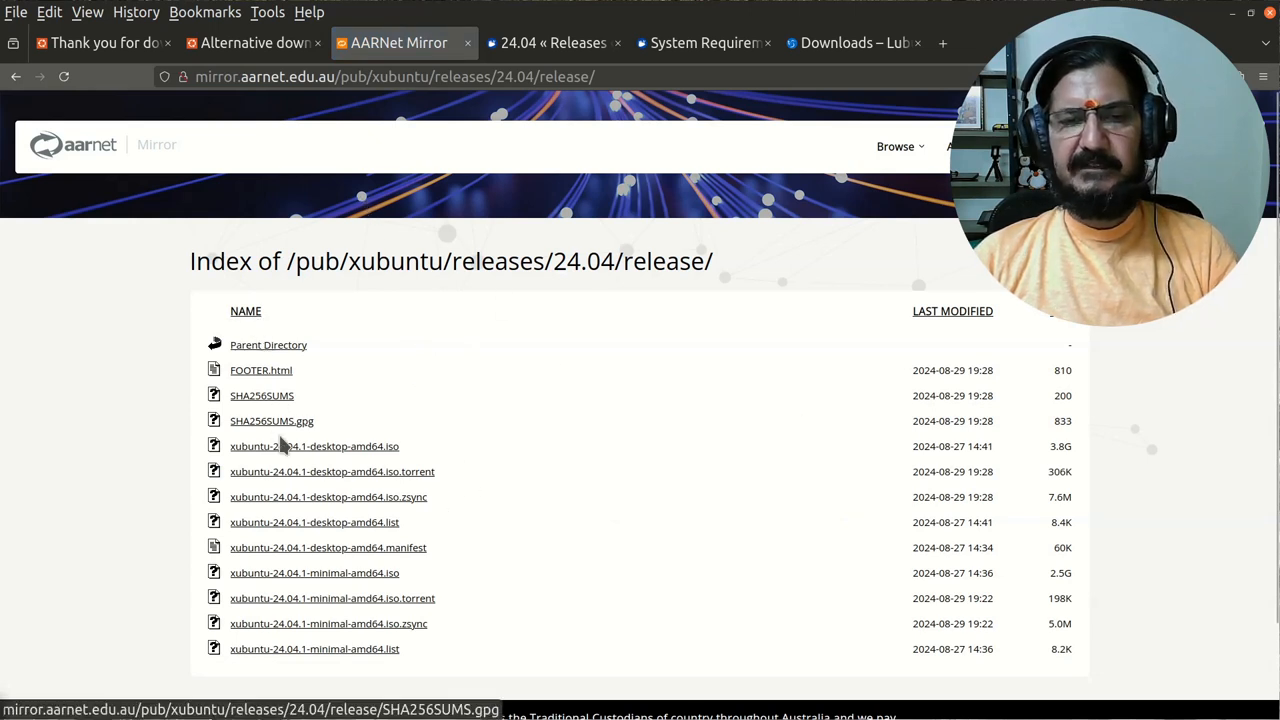
pyautogui.moveTo(484, 684)
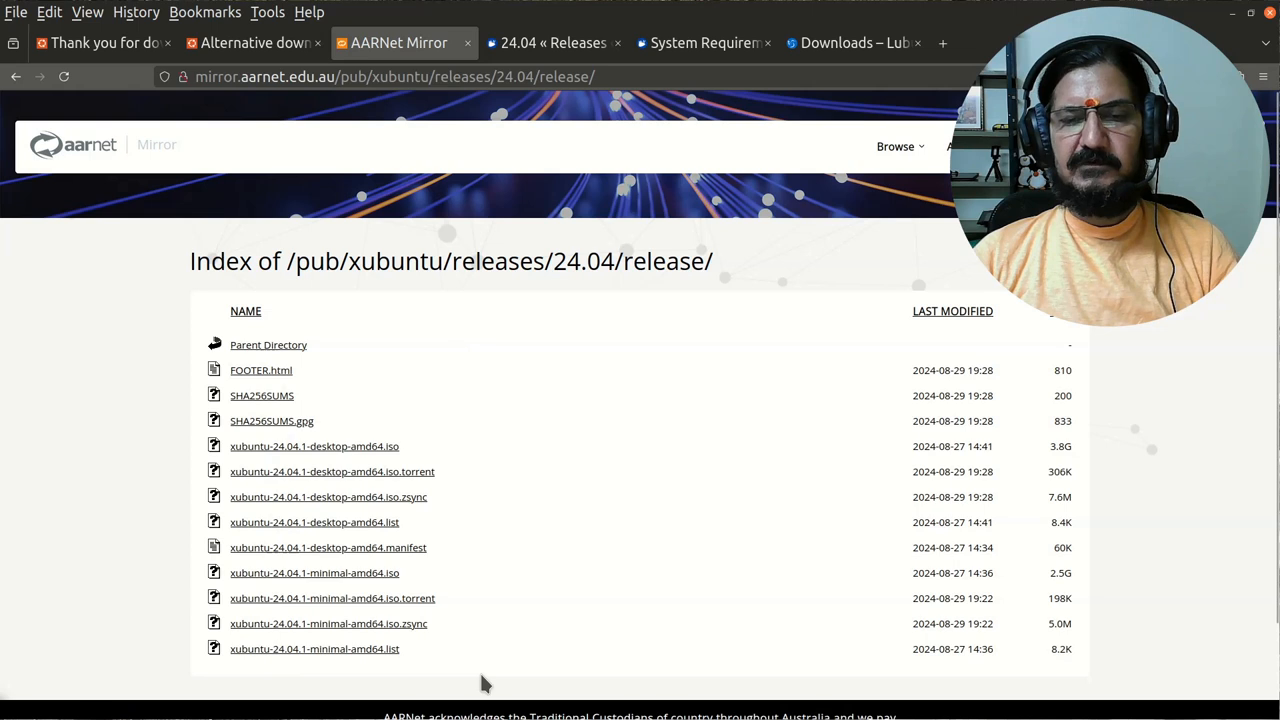
pyautogui.moveTo(444, 452)
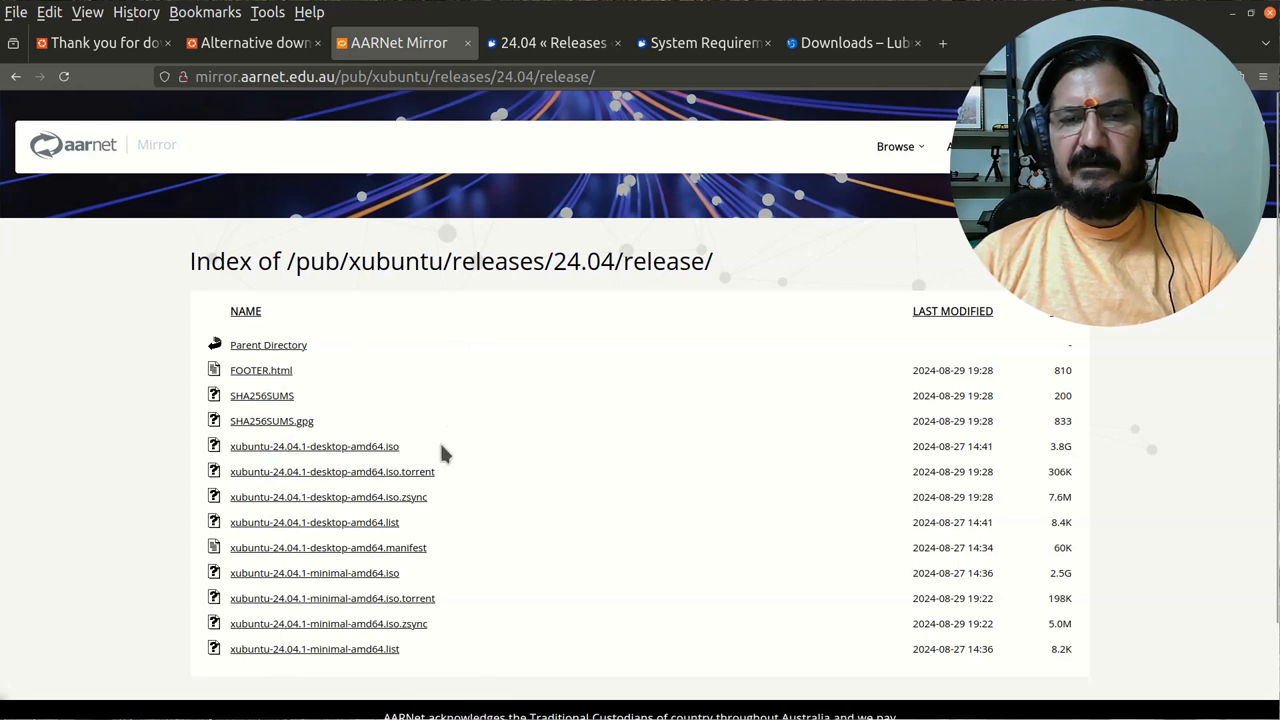
pyautogui.moveTo(408, 292)
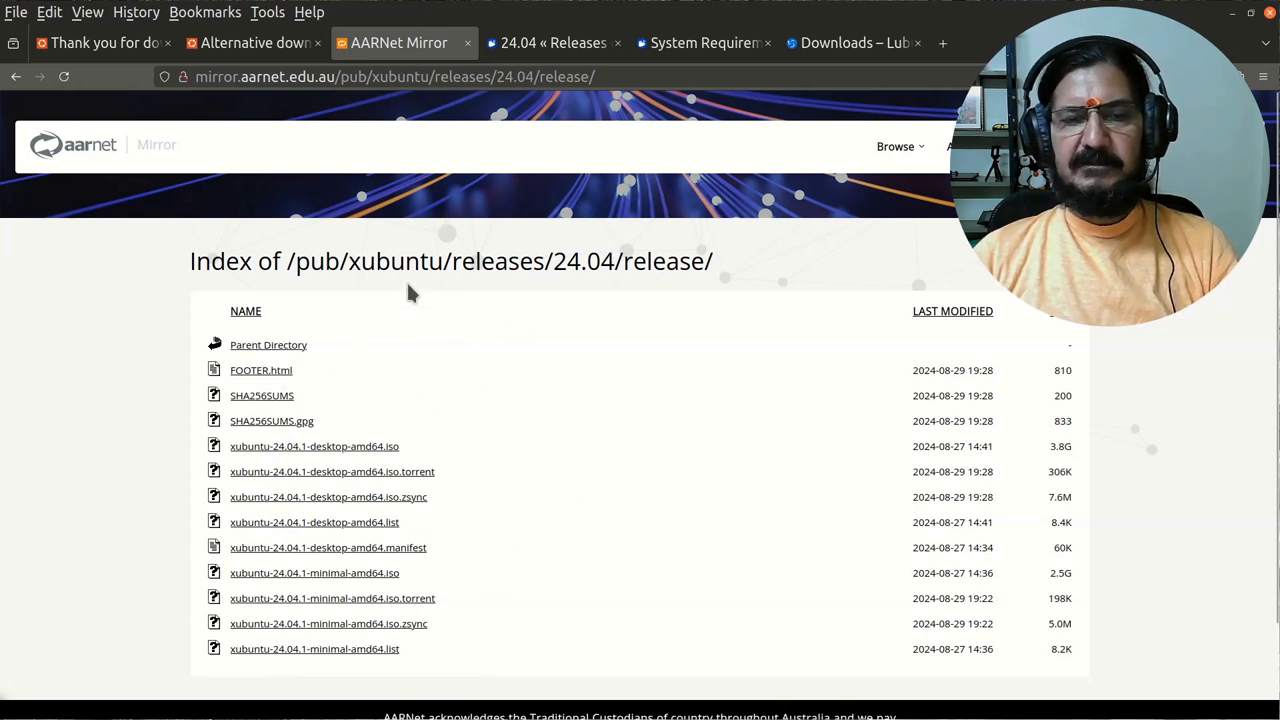
pyautogui.moveTo(314, 446)
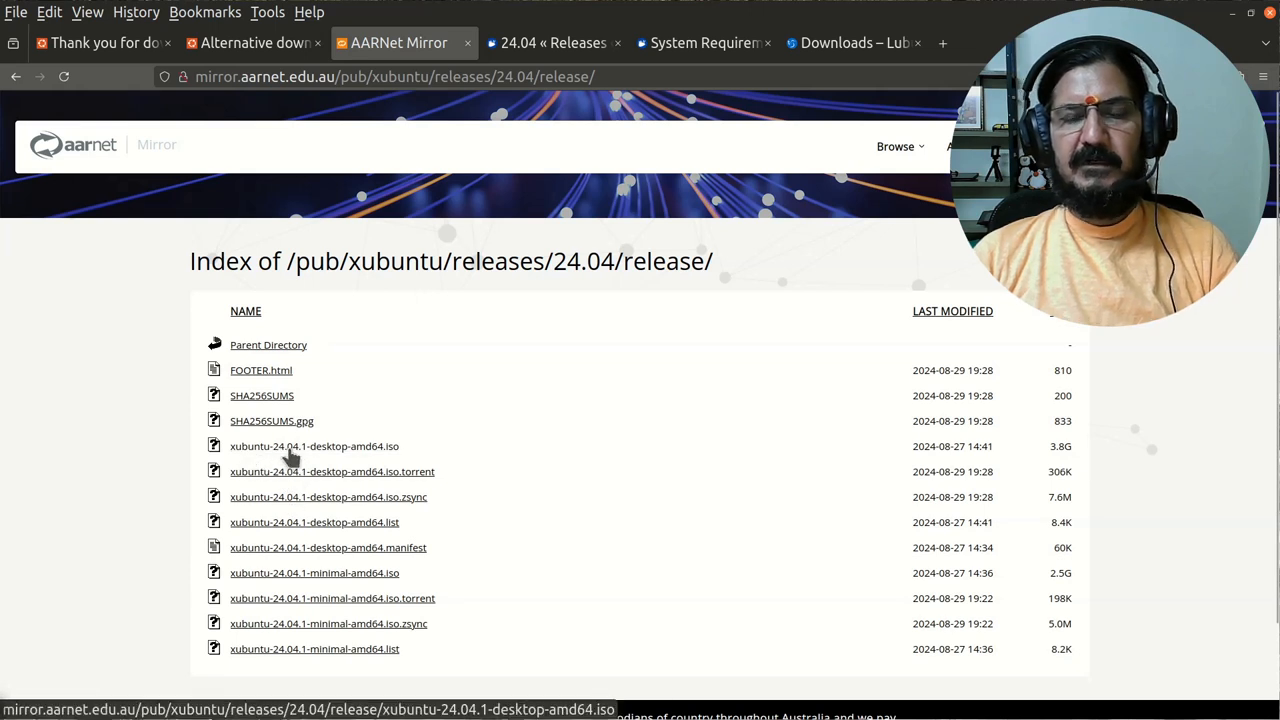
pyautogui.moveTo(340, 452)
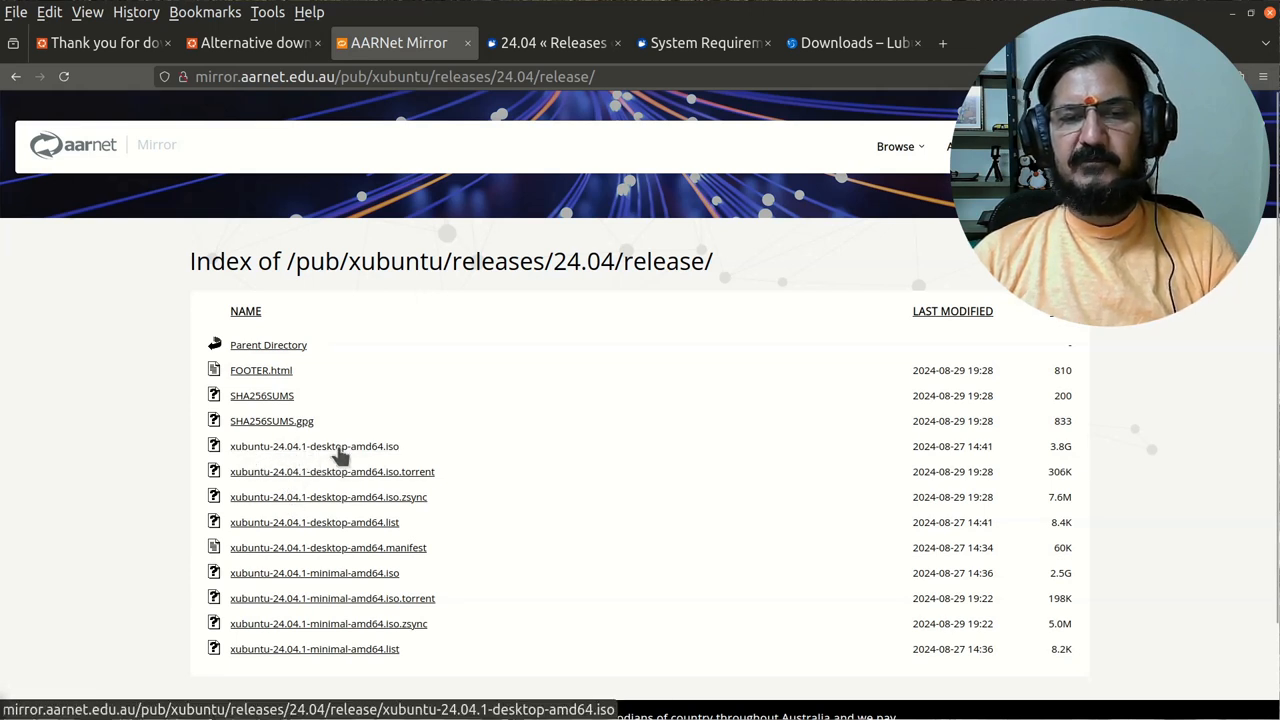
pyautogui.moveTo(1090, 464)
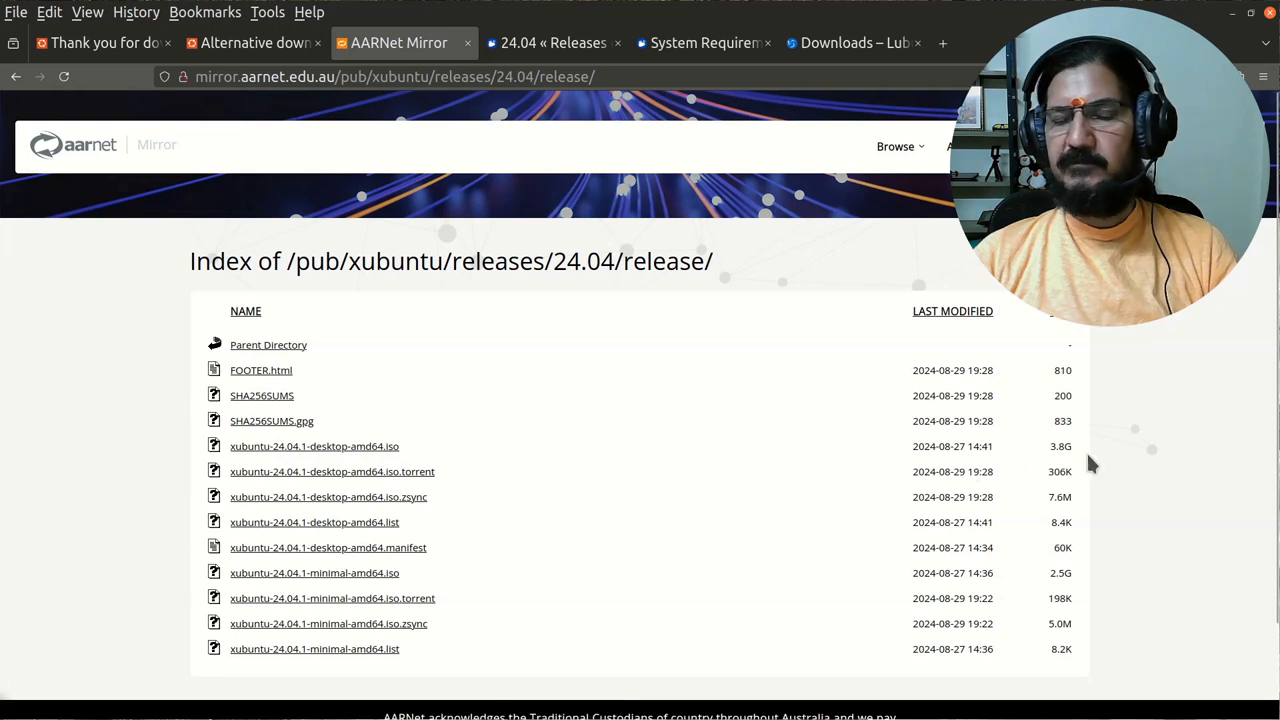
pyautogui.moveTo(404, 460)
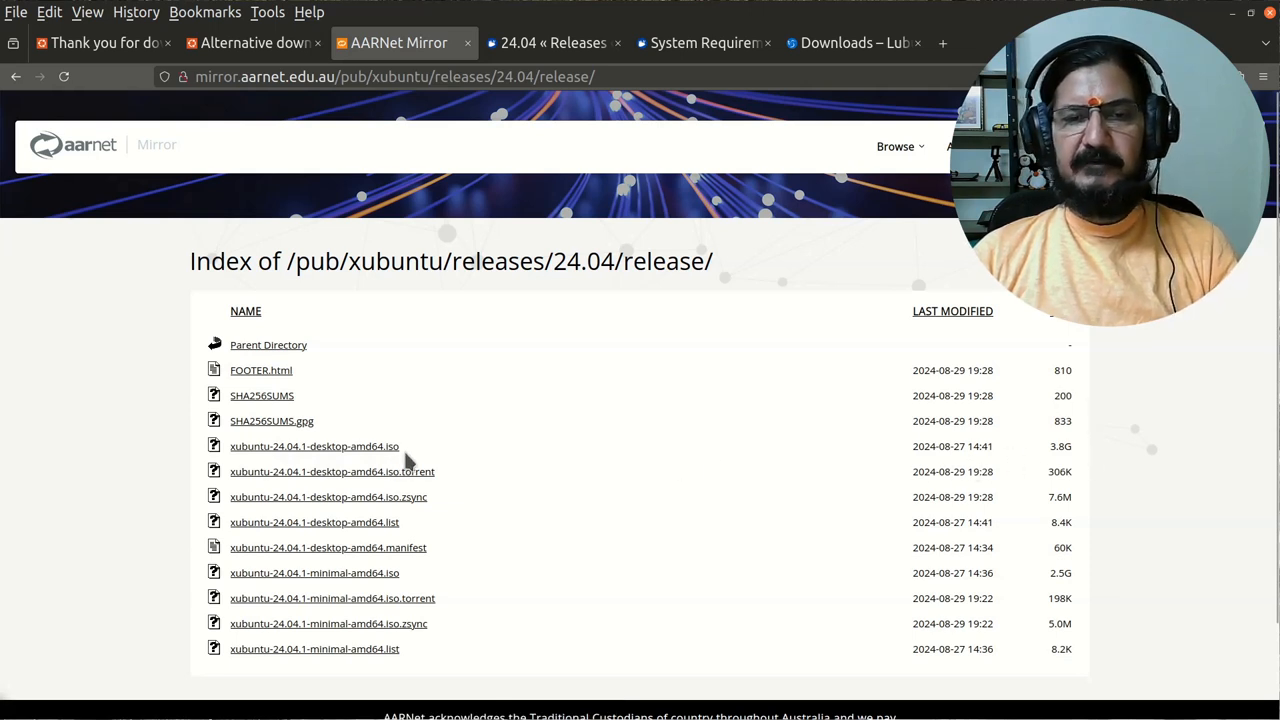
pyautogui.moveTo(416, 524)
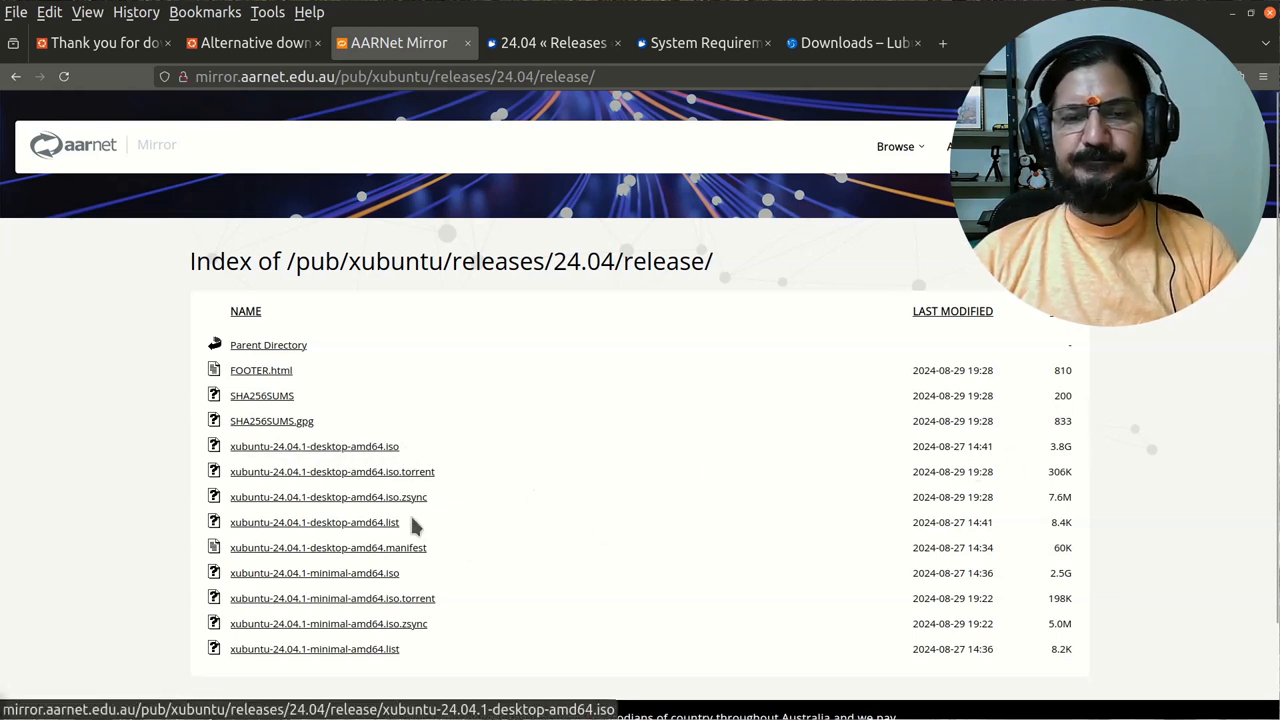
pyautogui.moveTo(564, 460)
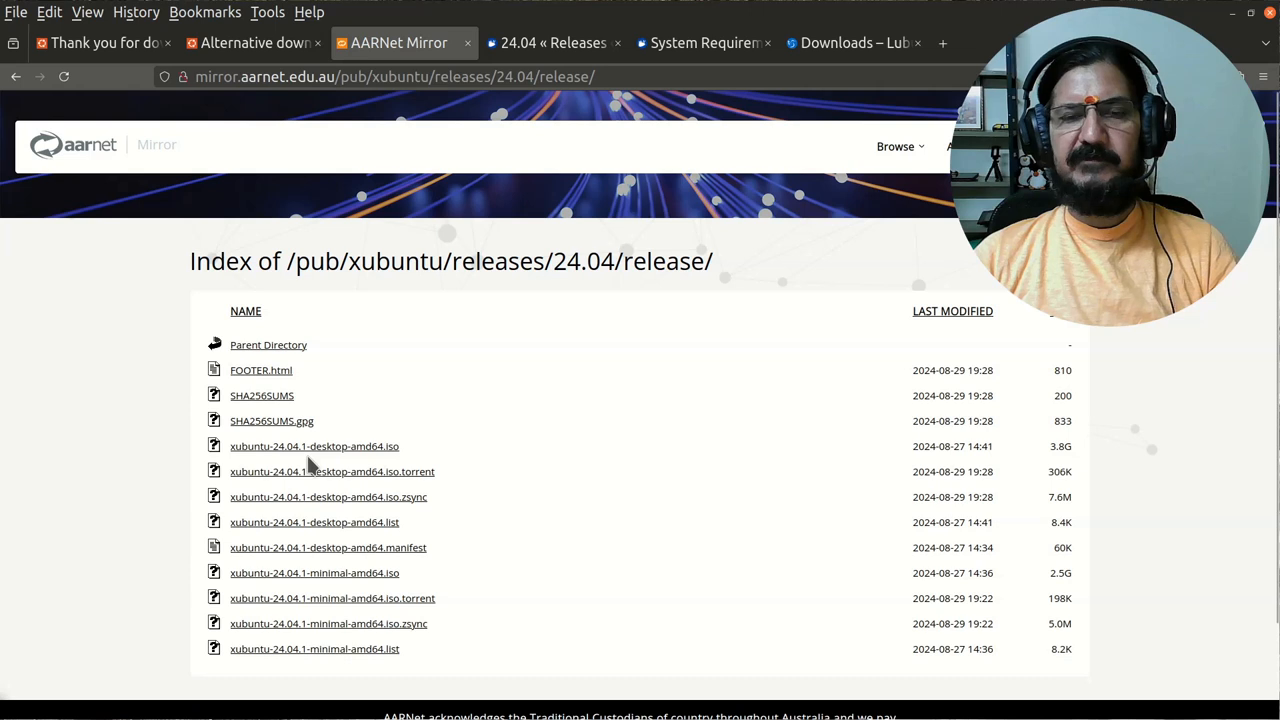
pyautogui.moveTo(506, 556)
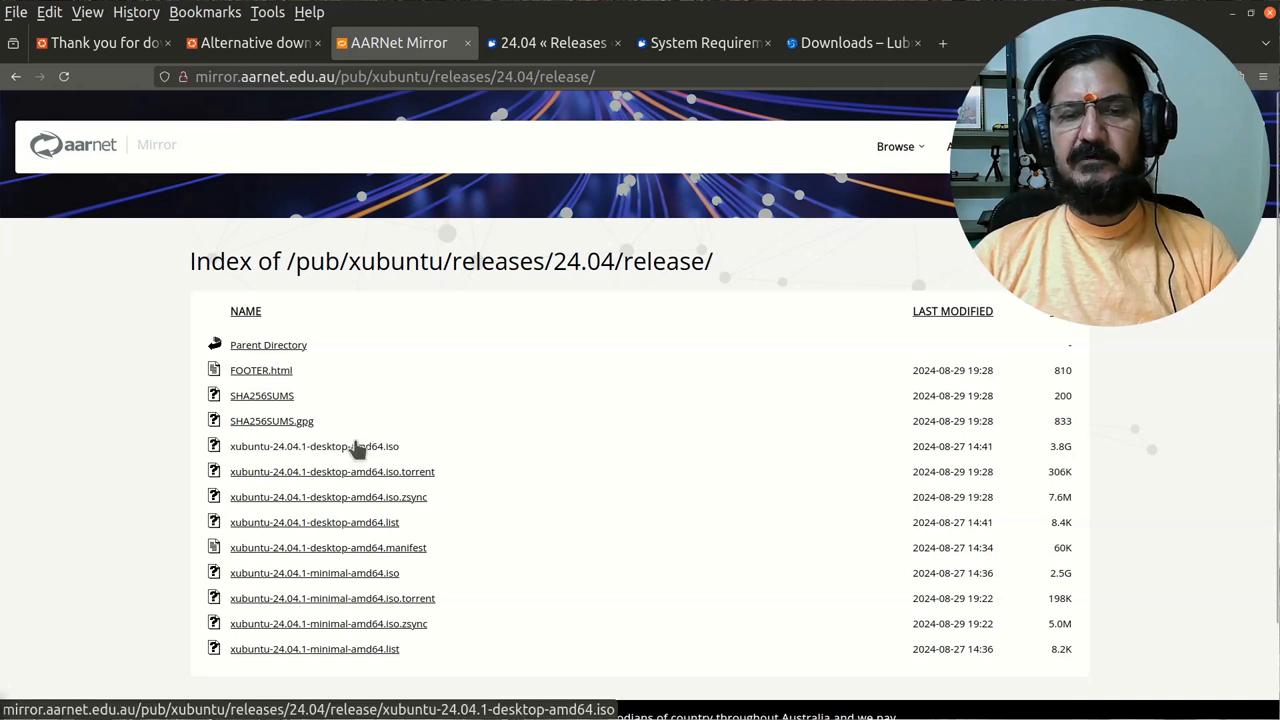
pyautogui.moveTo(314, 446)
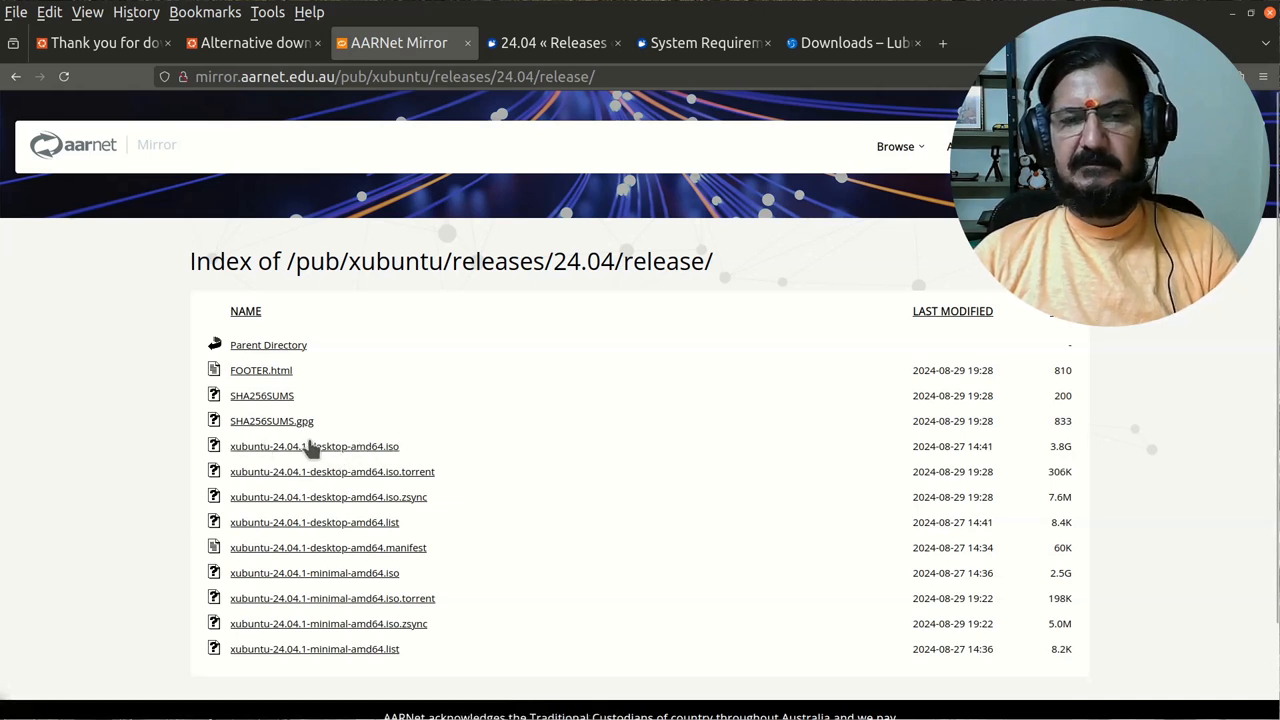
pyautogui.moveTo(314, 446)
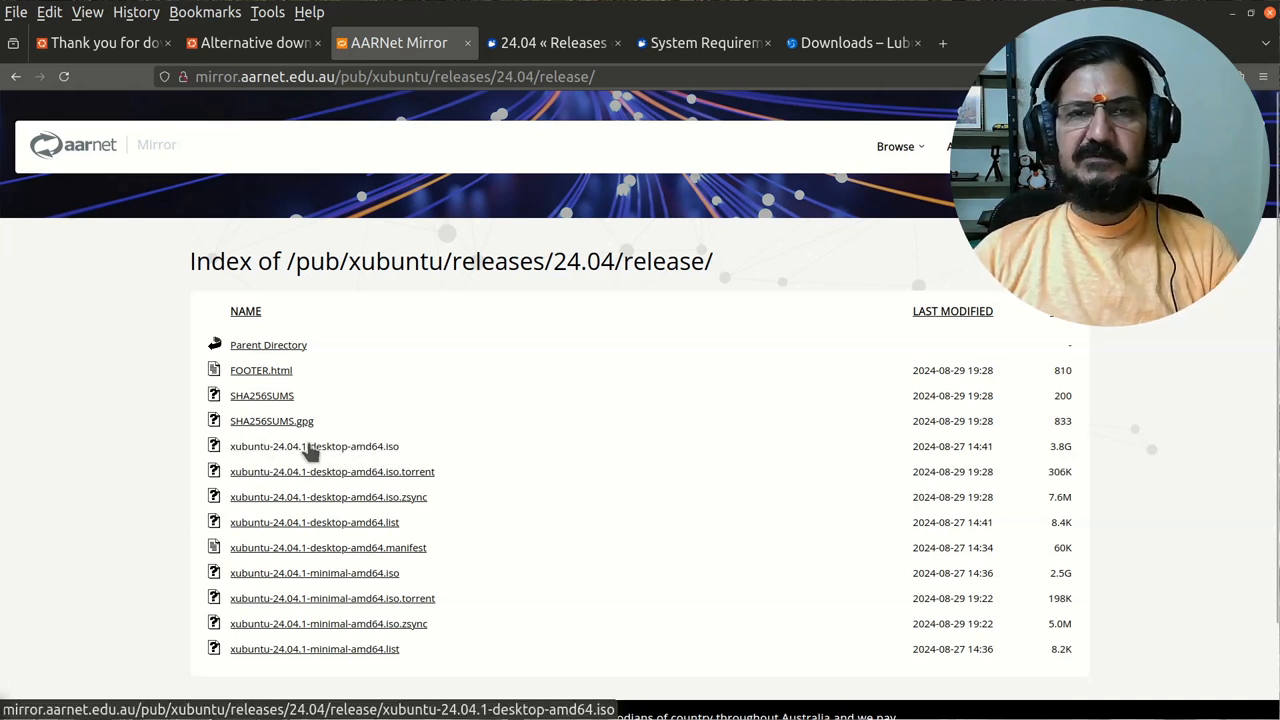
pyautogui.moveTo(348, 464)
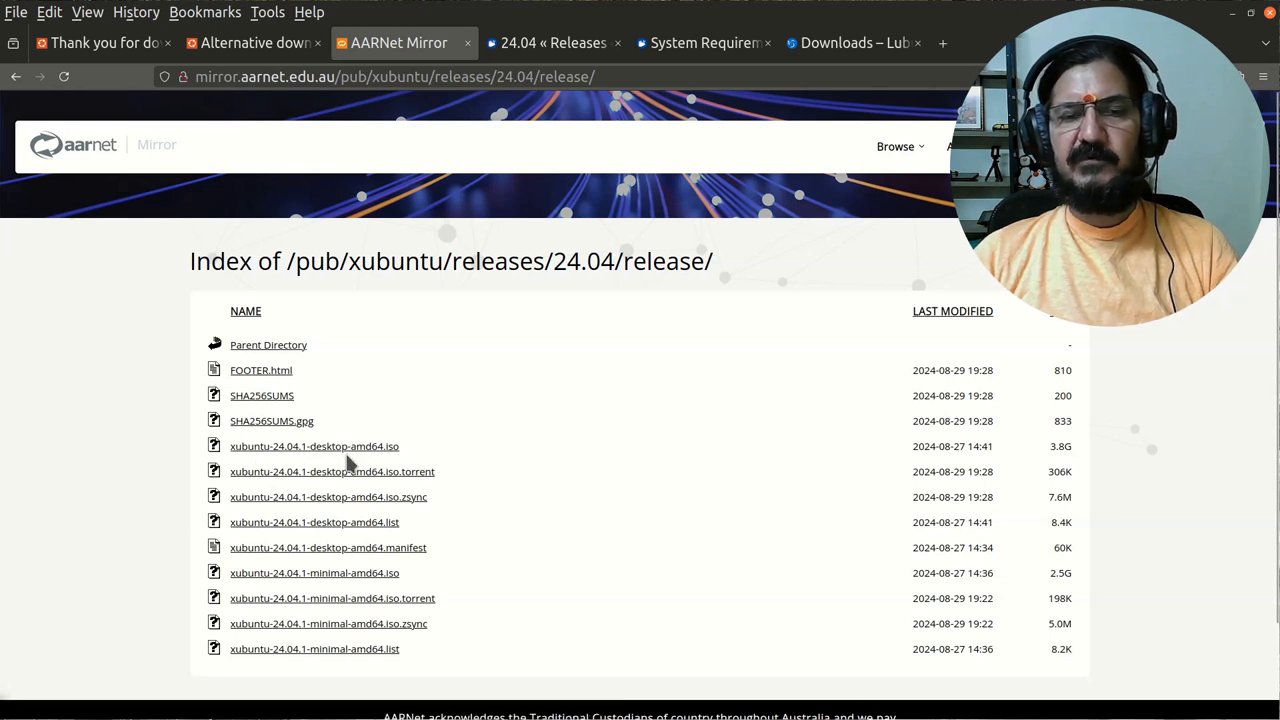
pyautogui.moveTo(440, 440)
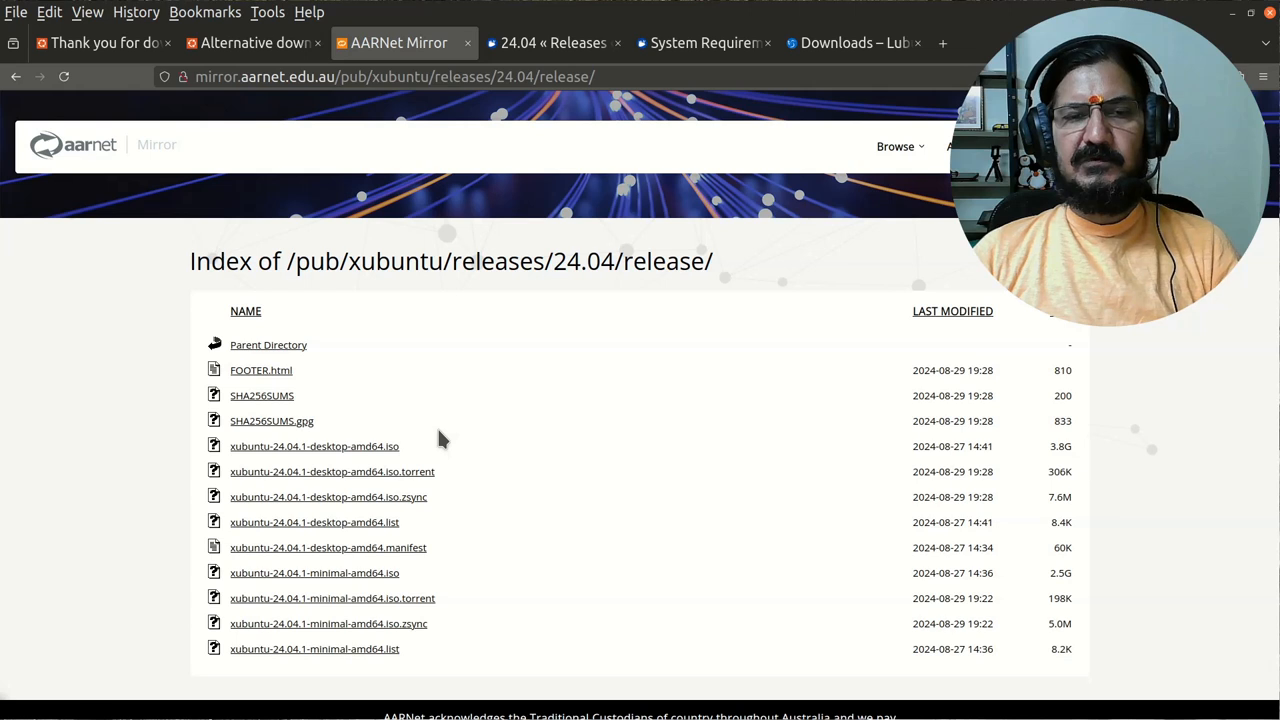
pyautogui.moveTo(500, 414)
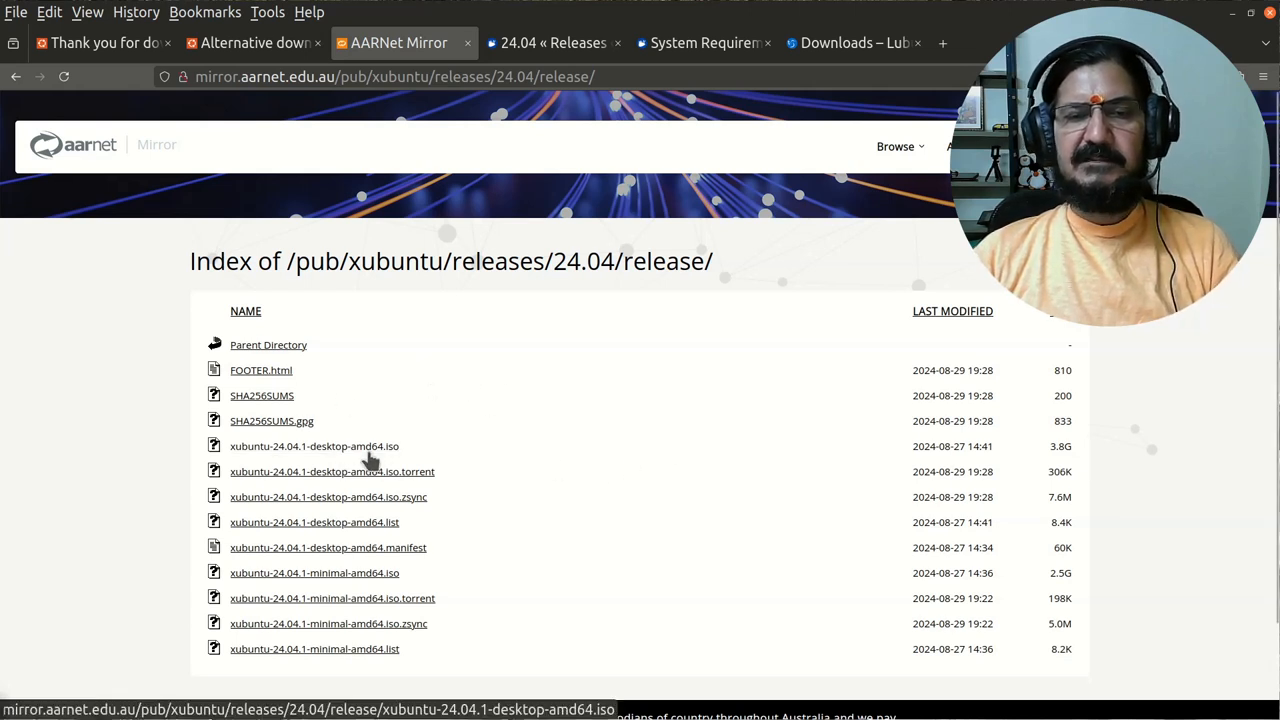
pyautogui.moveTo(262, 396)
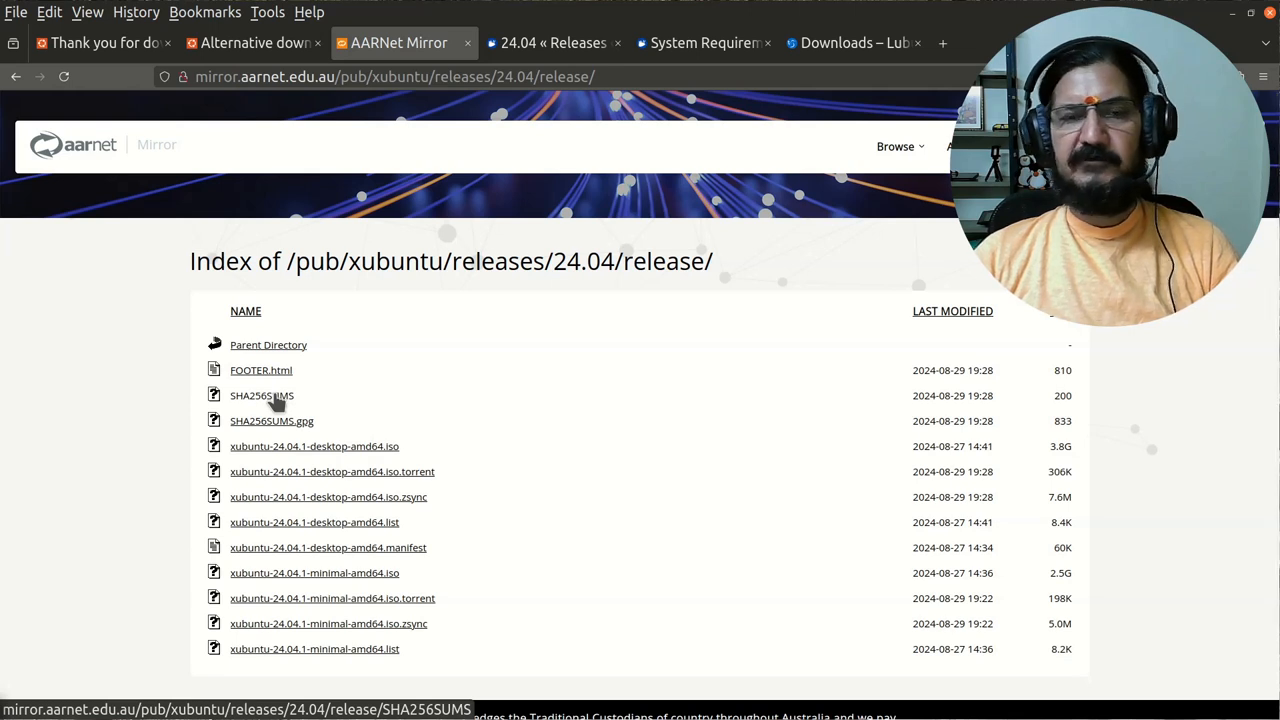
# View SHA256SUMS and select the desktop ISO's SHA256 checksum for copying.
pyautogui.click(260, 396)
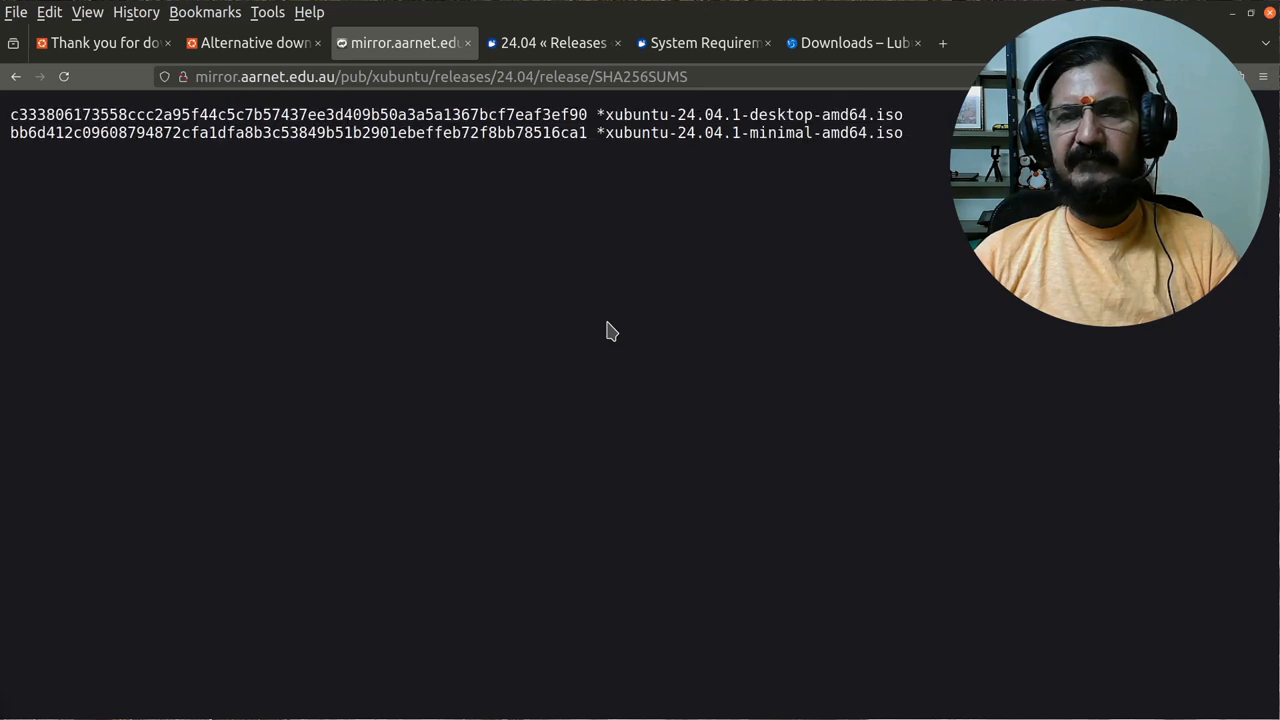
pyautogui.moveTo(770, 152)
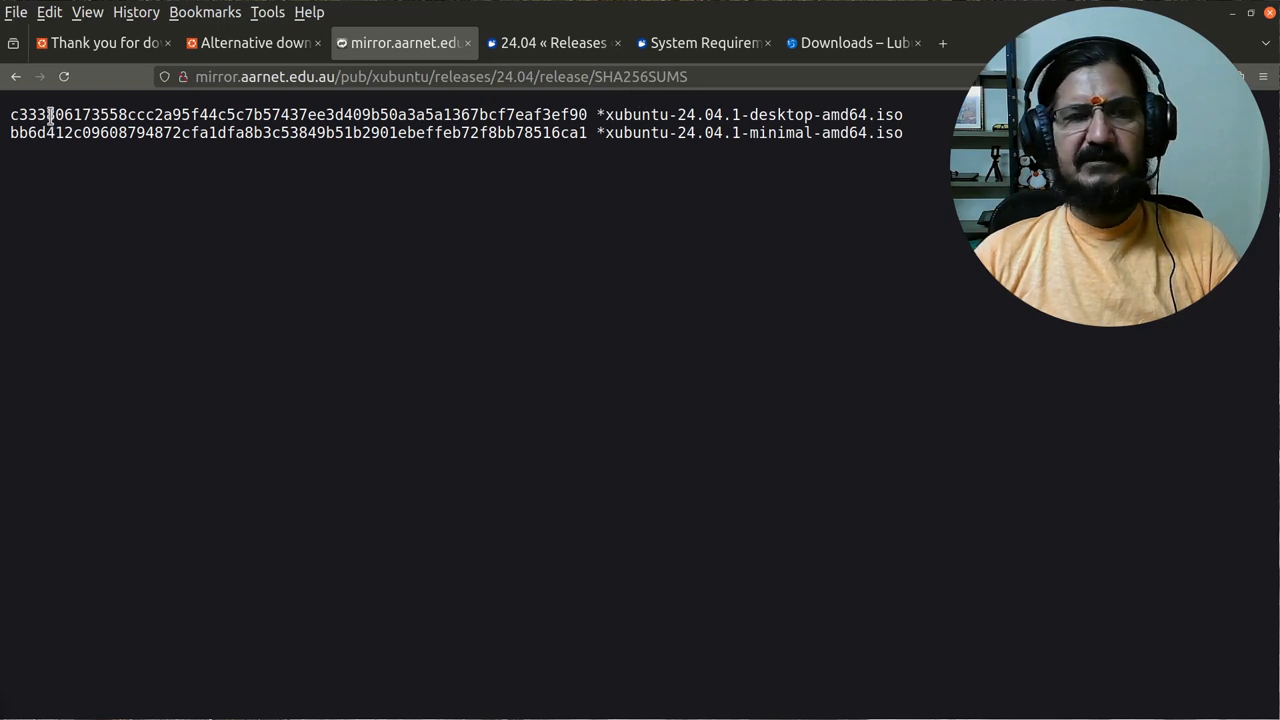
pyautogui.moveTo(10, 114); pyautogui.dragTo(536, 114)
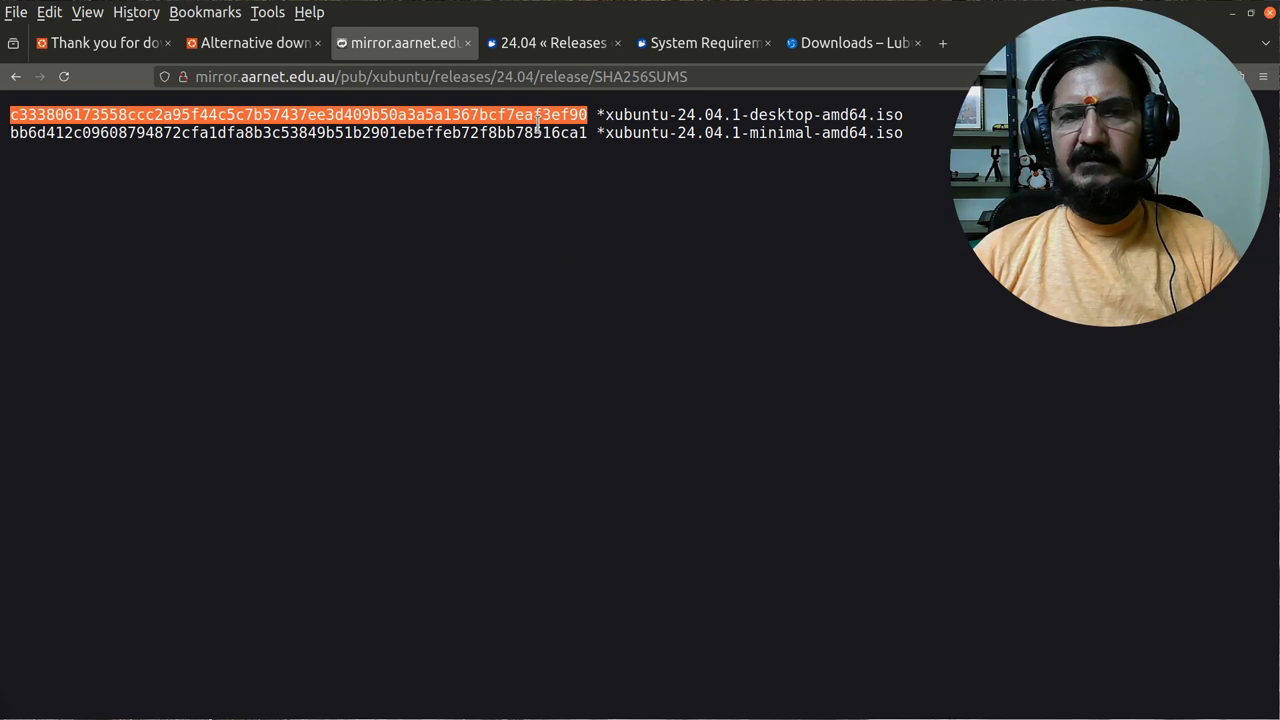
pyautogui.moveTo(664, 350)
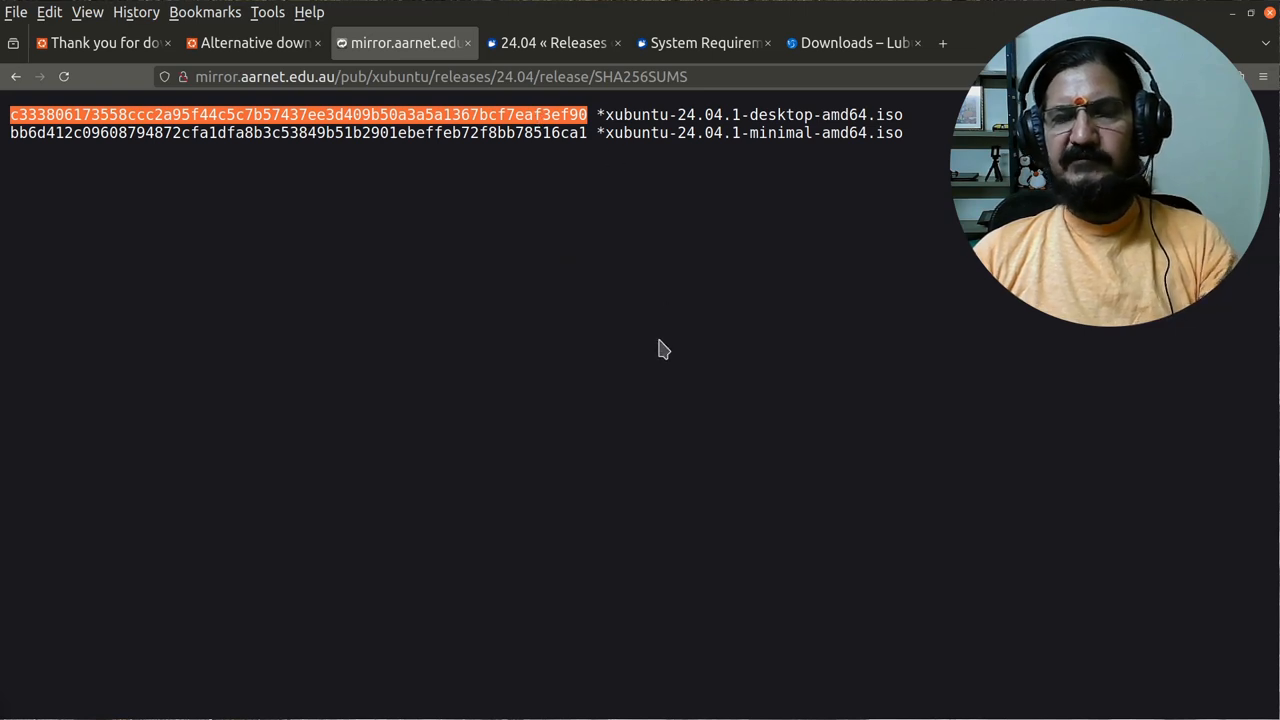
pyautogui.moveTo(530, 468)
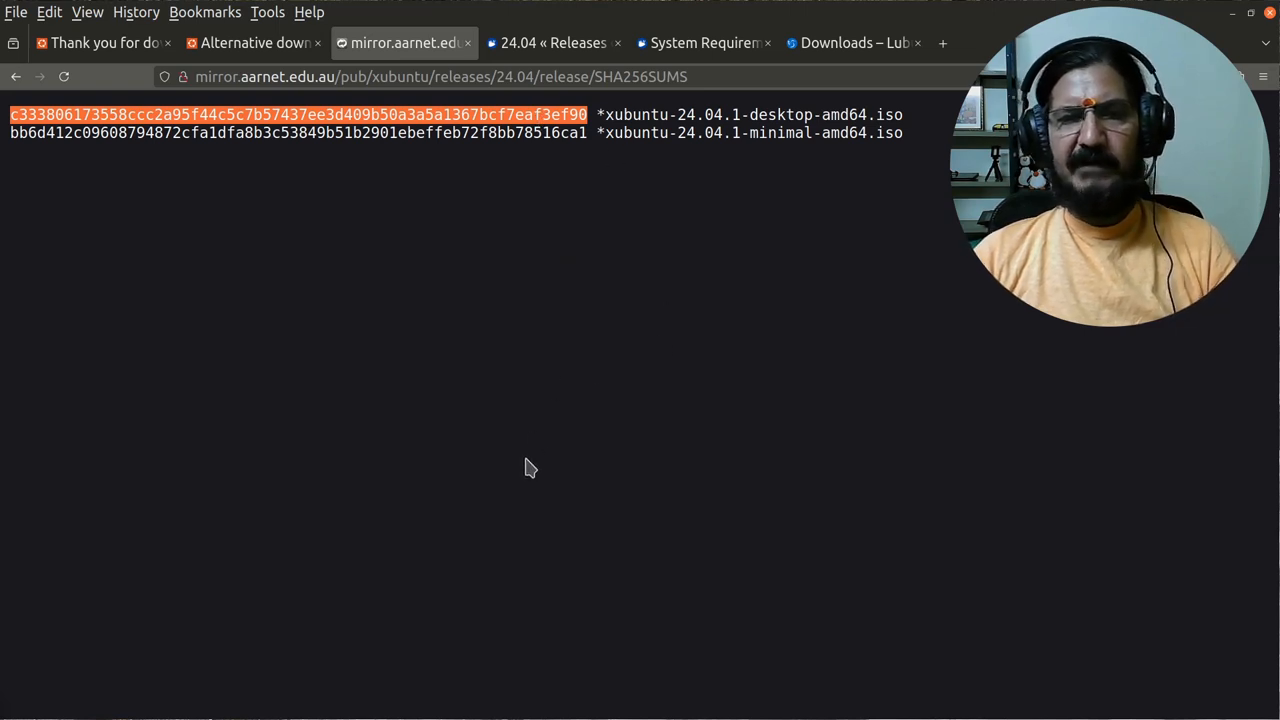
pyautogui.moveTo(476, 300)
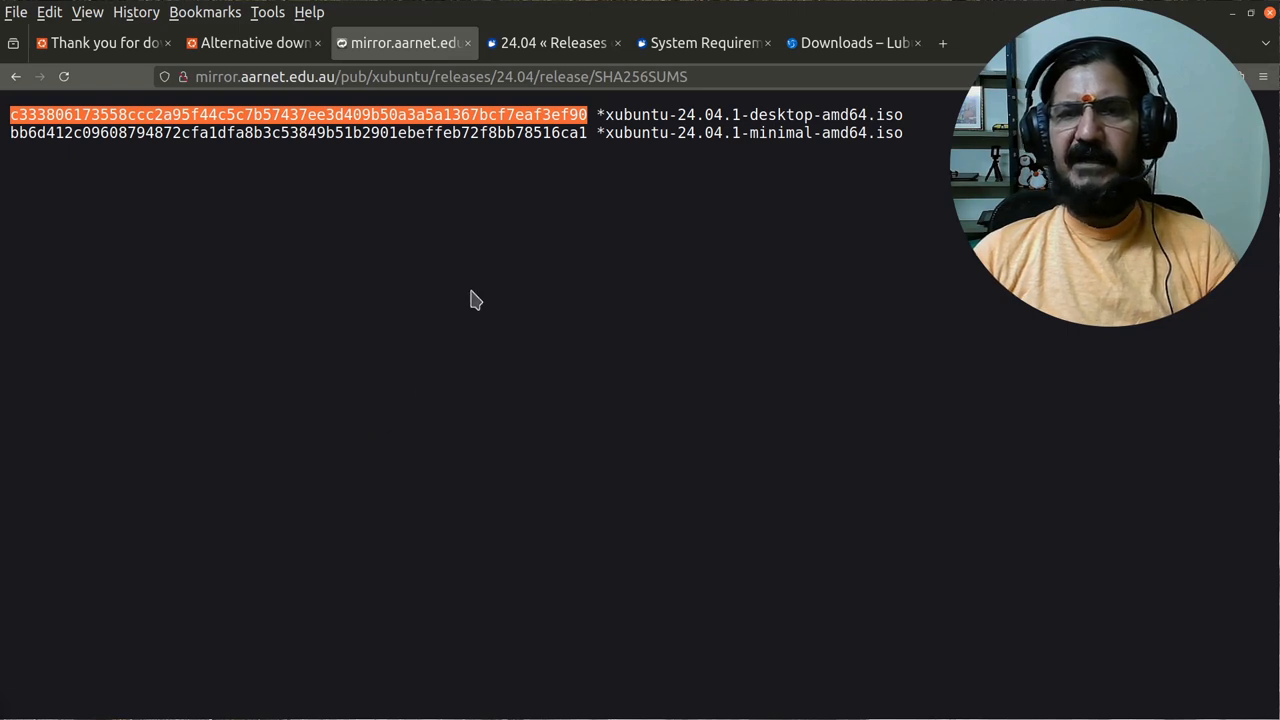
pyautogui.moveTo(484, 112)
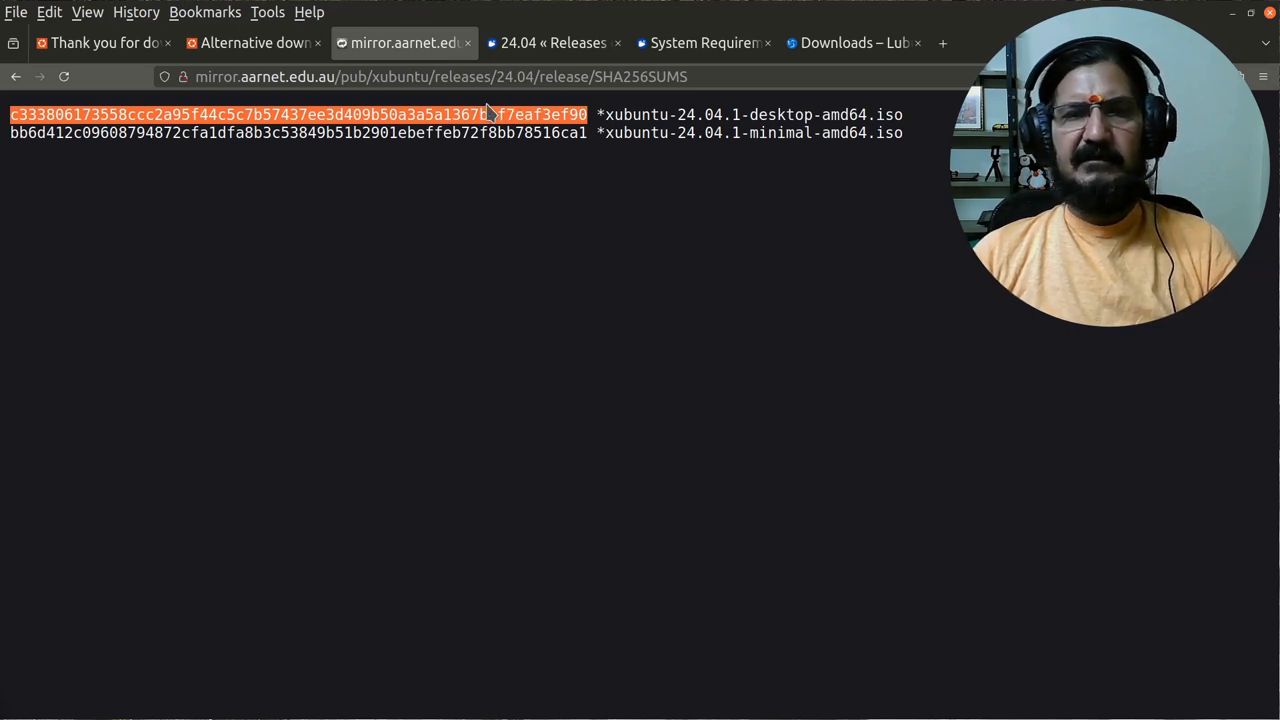
pyautogui.moveTo(340, 110)
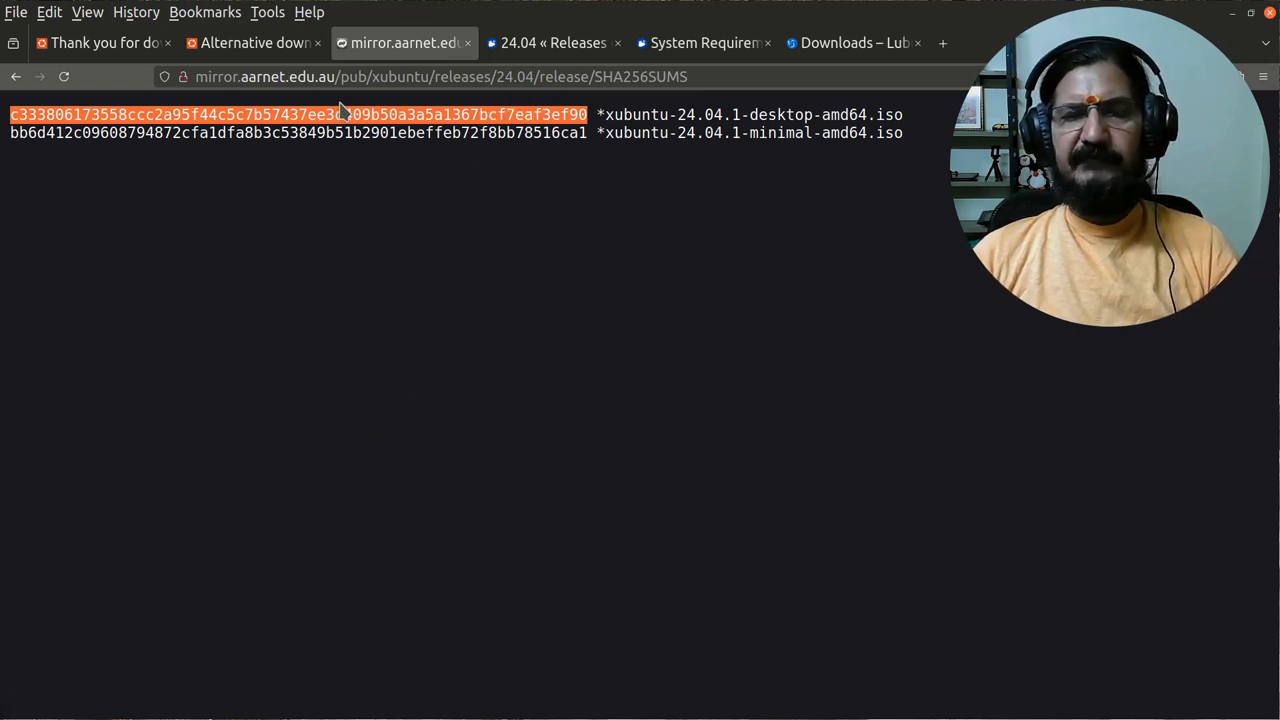
pyautogui.moveTo(496, 468)
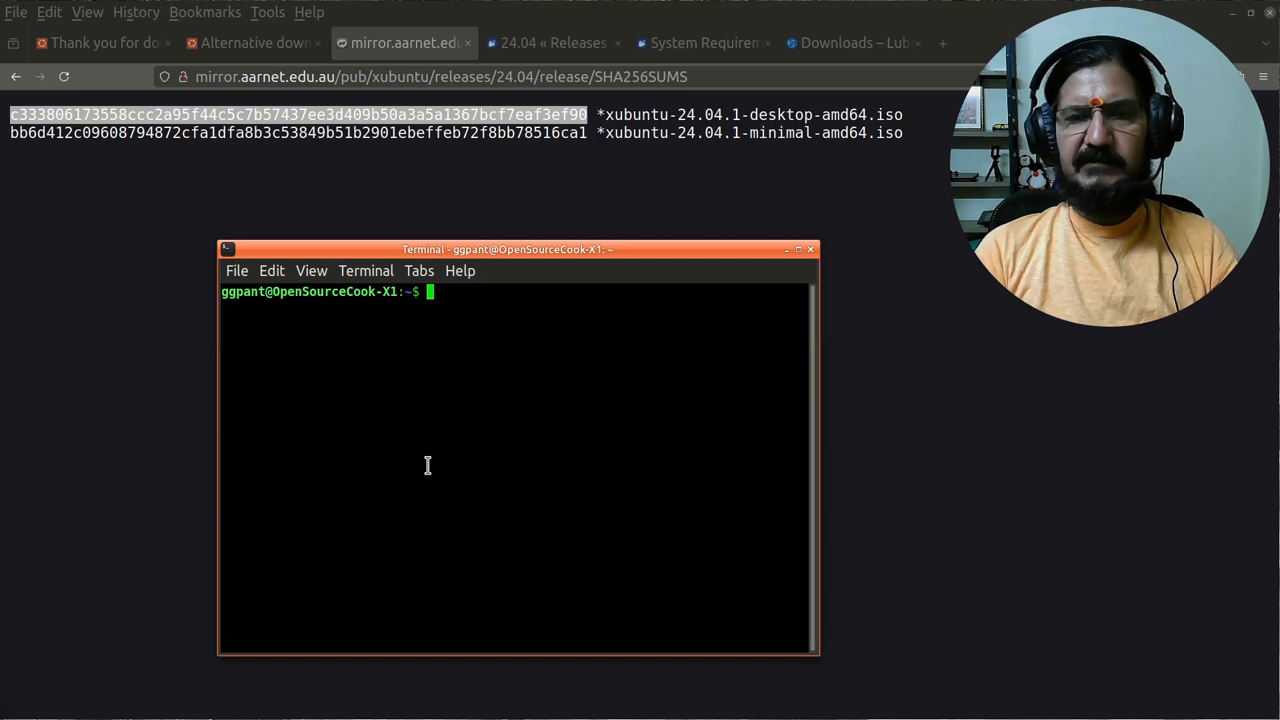
# Edit a.txt in nano to read 'apple', save it, and run sha256sum on it.
pyautogui.write('nano')
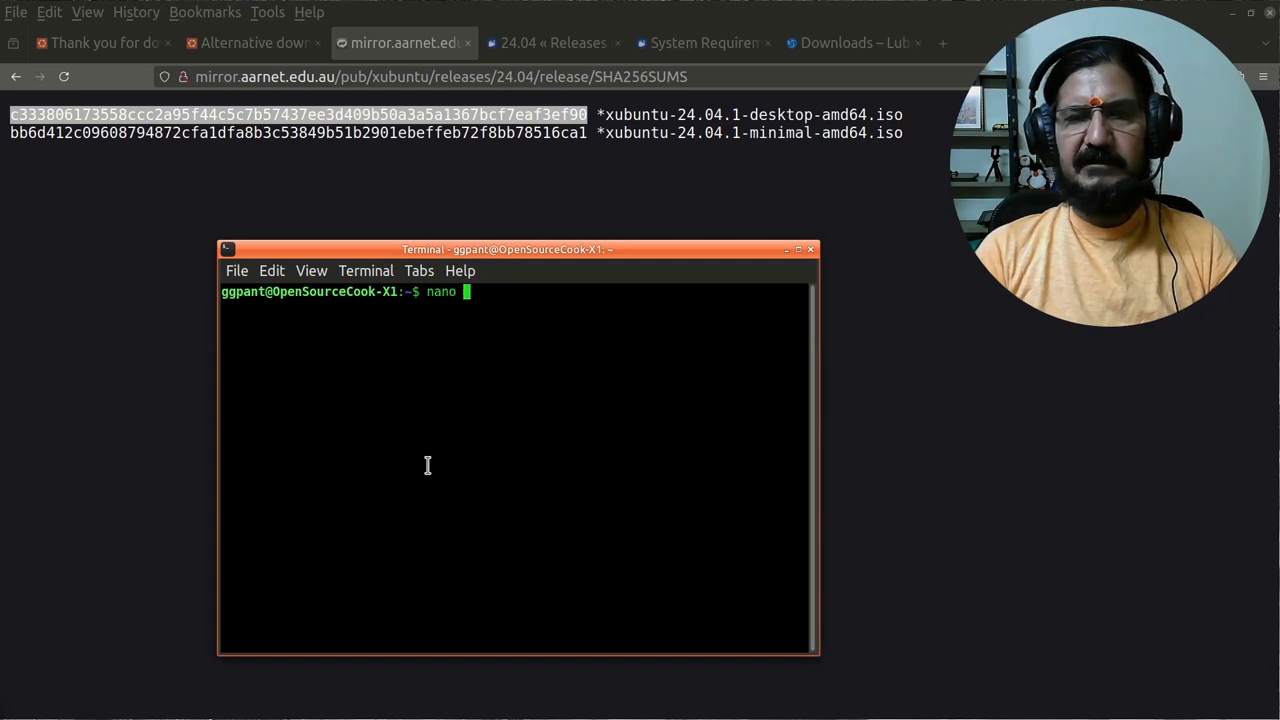
pyautogui.write('a.txt')
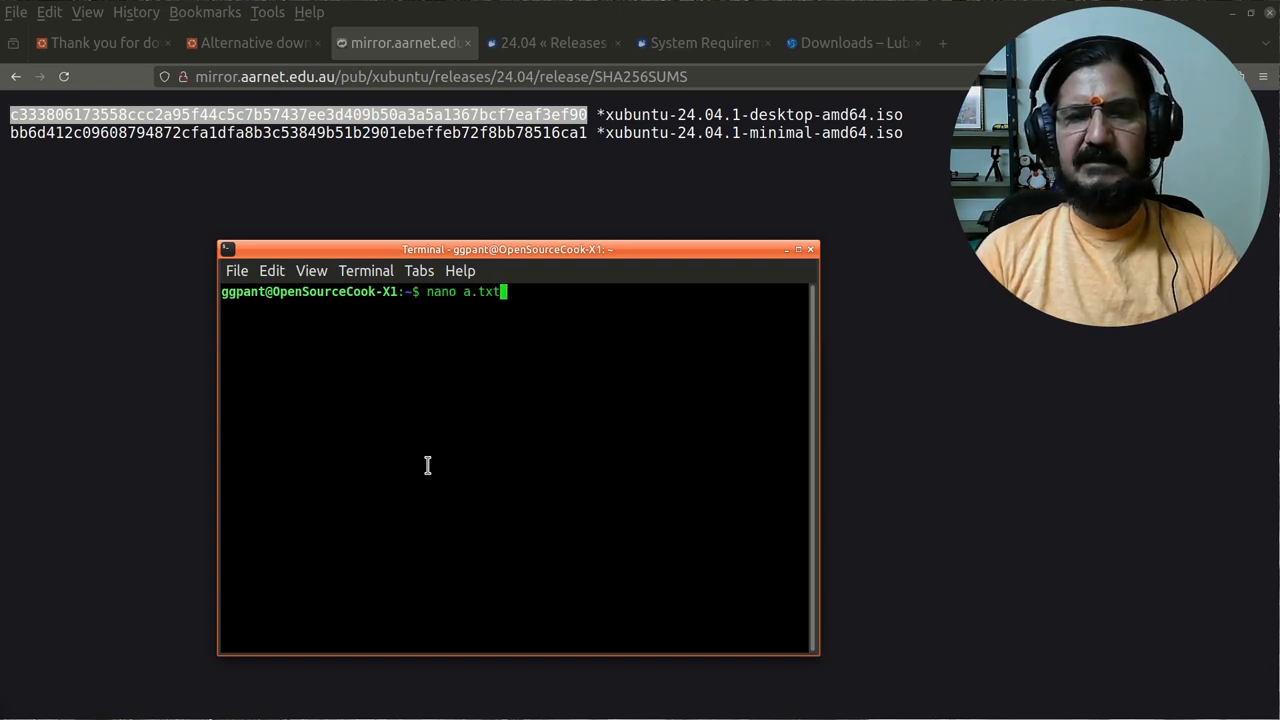
pyautogui.press('Return')
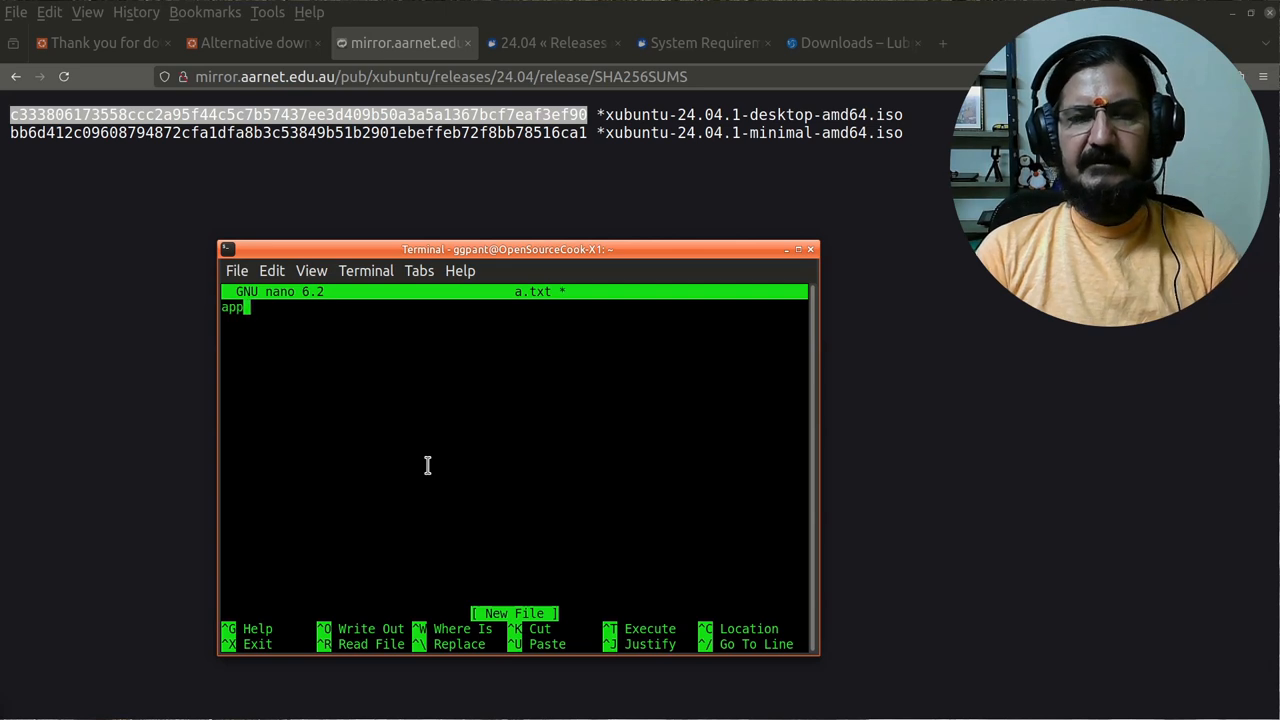
pyautogui.write('le')
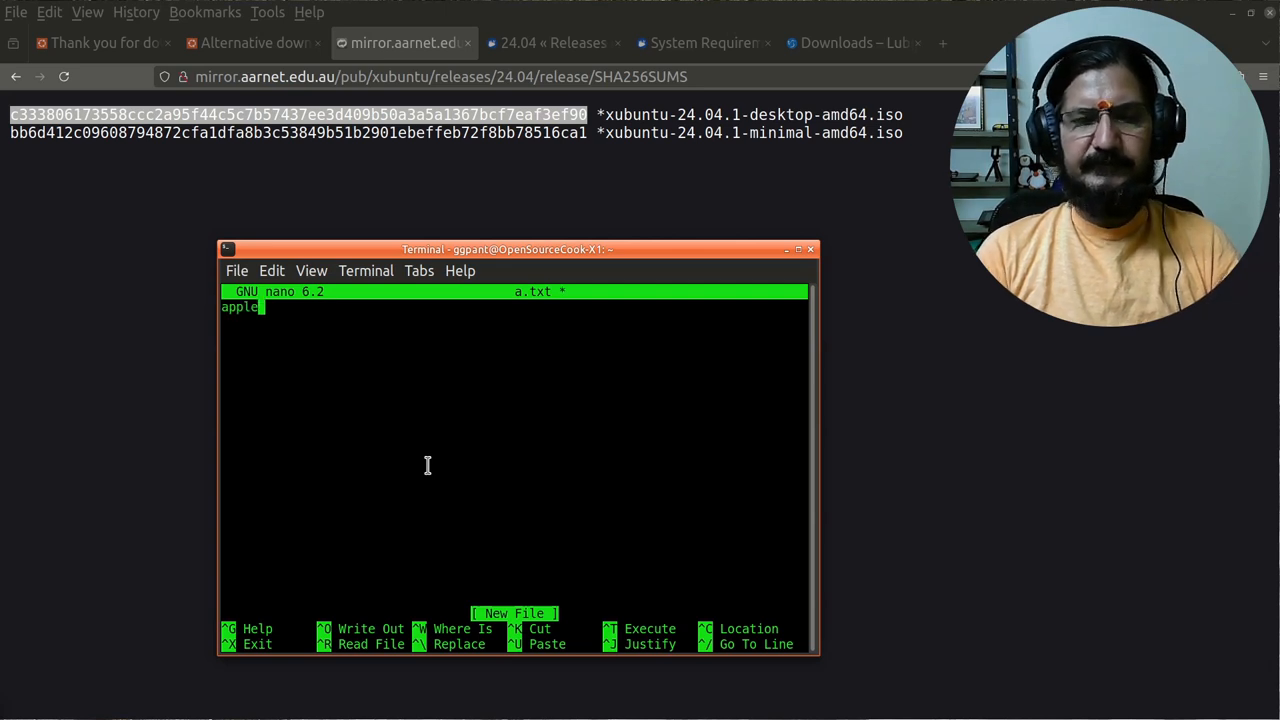
pyautogui.press('ctrl+x')
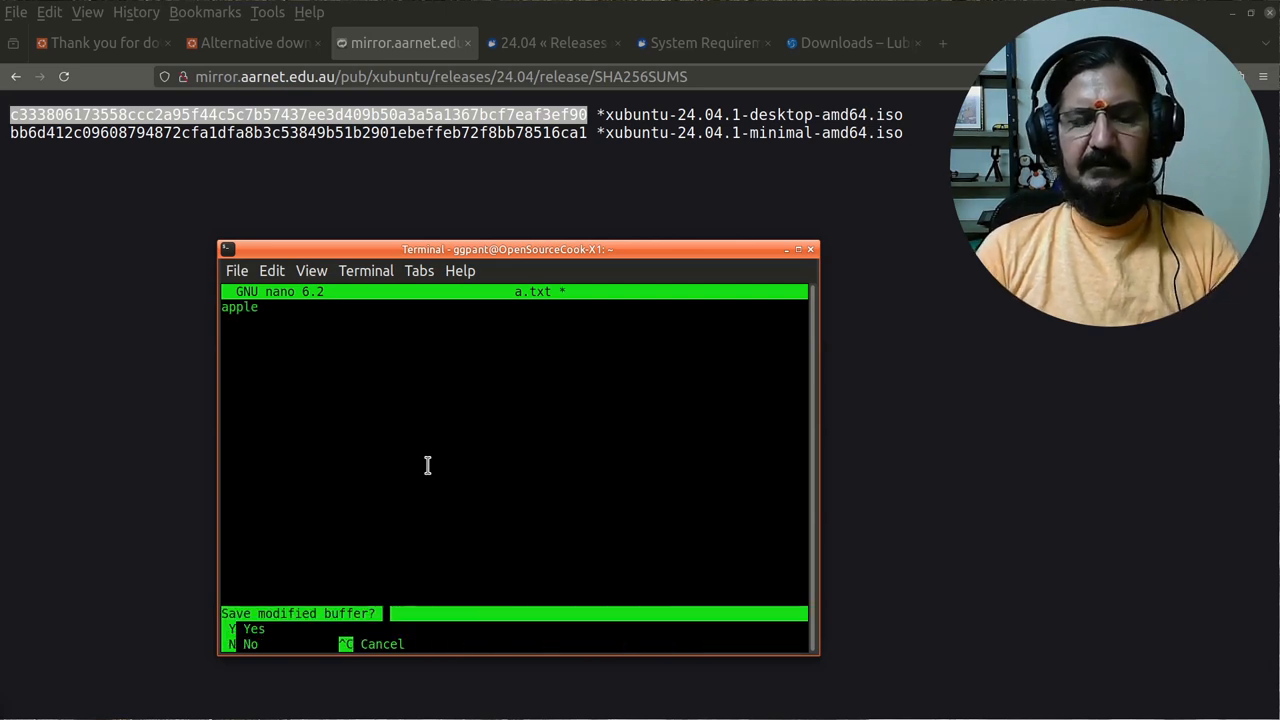
pyautogui.press('n')
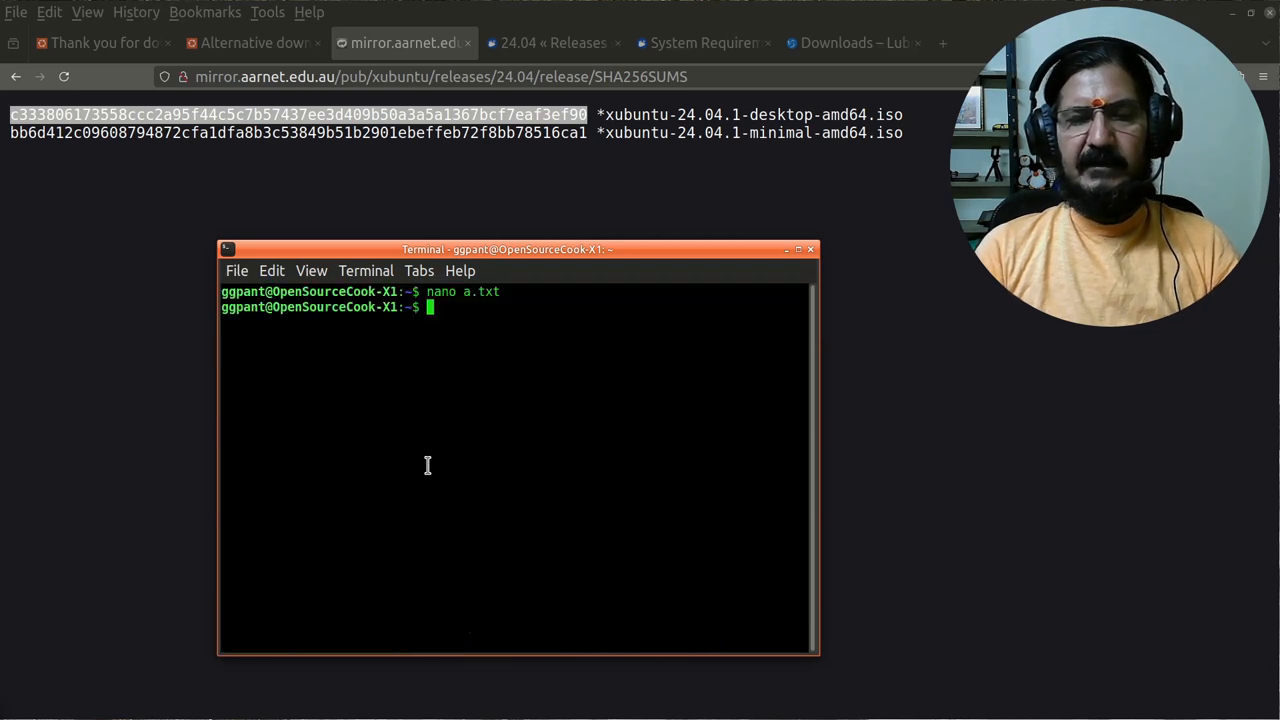
pyautogui.write('s')
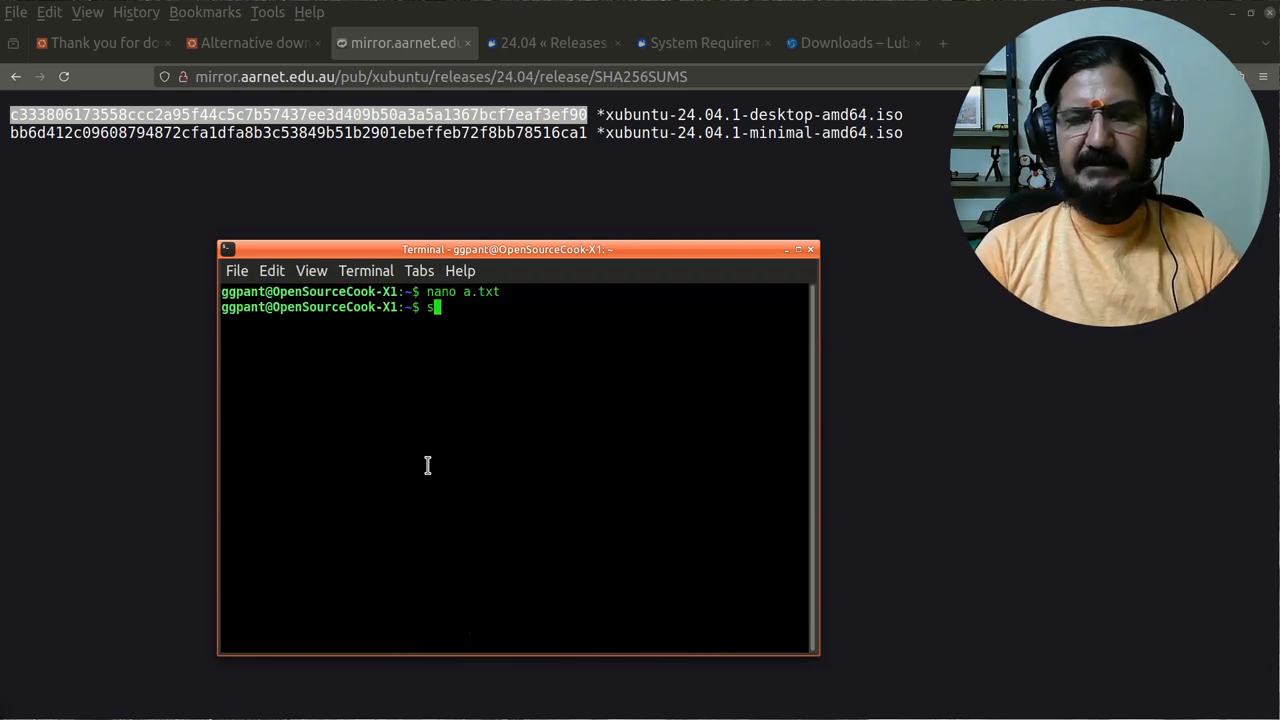
pyautogui.write('ha256sum a.txt')
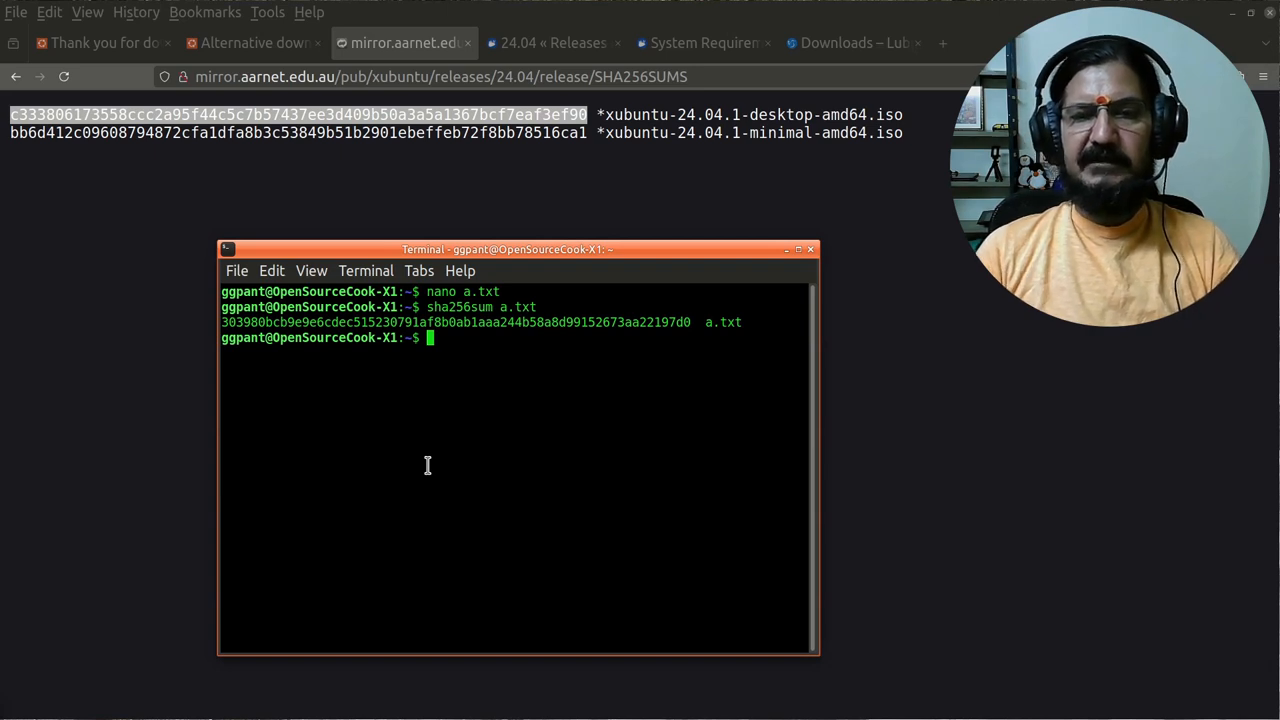
# Change a.txt to 'Apple' in nano, save, and hash it again to get a different SHA256.
pyautogui.write('nano a.txt')
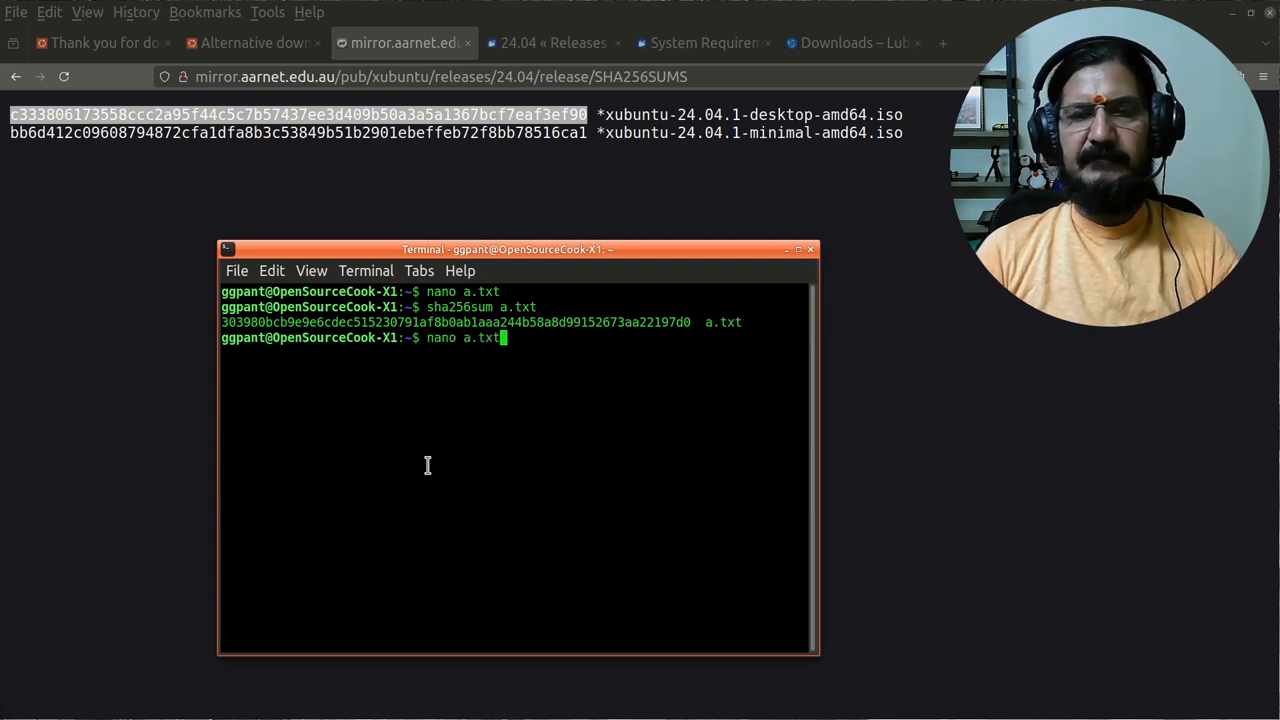
pyautogui.press('Return')
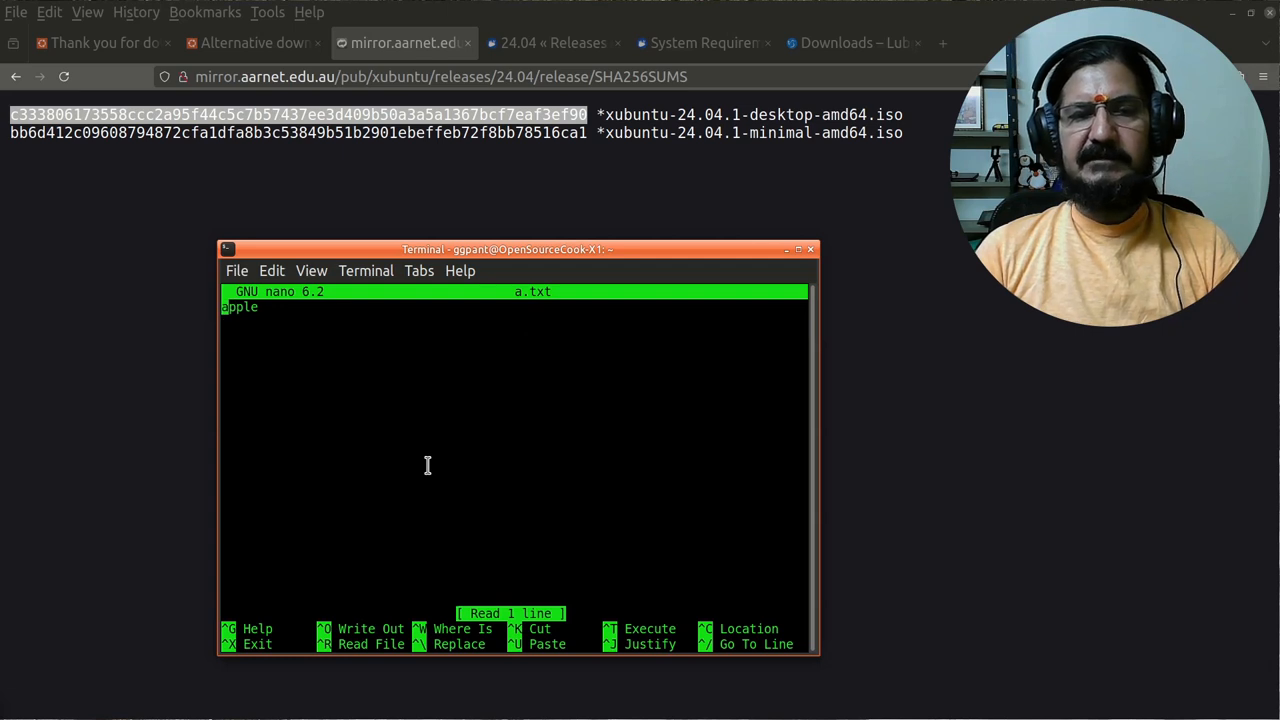
pyautogui.write('A')
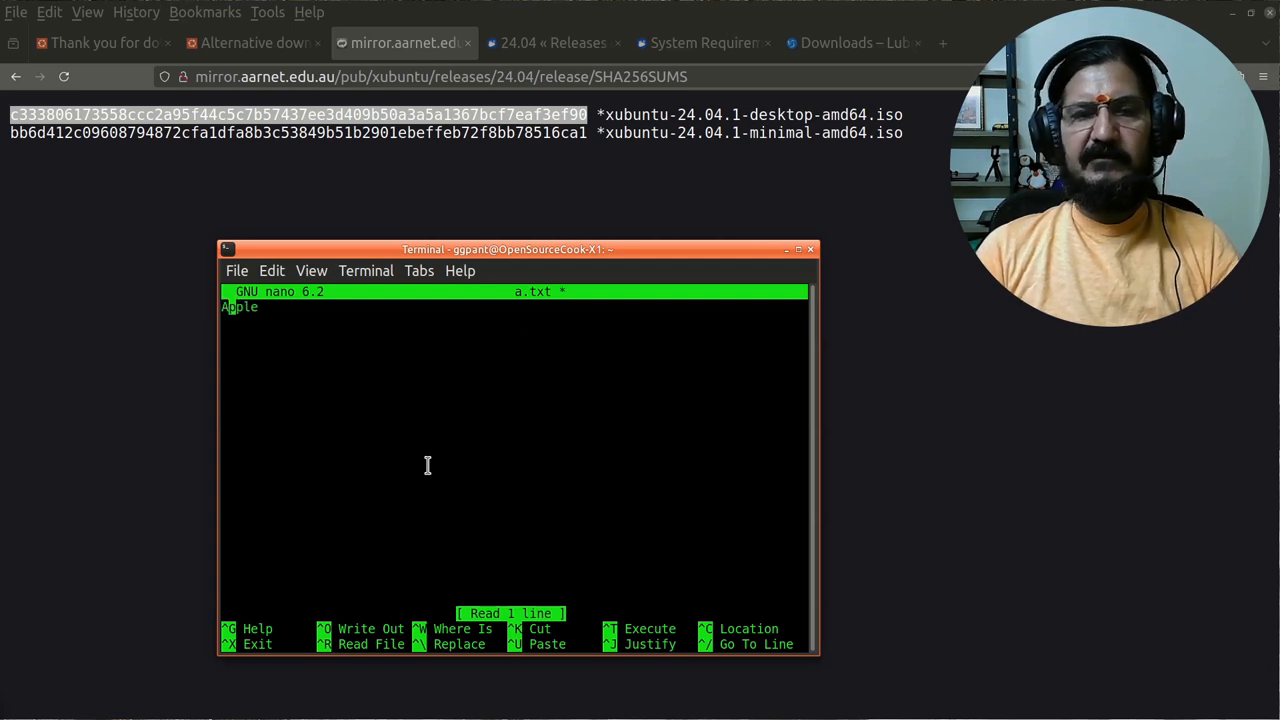
pyautogui.press('ctrl+o')
pyautogui.write('sha256sum a.txt')
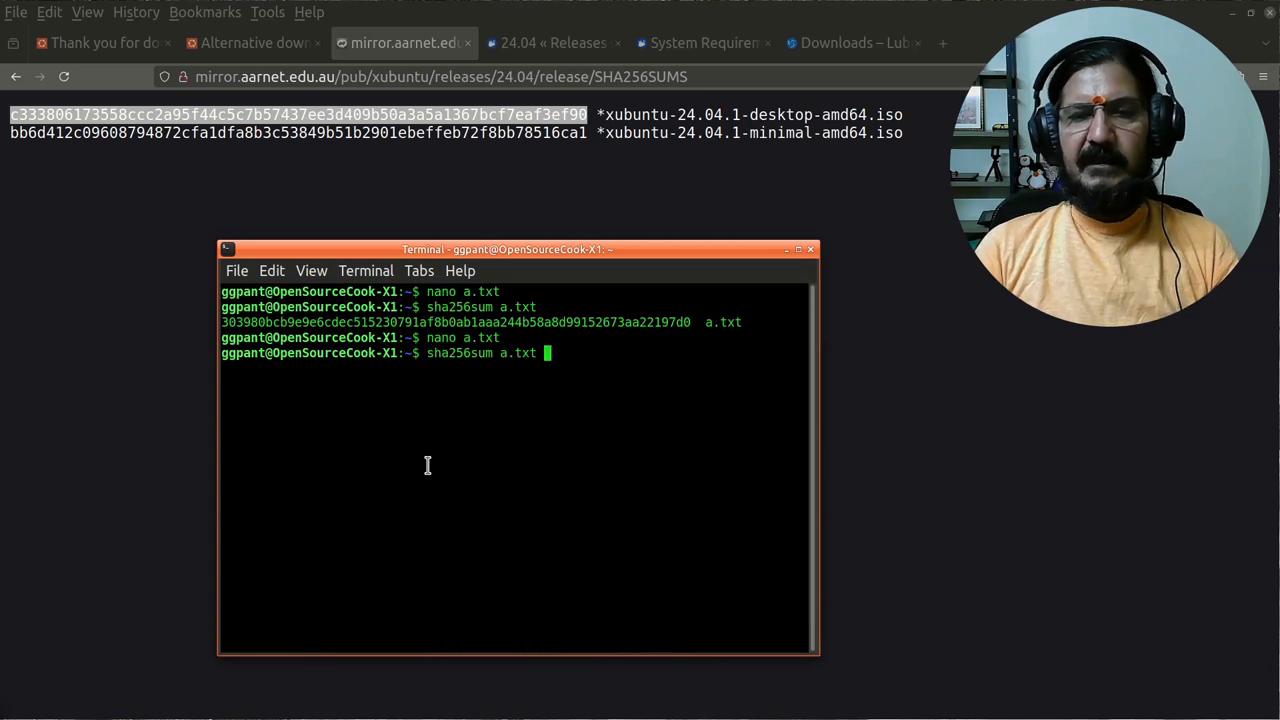
pyautogui.press('Return')
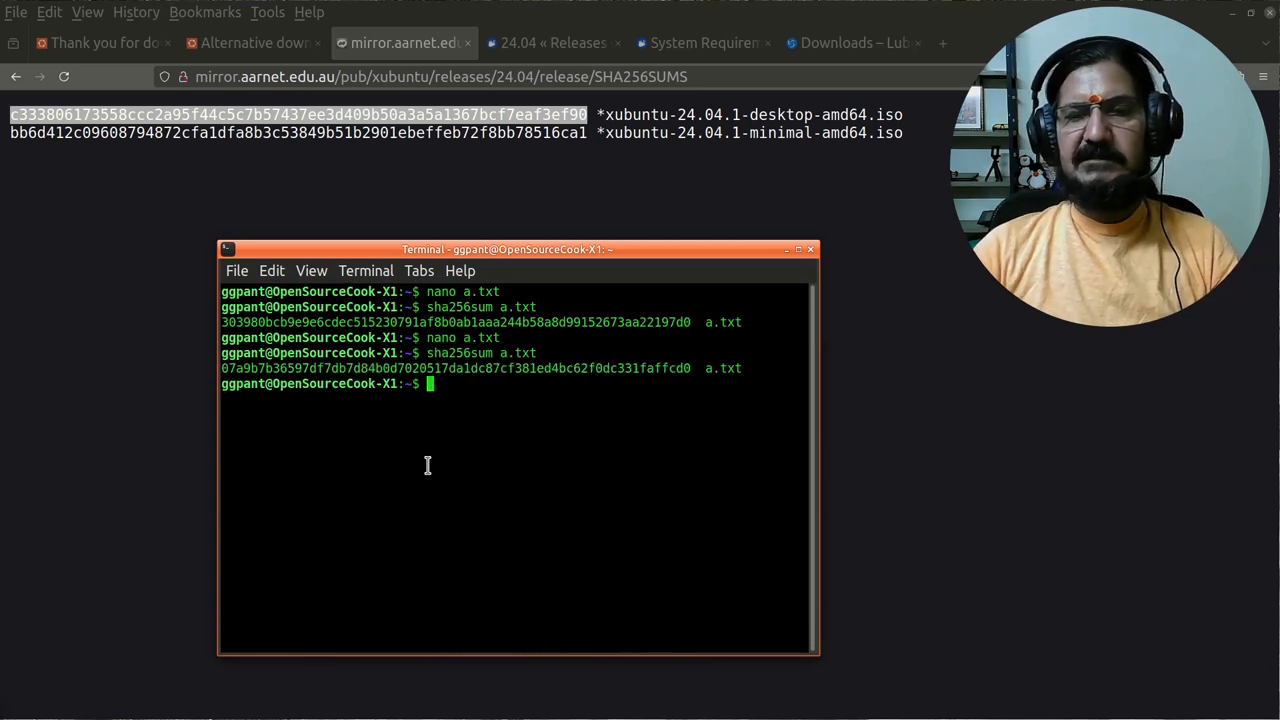
pyautogui.moveTo(292, 434)
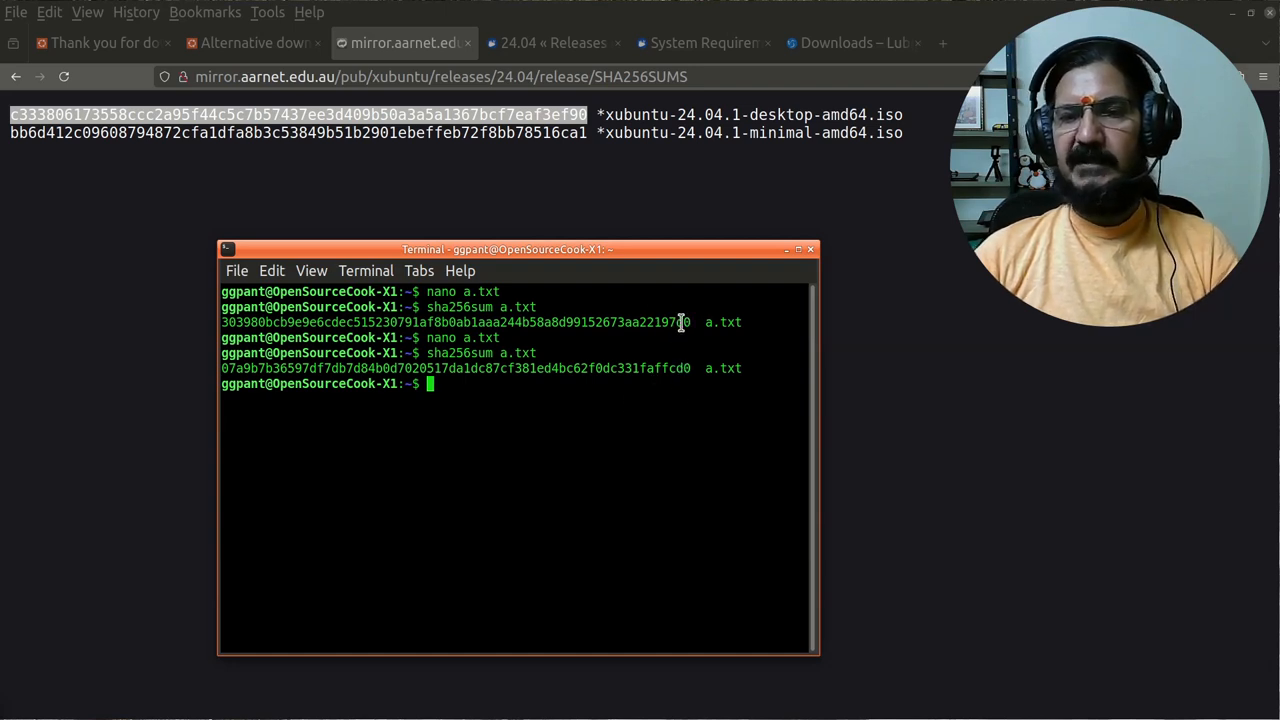
pyautogui.moveTo(688, 384)
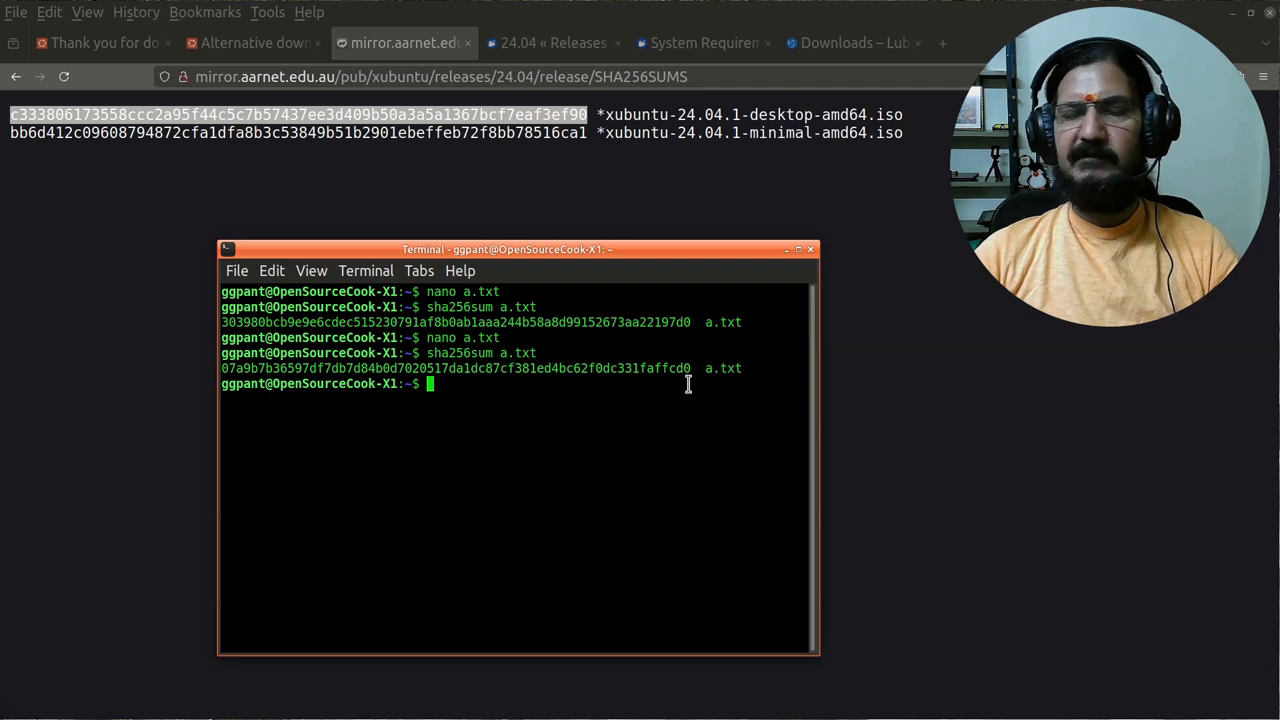
pyautogui.moveTo(384, 412)
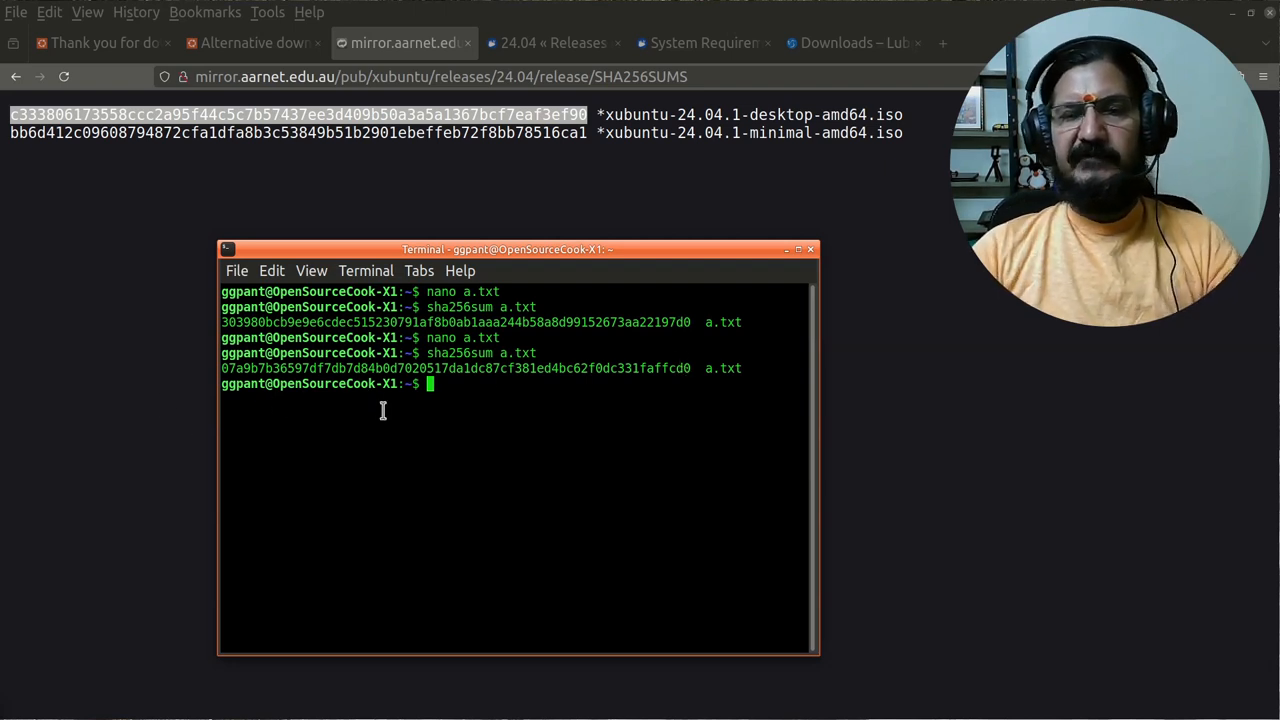
pyautogui.moveTo(680, 390)
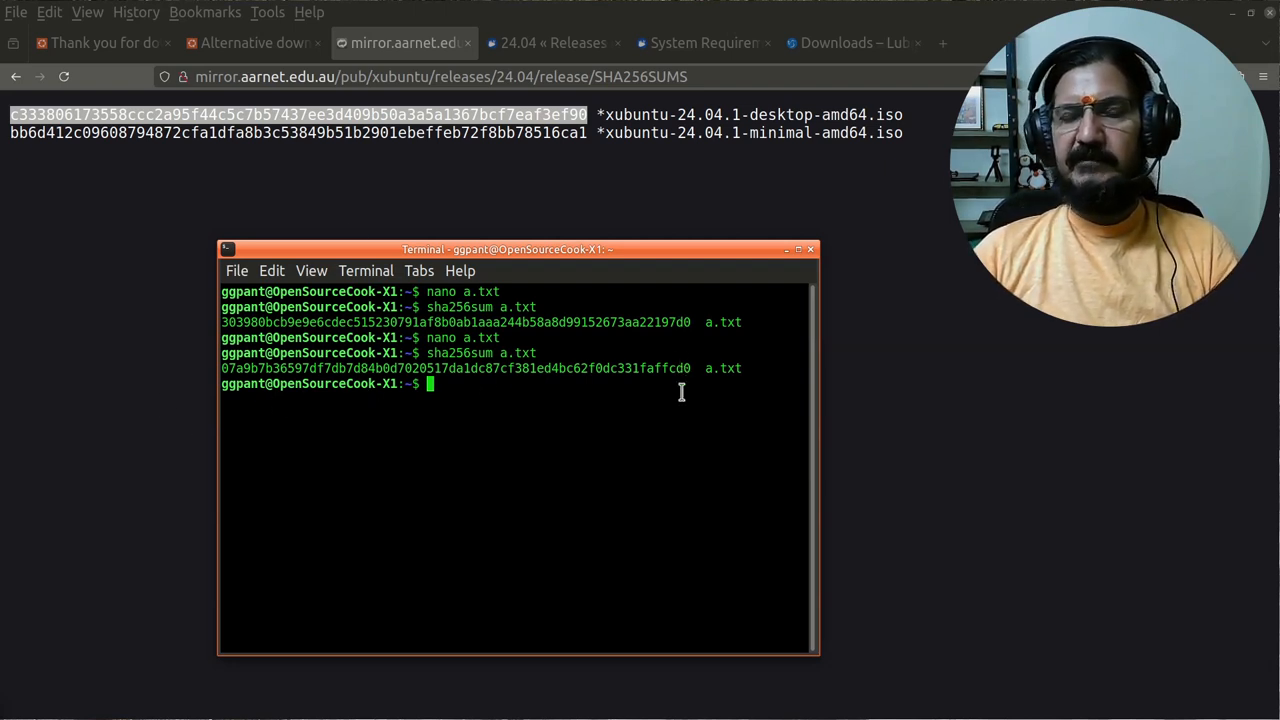
pyautogui.moveTo(388, 548)
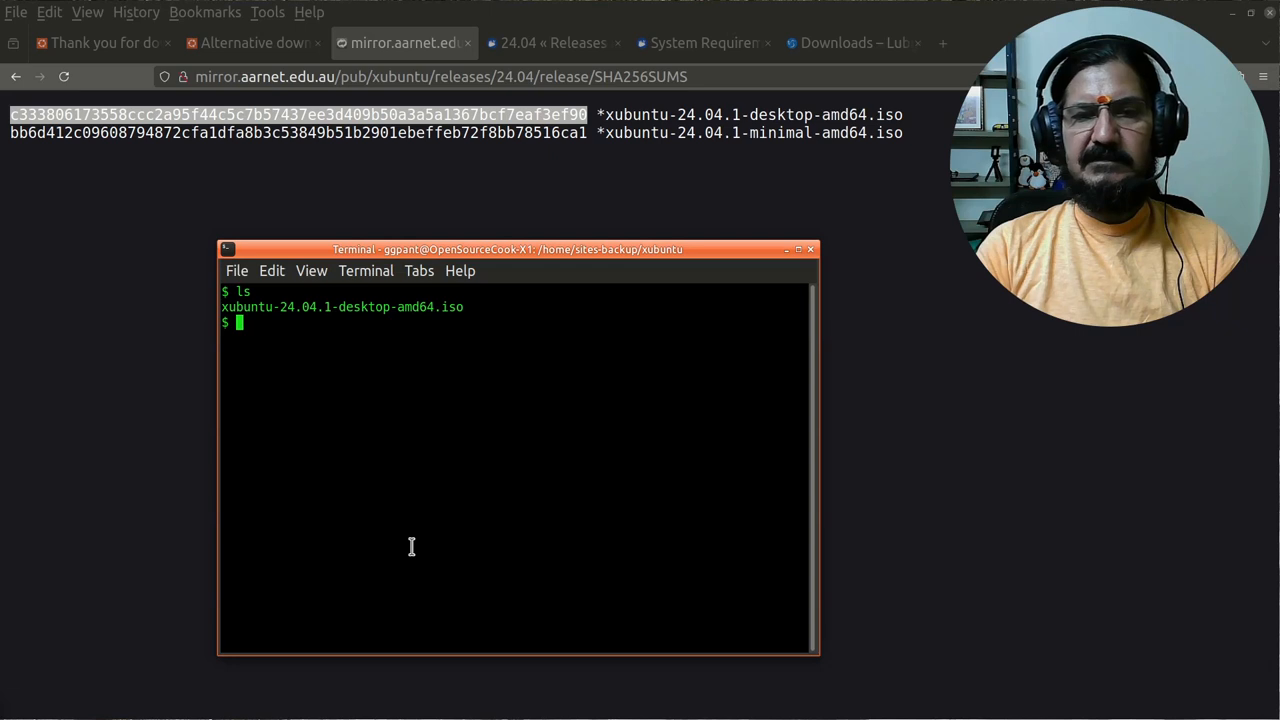
# Run sha256sum on xubuntu-24.04.1-desktop-amd64.iso to compute the downloaded ISO's hash.
pyautogui.write('s')
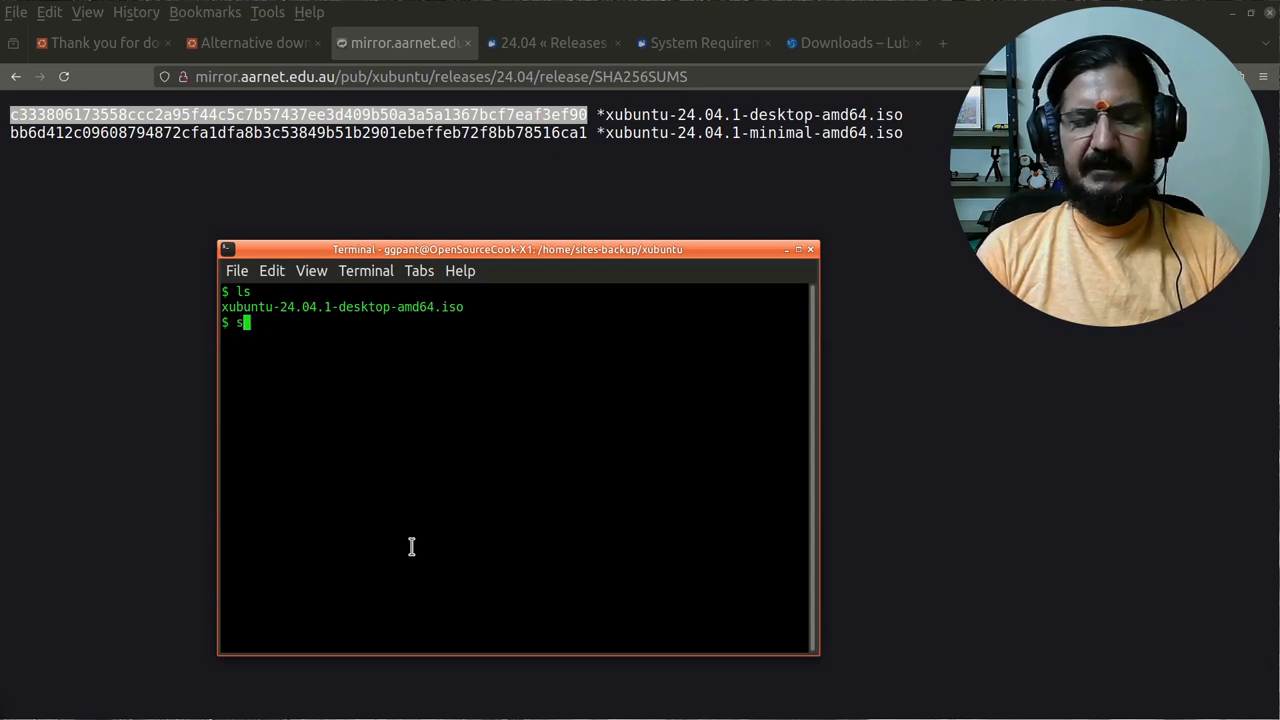
pyautogui.write('sha')
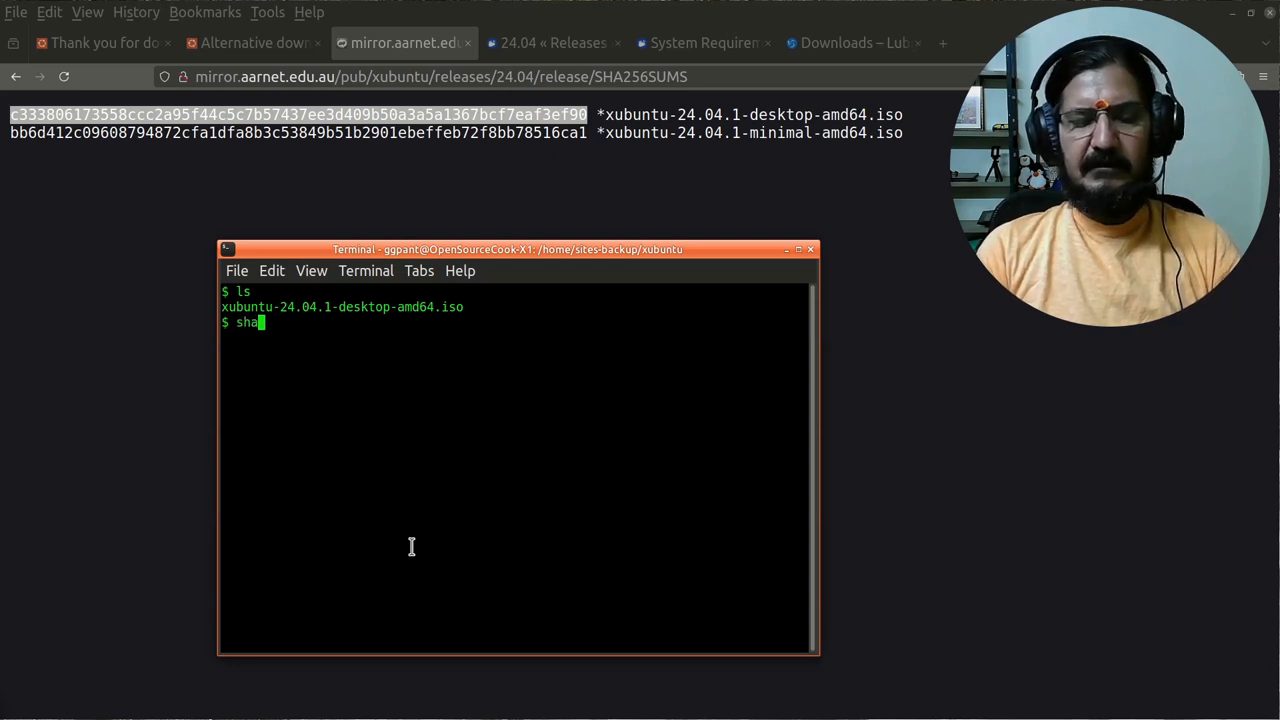
pyautogui.write('256sum')
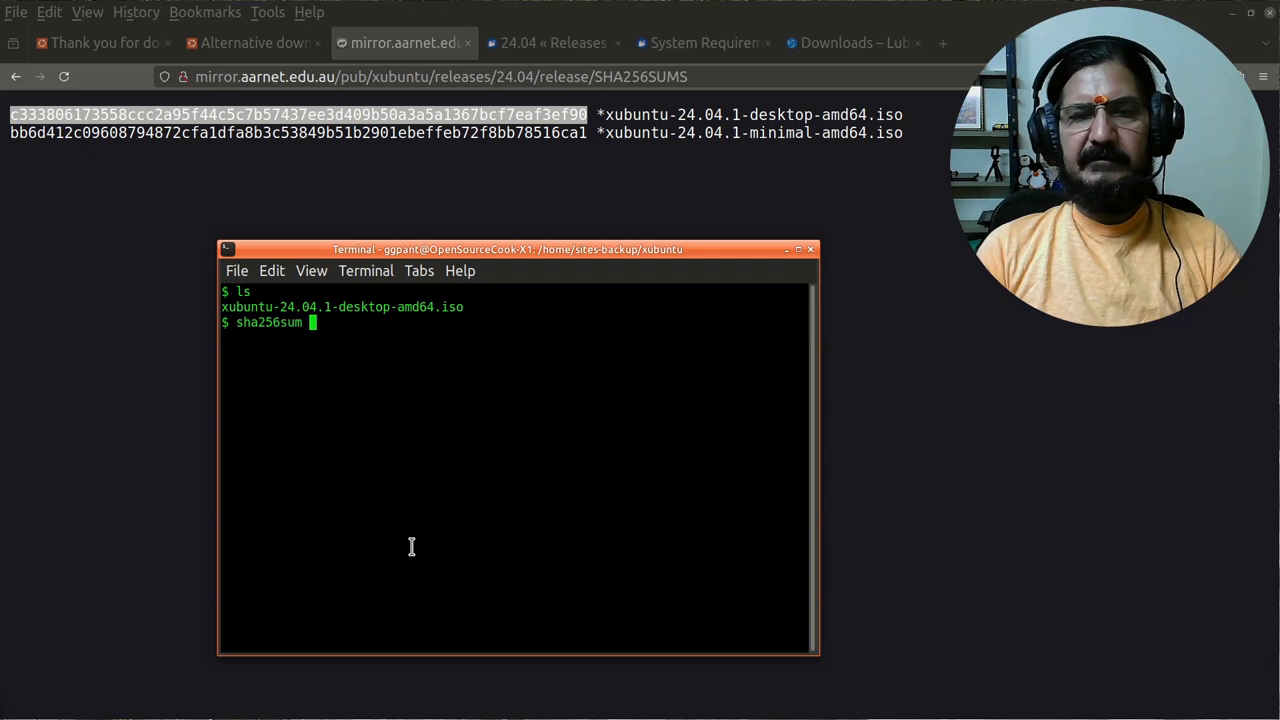
pyautogui.write('xubuntu-24.04.1-desktop-amd64.iso')
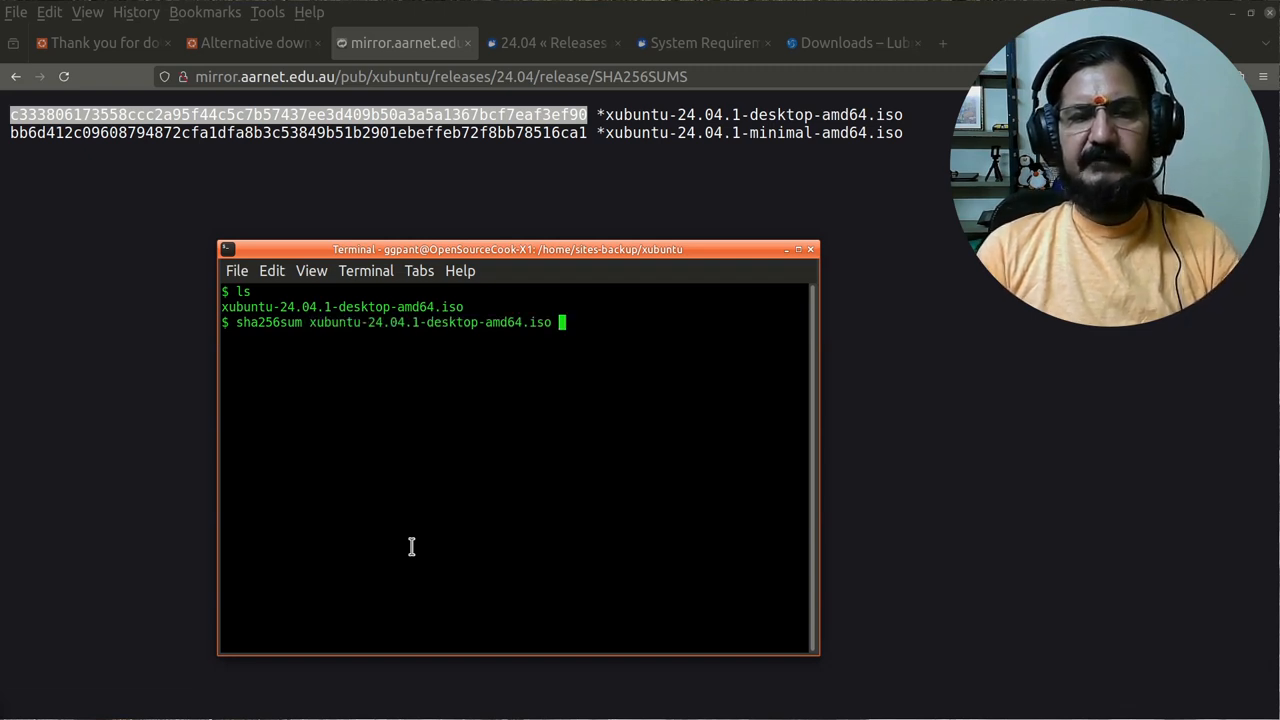
pyautogui.press('Return')
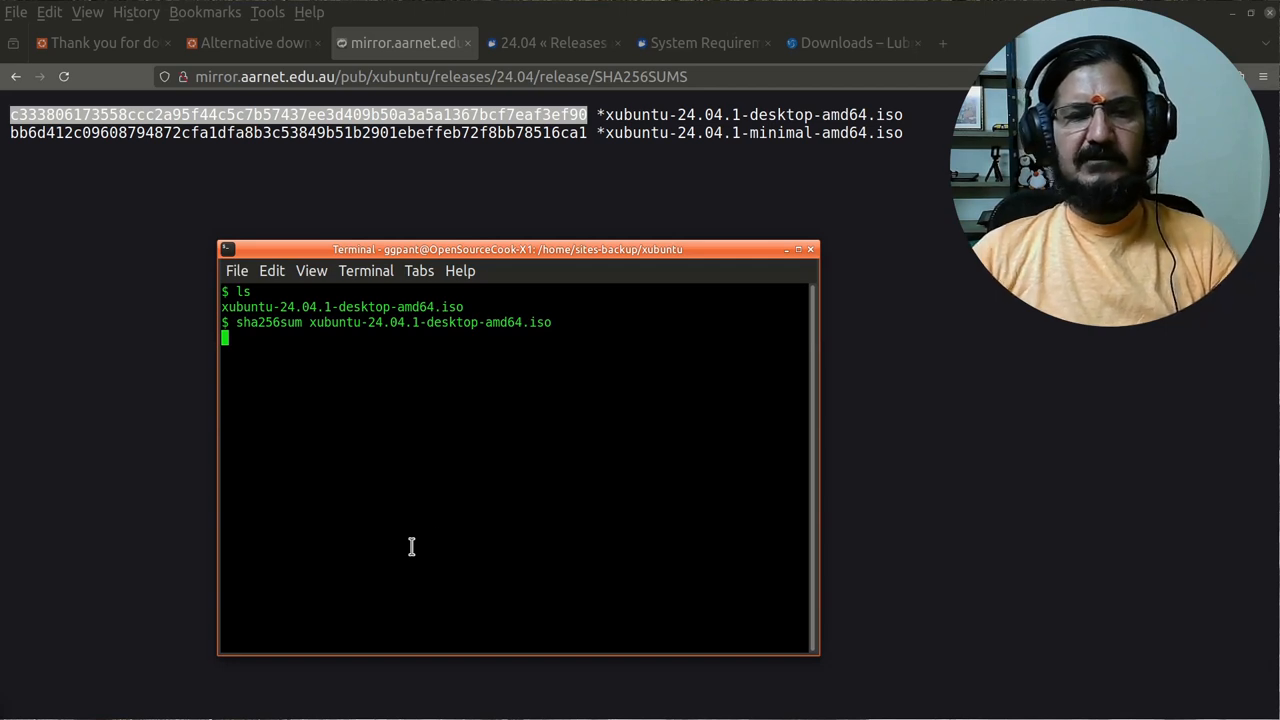
pyautogui.moveTo(376, 472)
pyautogui.write('gtr')
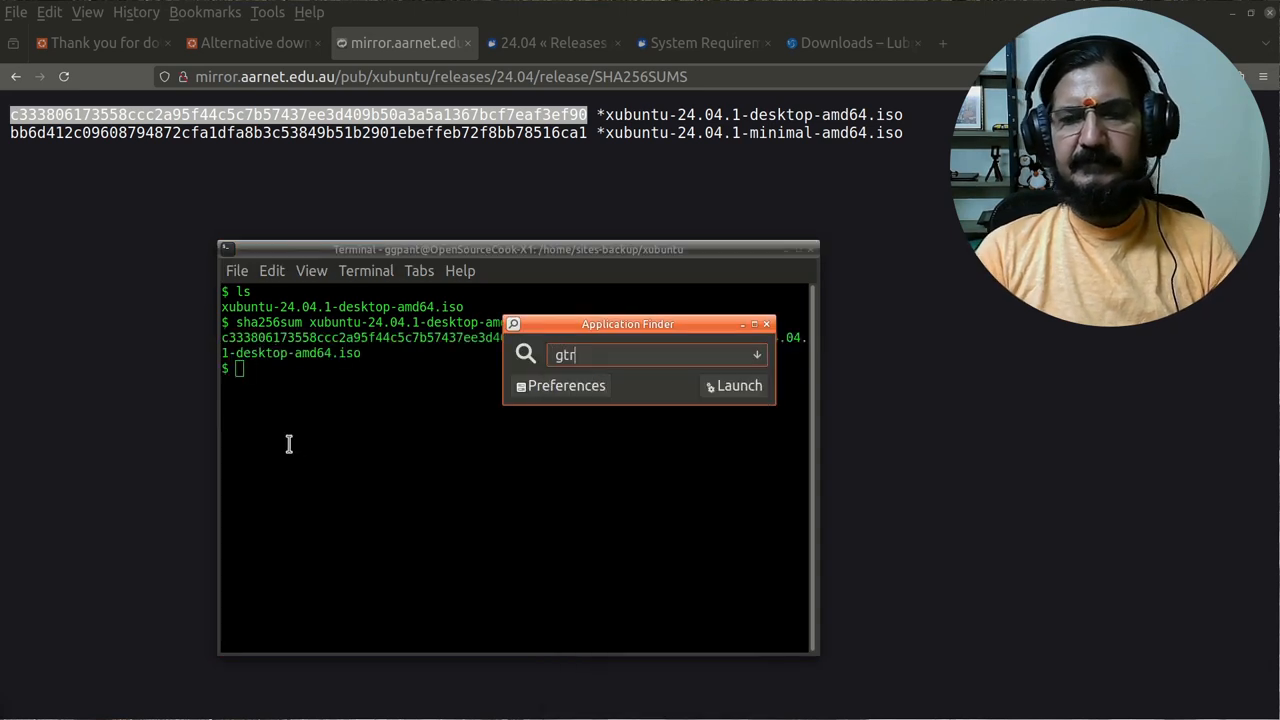
# Launch GtkHash and position its window over the terminal.
pyautogui.click(740, 384)
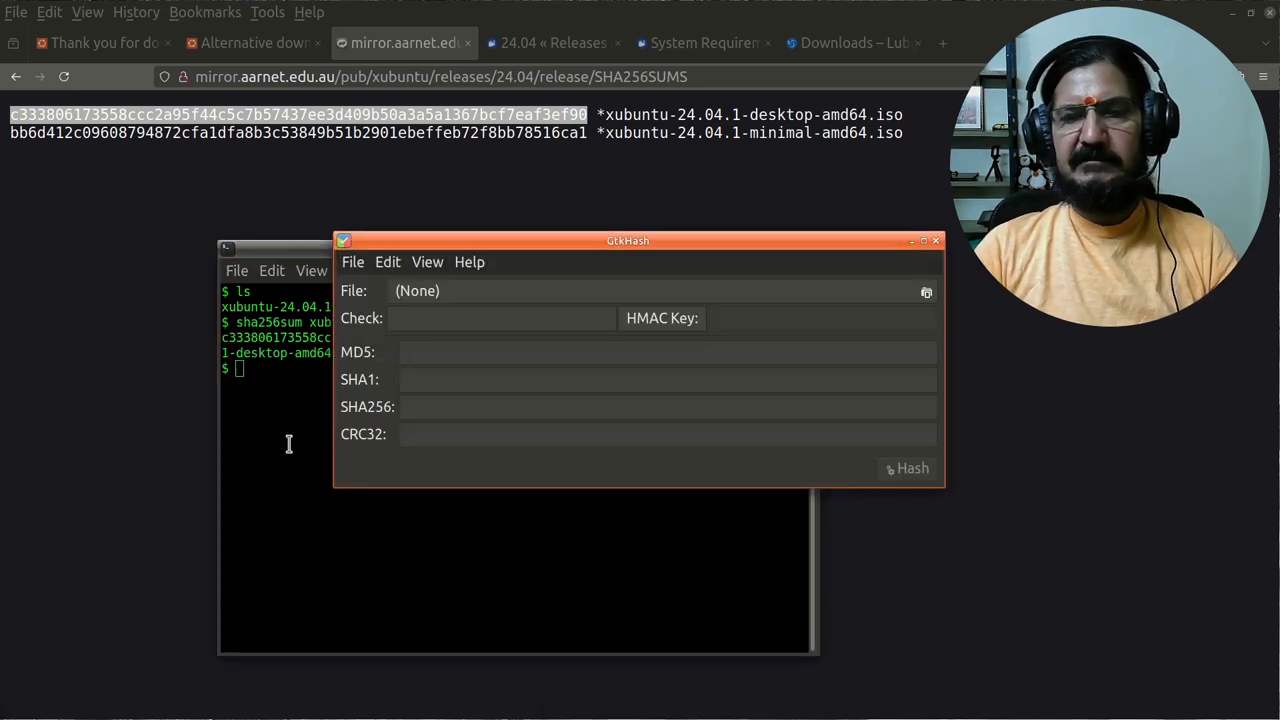
pyautogui.moveTo(628, 240); pyautogui.dragTo(668, 248)
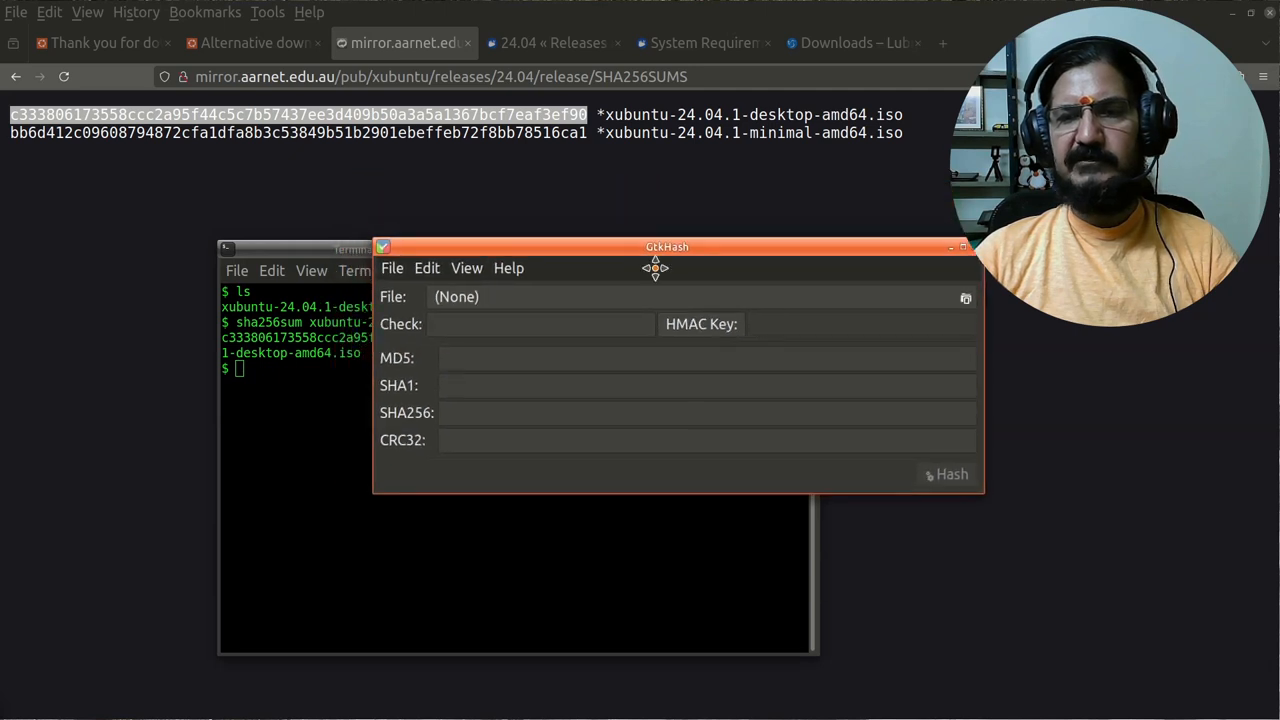
pyautogui.moveTo(668, 248); pyautogui.dragTo(768, 374)
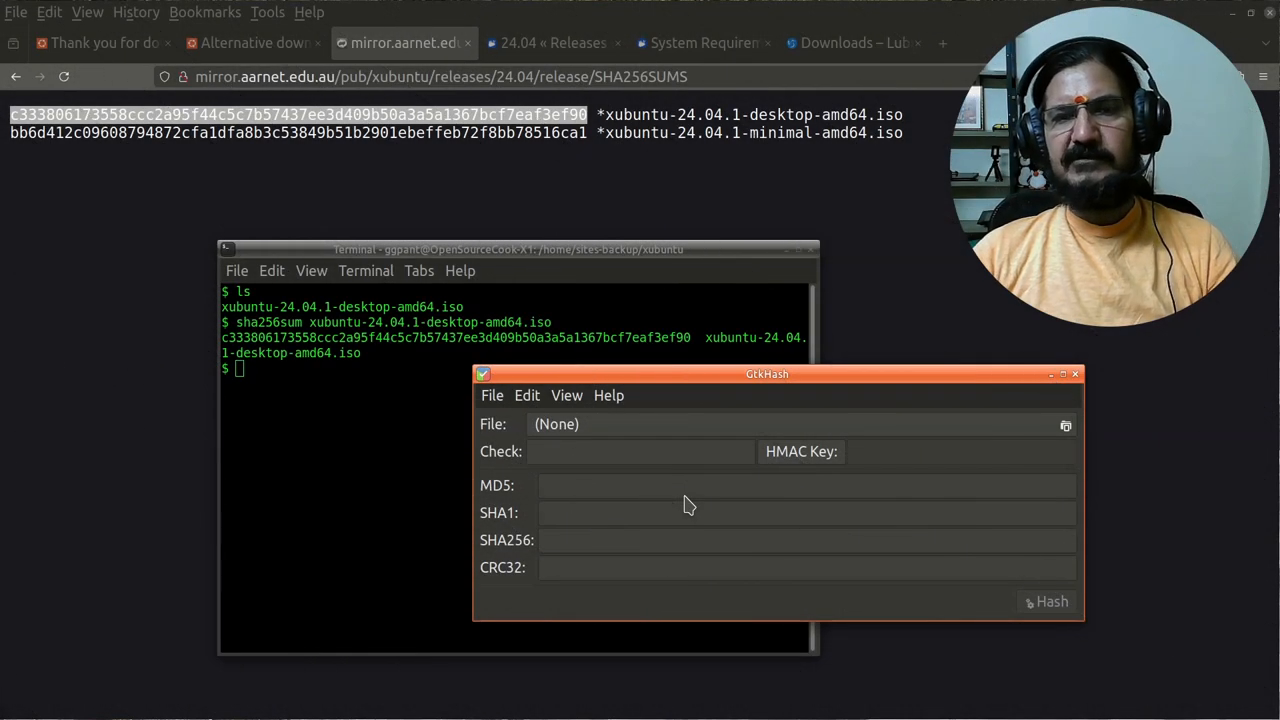
pyautogui.moveTo(768, 374); pyautogui.dragTo(536, 298)
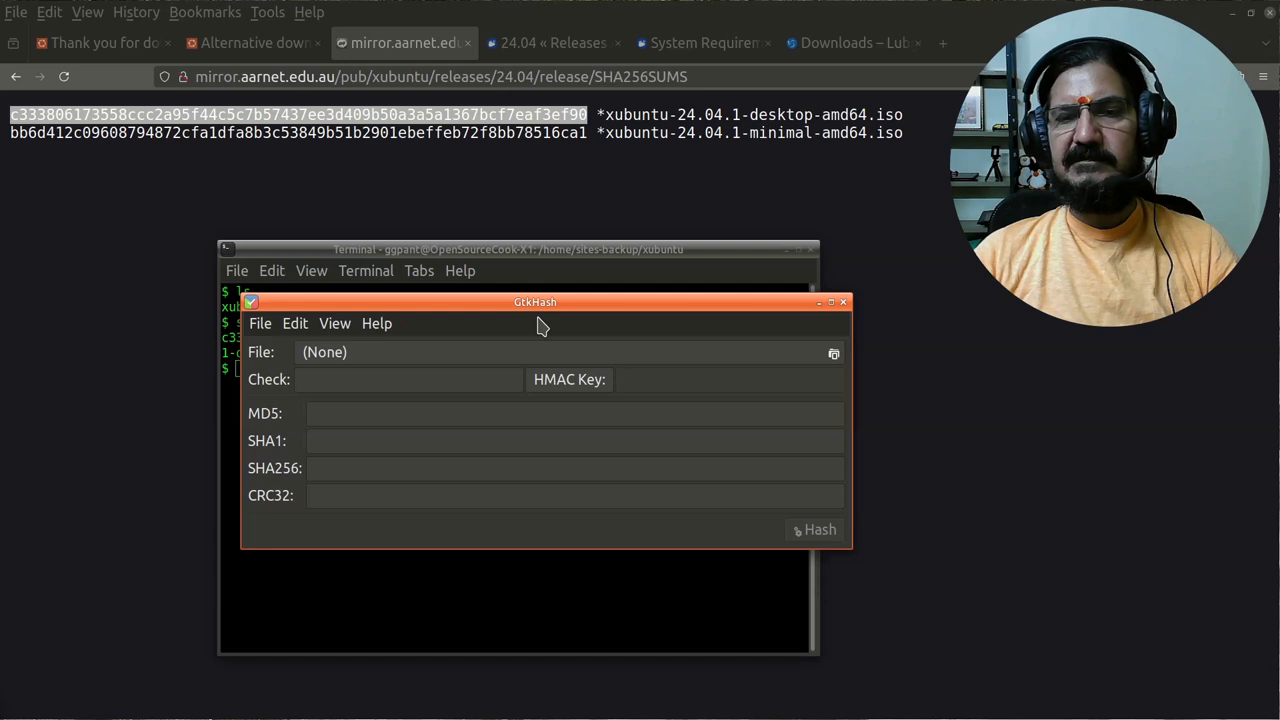
pyautogui.moveTo(272, 488)
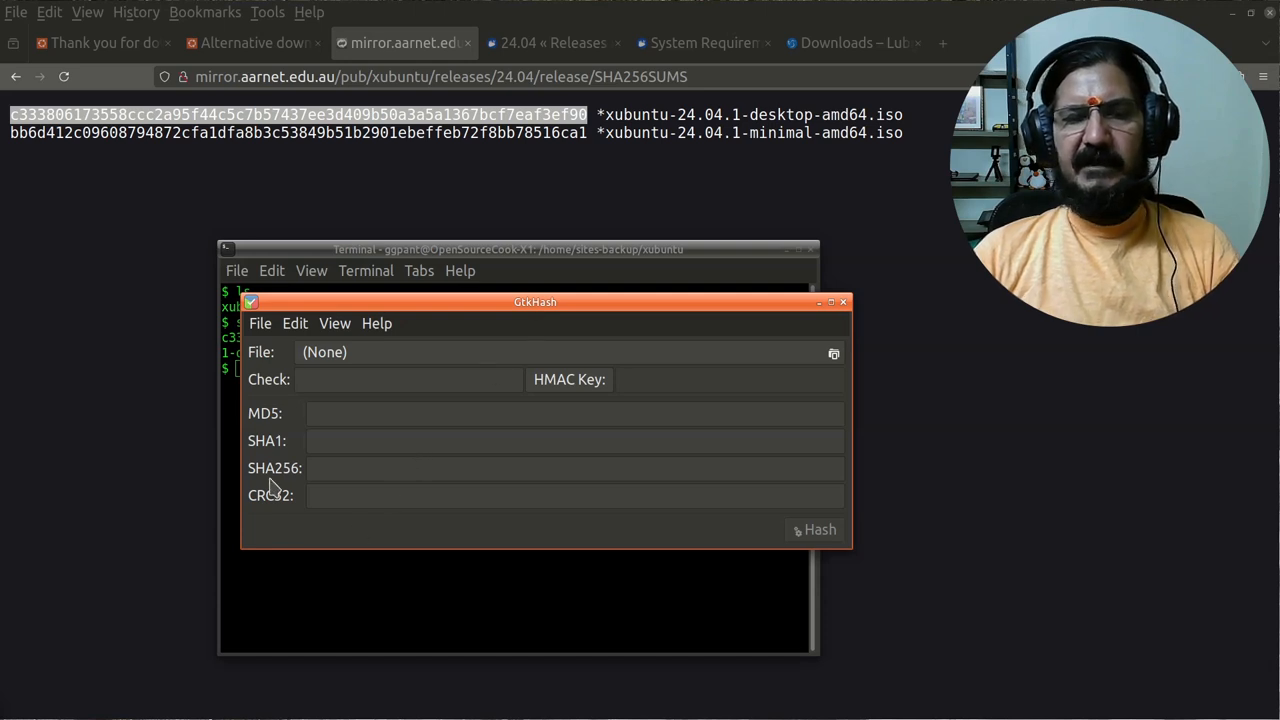
# Paste the published SHA256 into Check, choose xubuntu-24.04.1-desktop-amd64.iso, and hash it for a match.
pyautogui.click(576, 468)
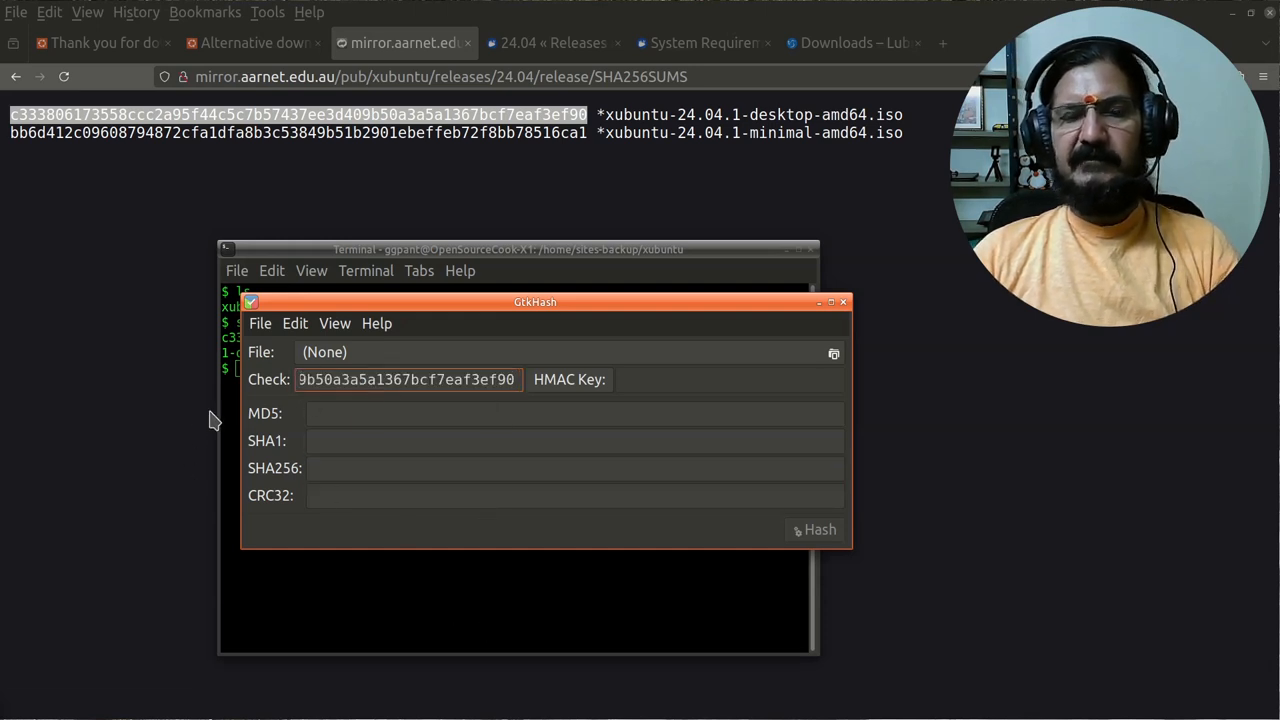
pyautogui.moveTo(356, 352)
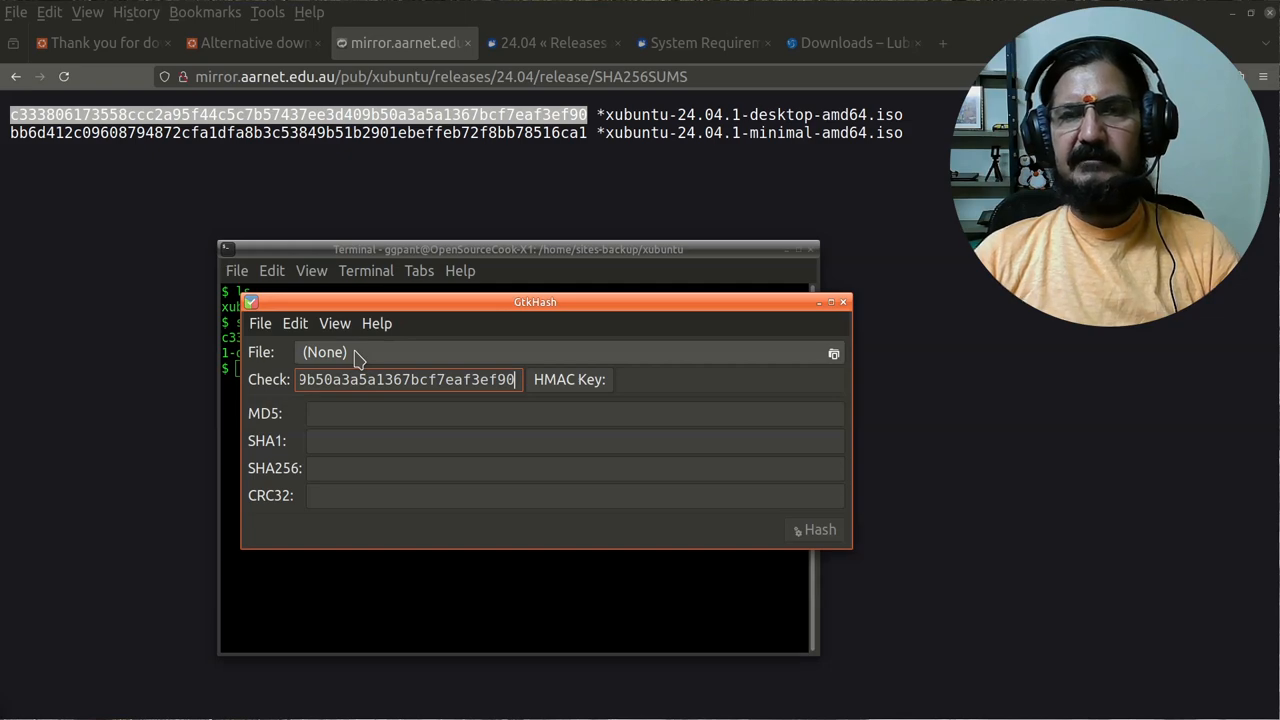
pyautogui.click(832, 352)
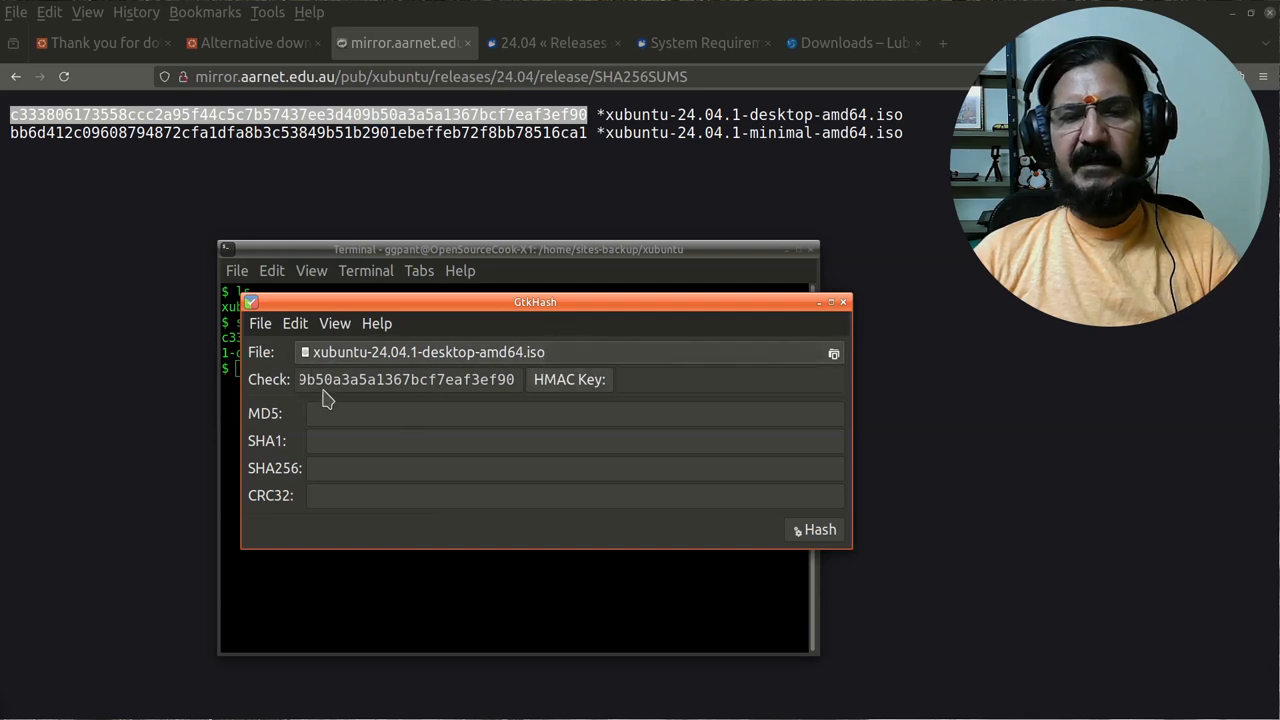
pyautogui.moveTo(566, 552)
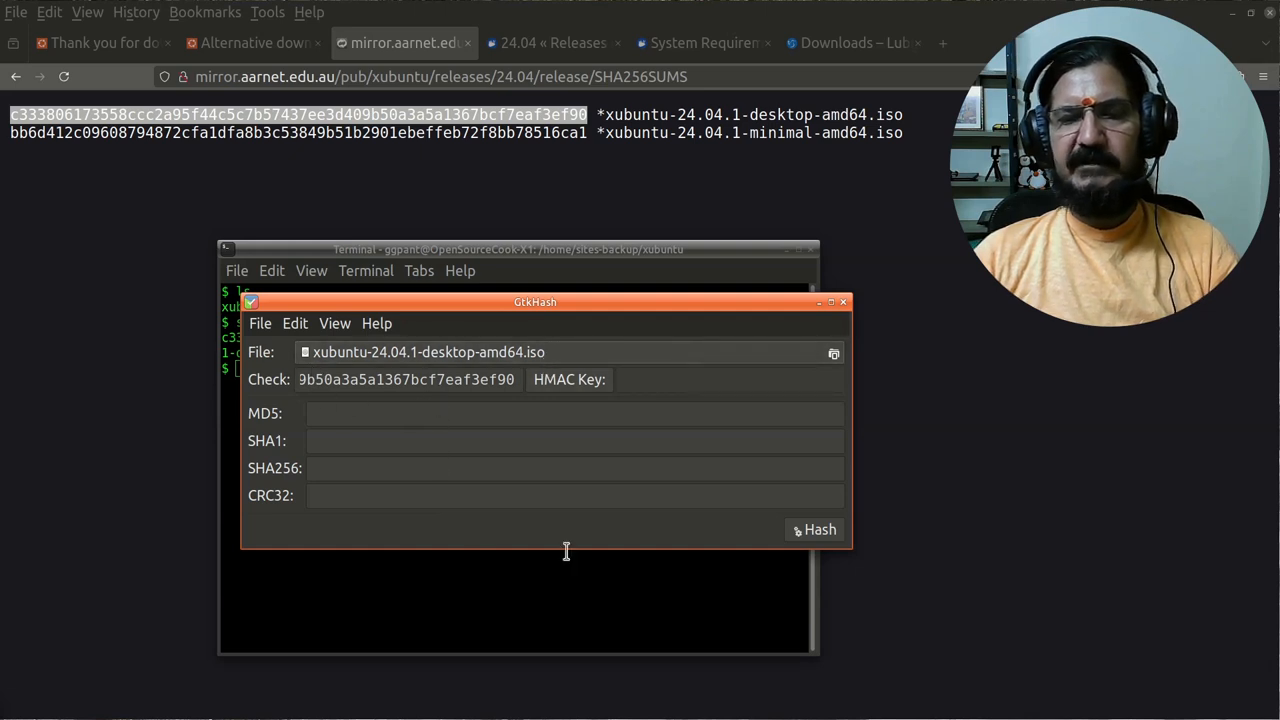
pyautogui.click(820, 528)
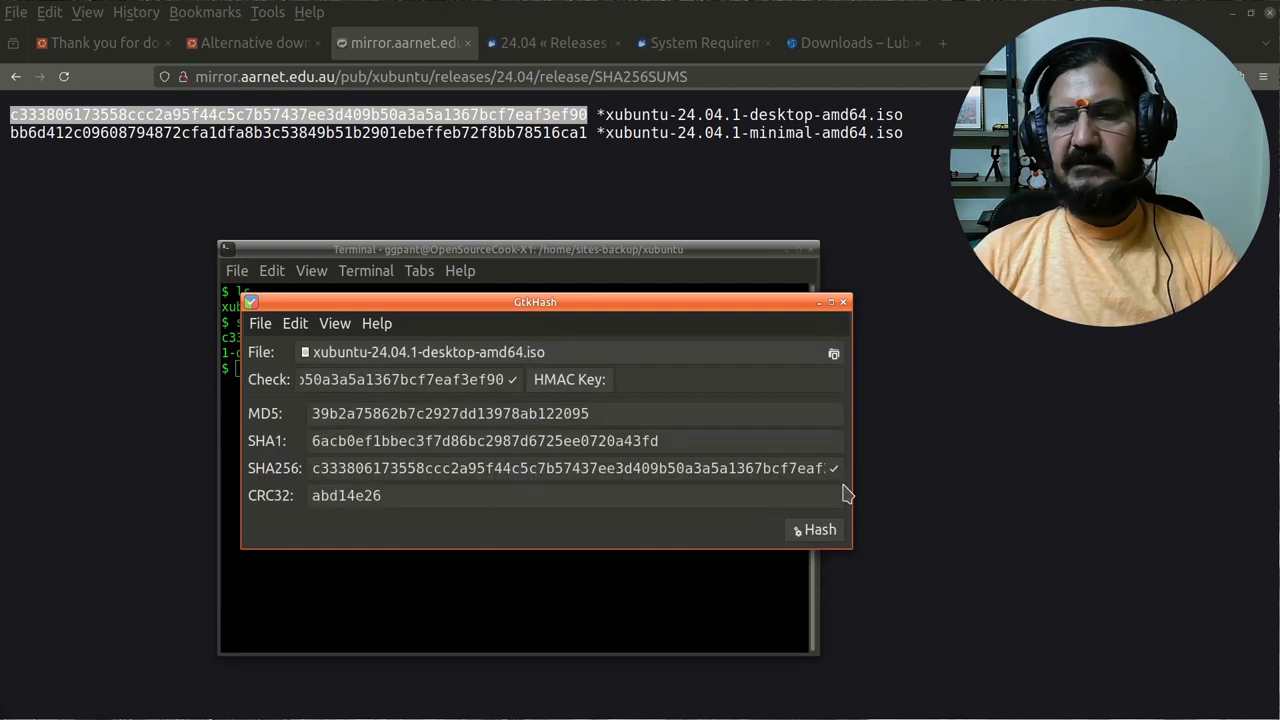
pyautogui.moveTo(840, 490)
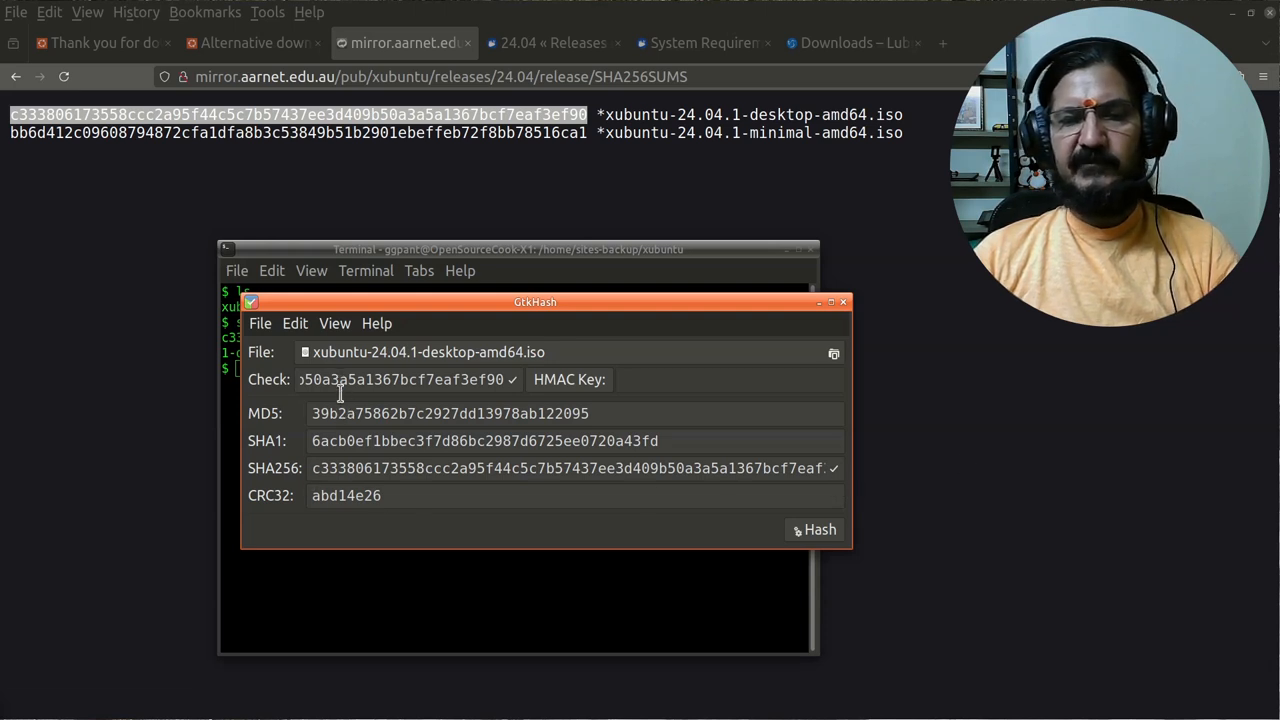
pyautogui.moveTo(356, 504)
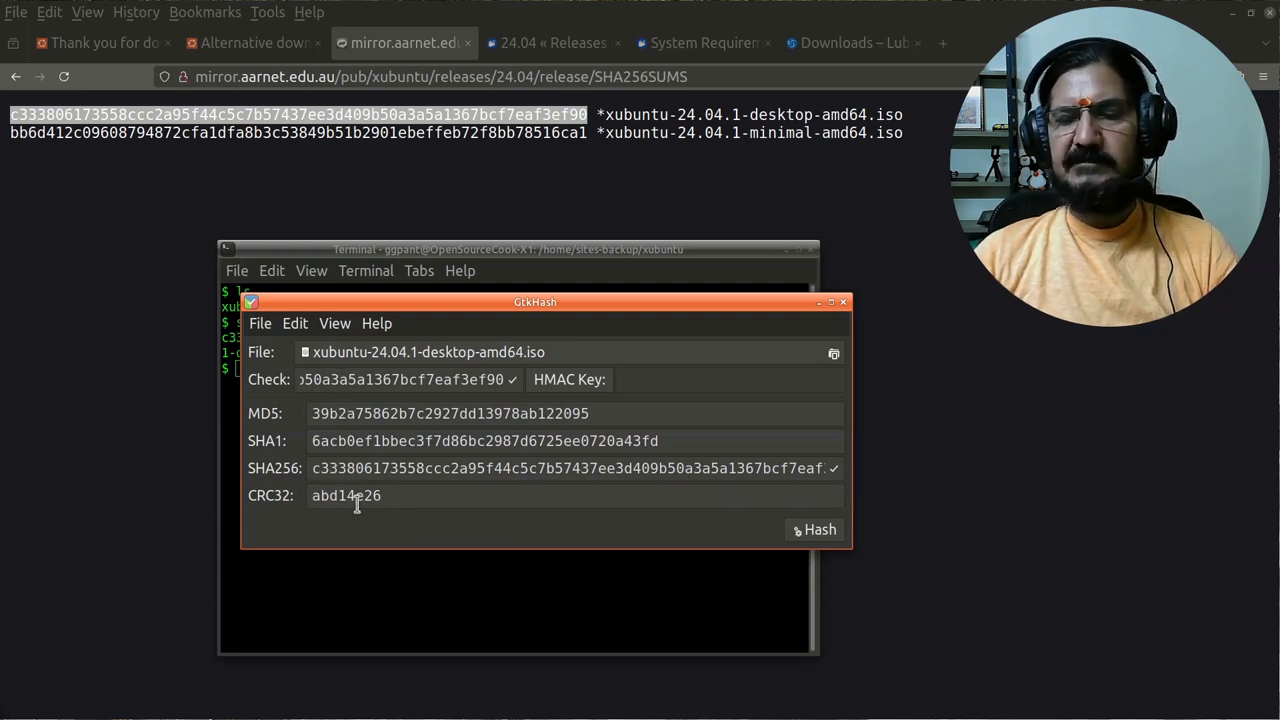
pyautogui.moveTo(364, 396)
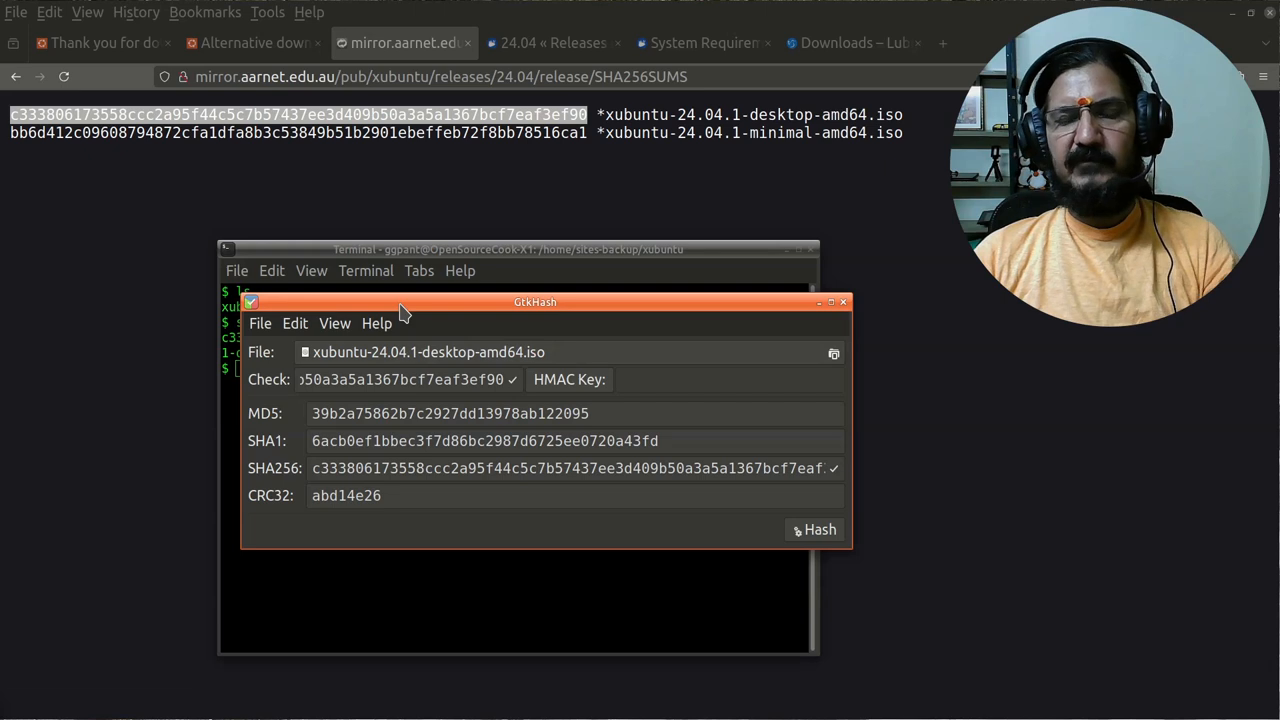
pyautogui.moveTo(390, 328)
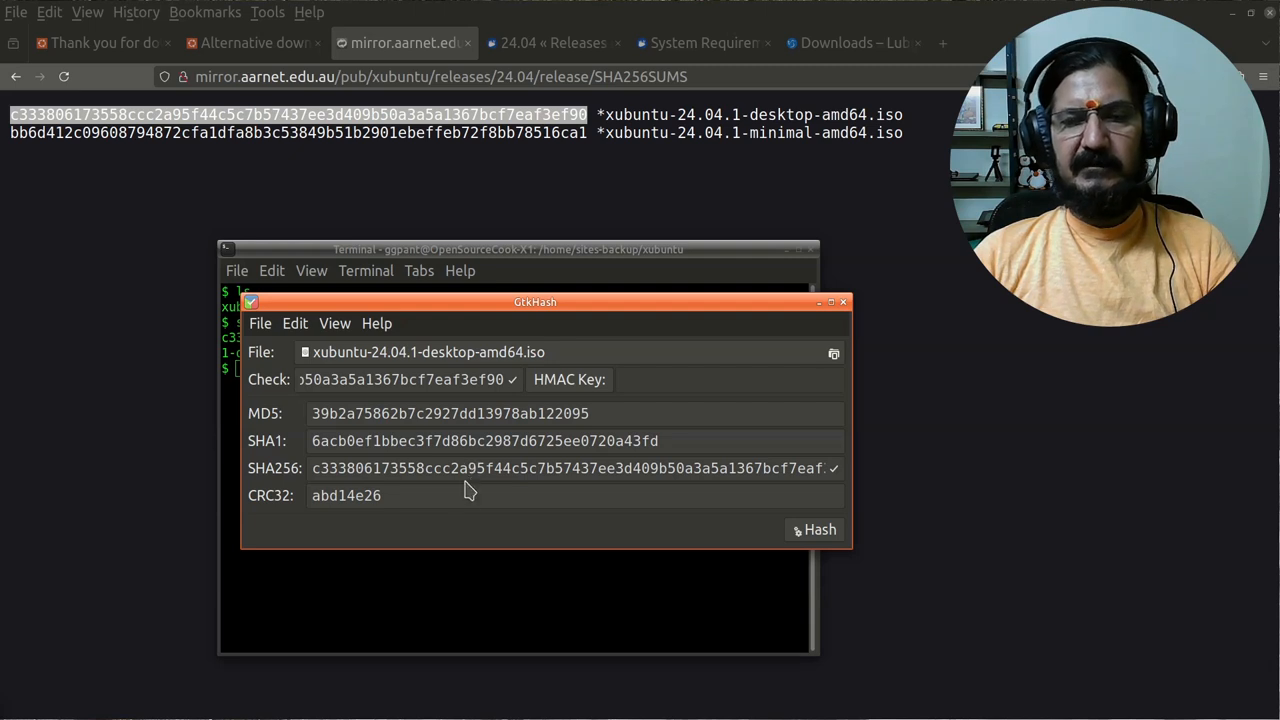
pyautogui.moveTo(344, 520)
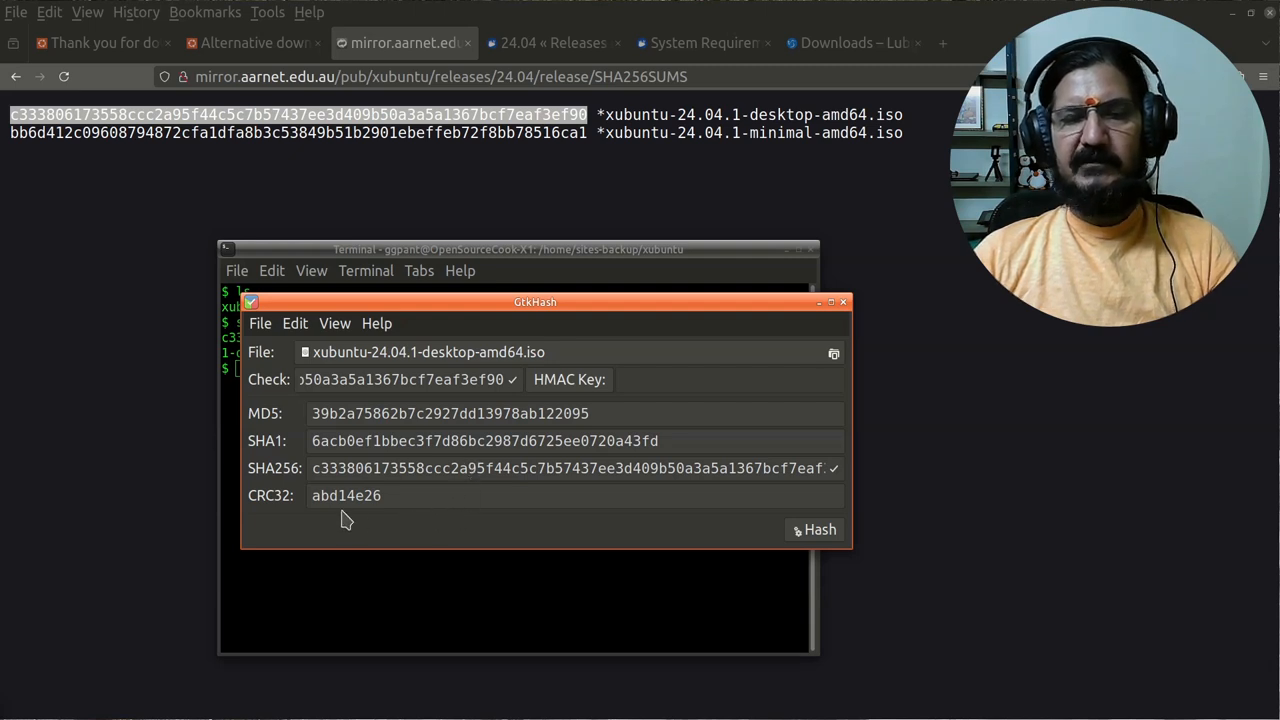
pyautogui.moveTo(844, 302)
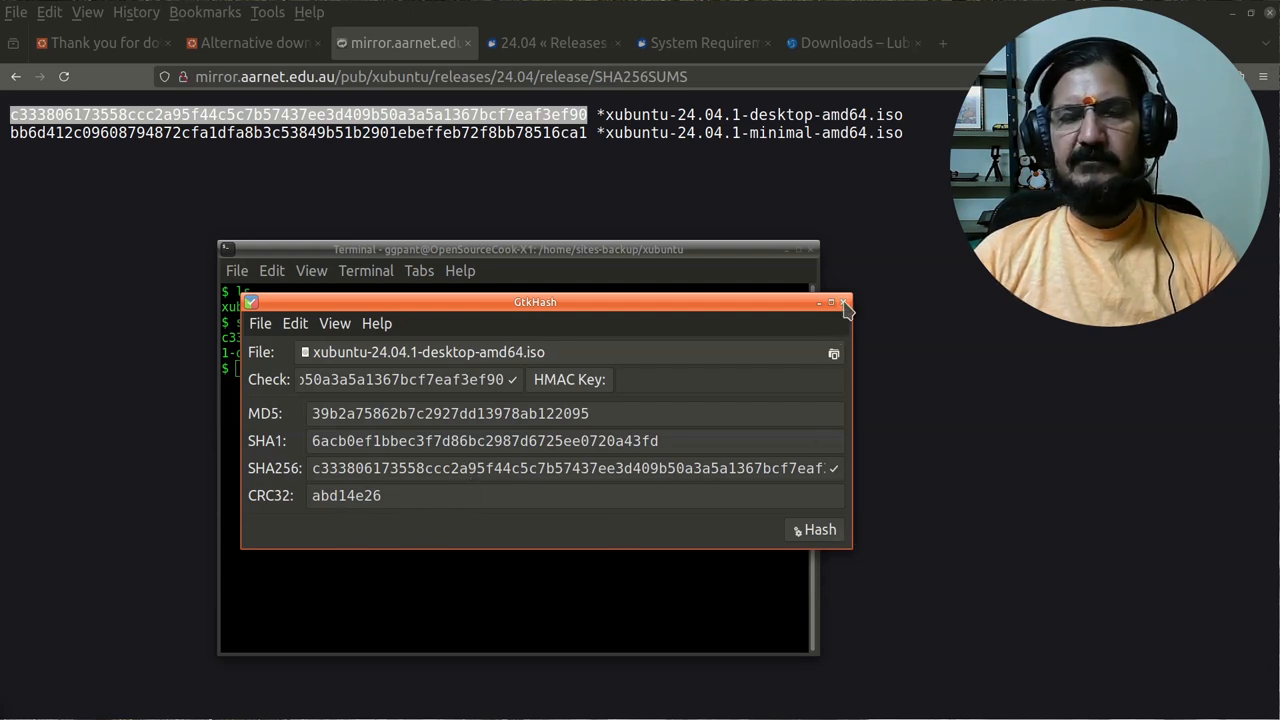